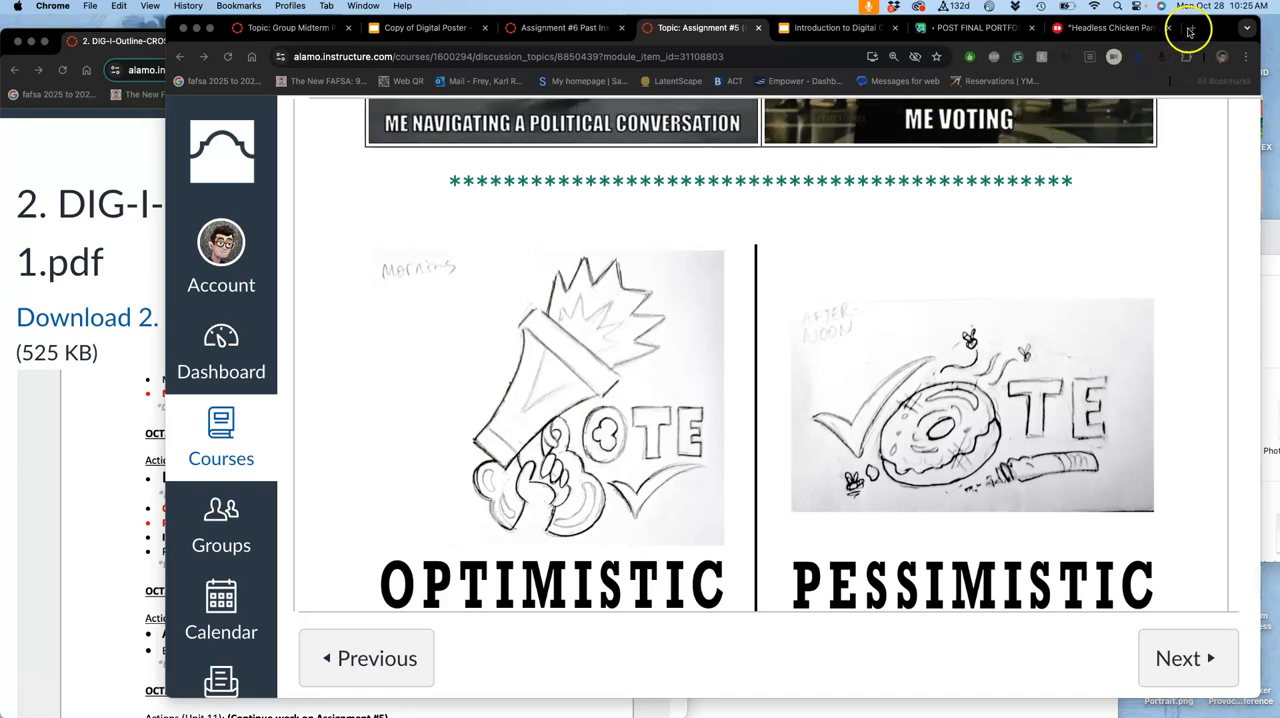
# Search Google Images for 'spot illustration examples' in a new tab and browse the results.
pyautogui.click(1192, 28)
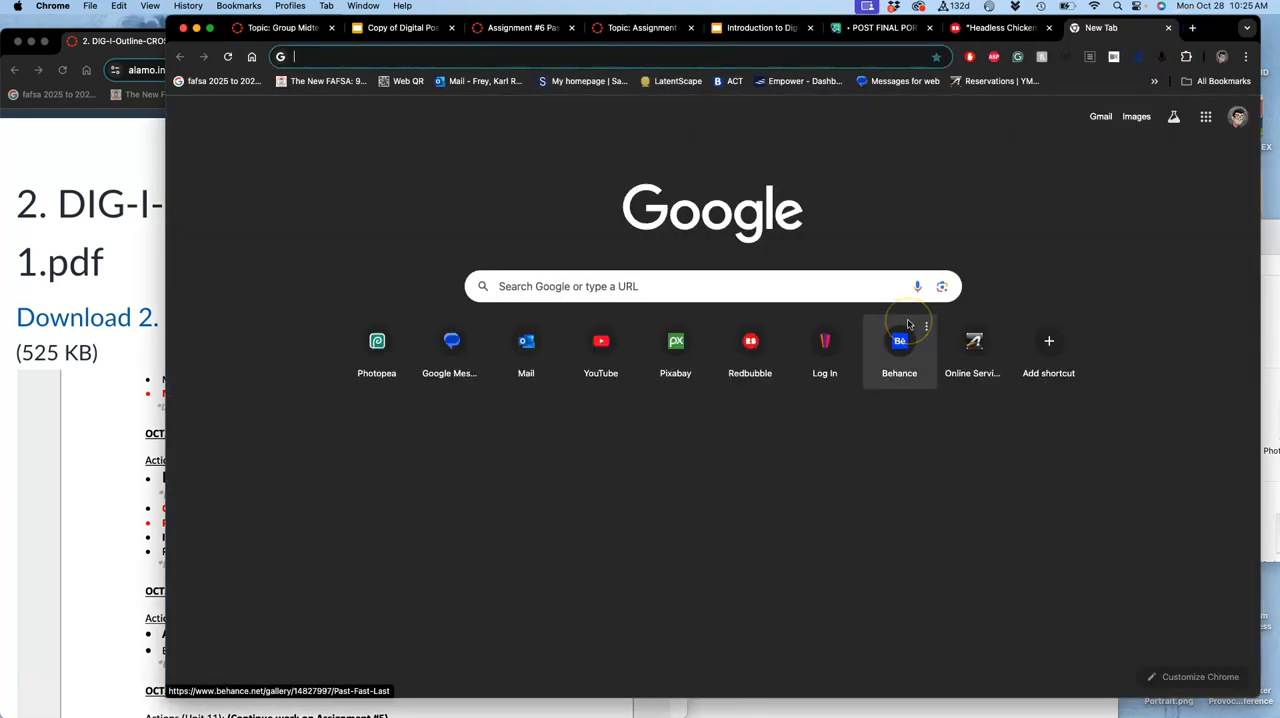
pyautogui.write('spot illustration examples')
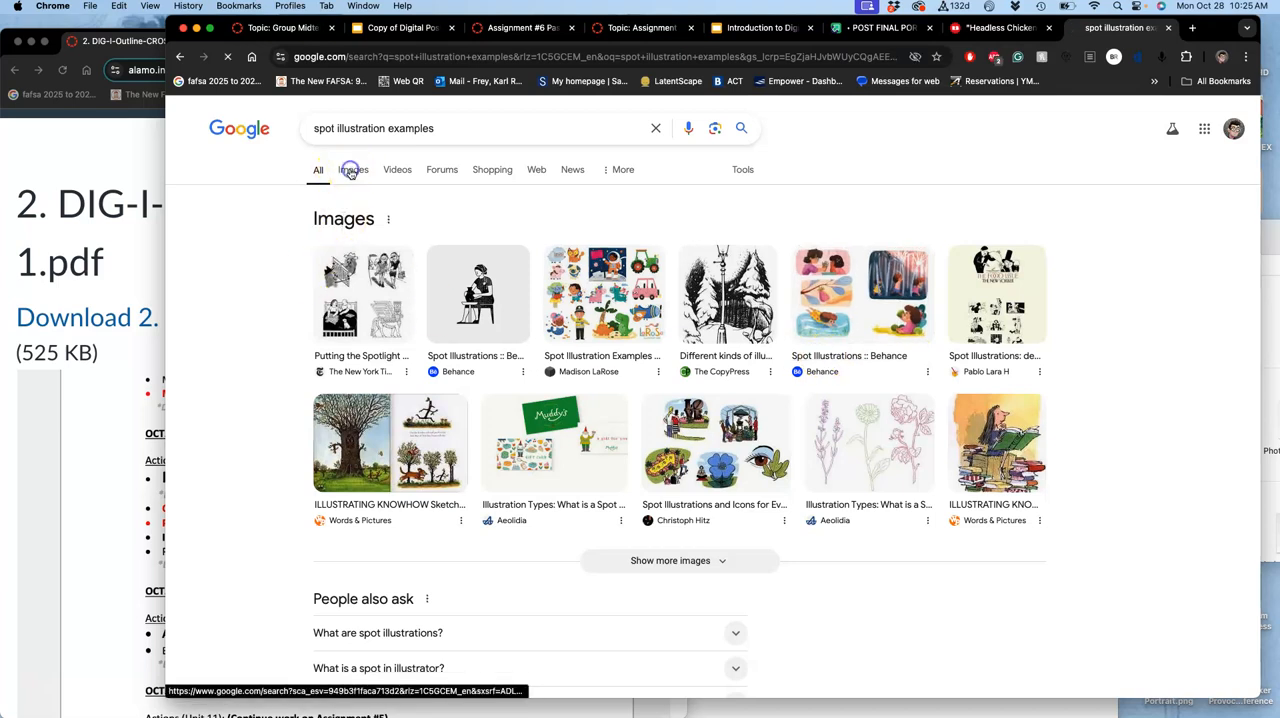
pyautogui.click(352, 168)
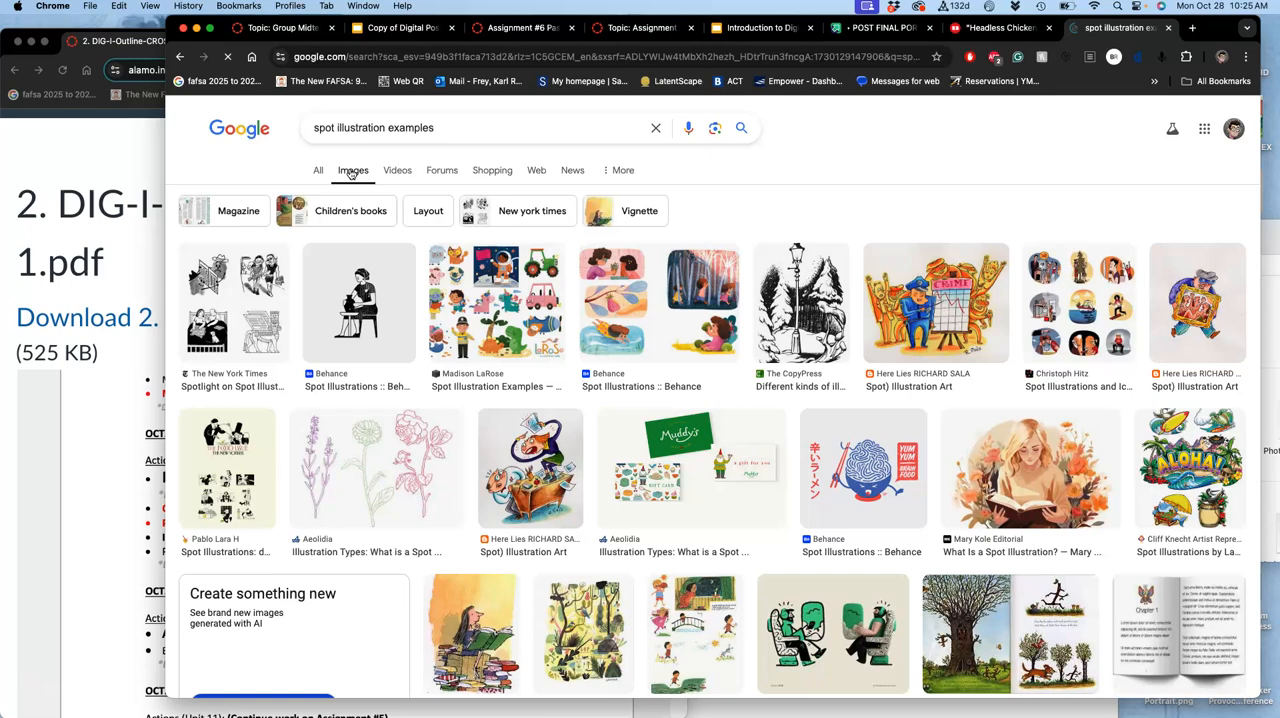
pyautogui.scroll(-3)
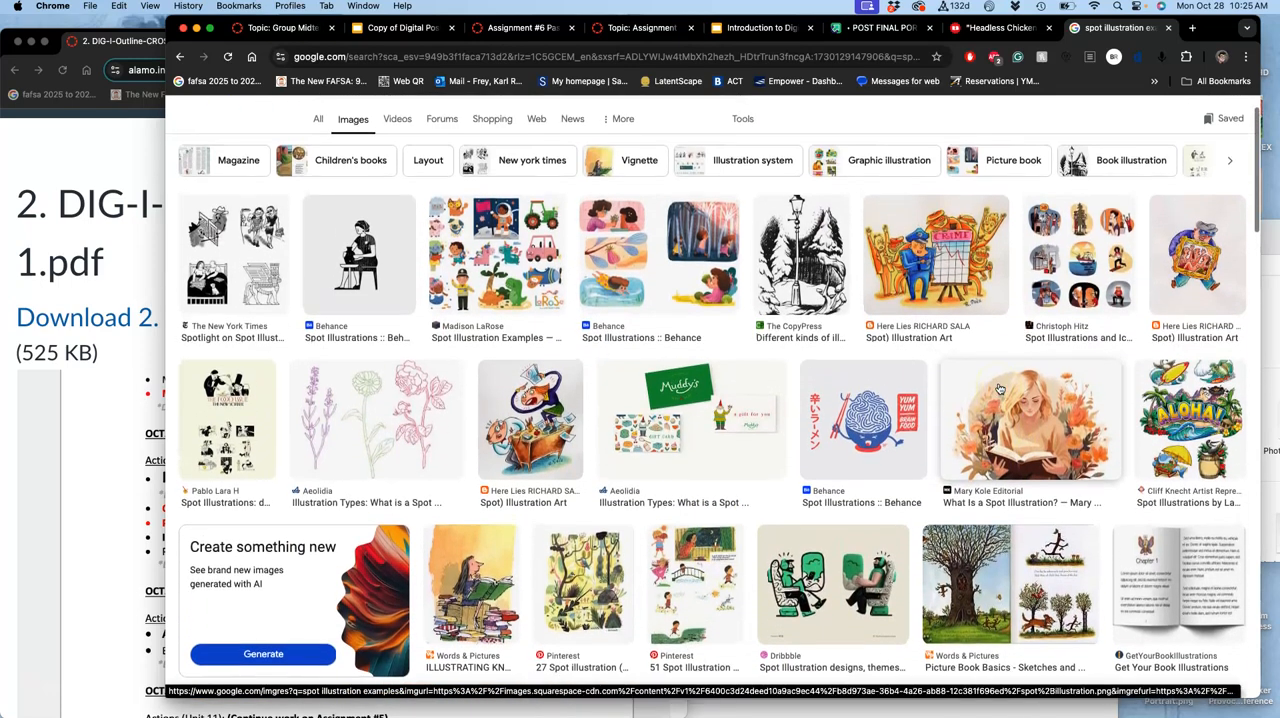
pyautogui.scroll(-3)
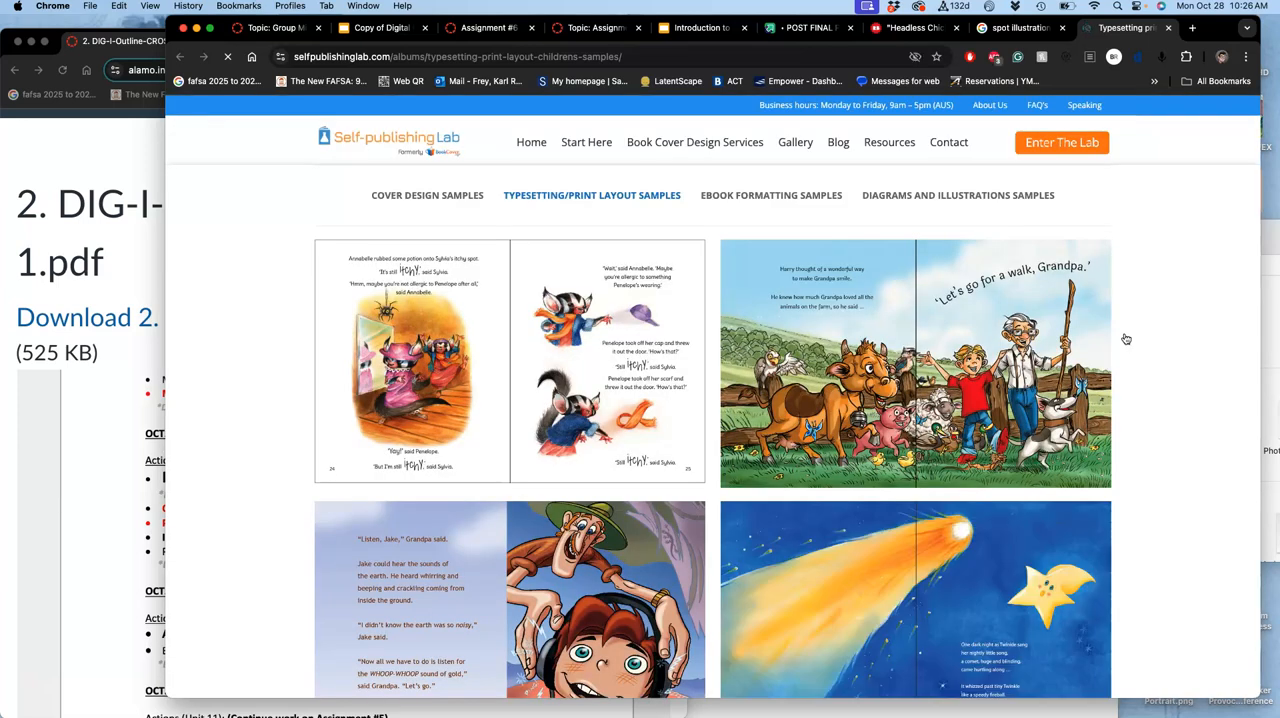
# Enlarge the first picture-book layout sample (Annabelle and Penelope, pages 24–25).
pyautogui.click(410, 360)
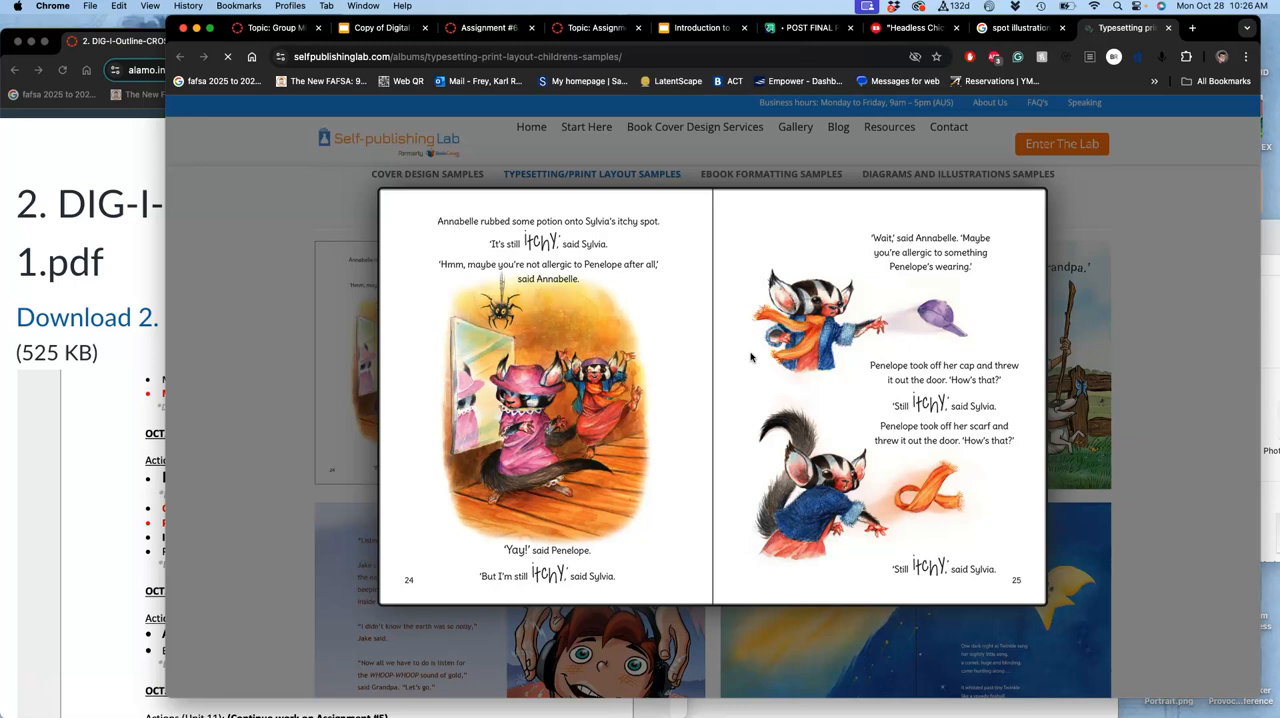
pyautogui.click(592, 376)
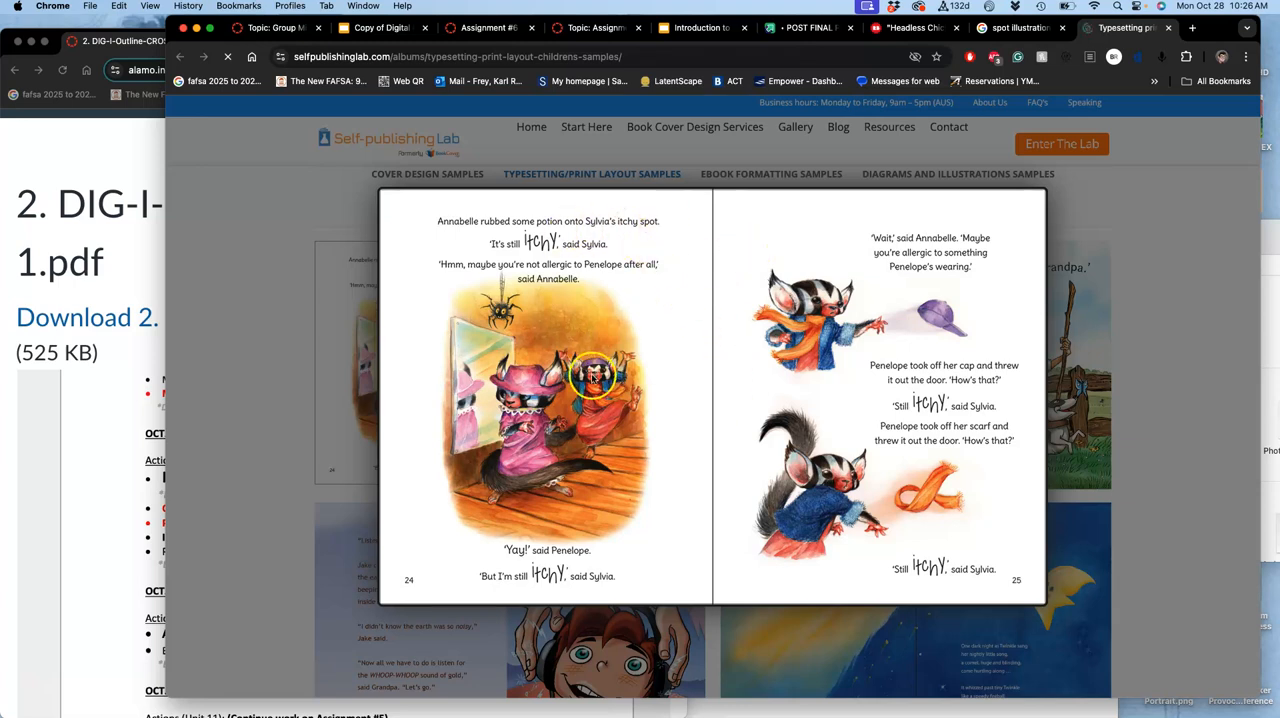
pyautogui.moveTo(648, 330)
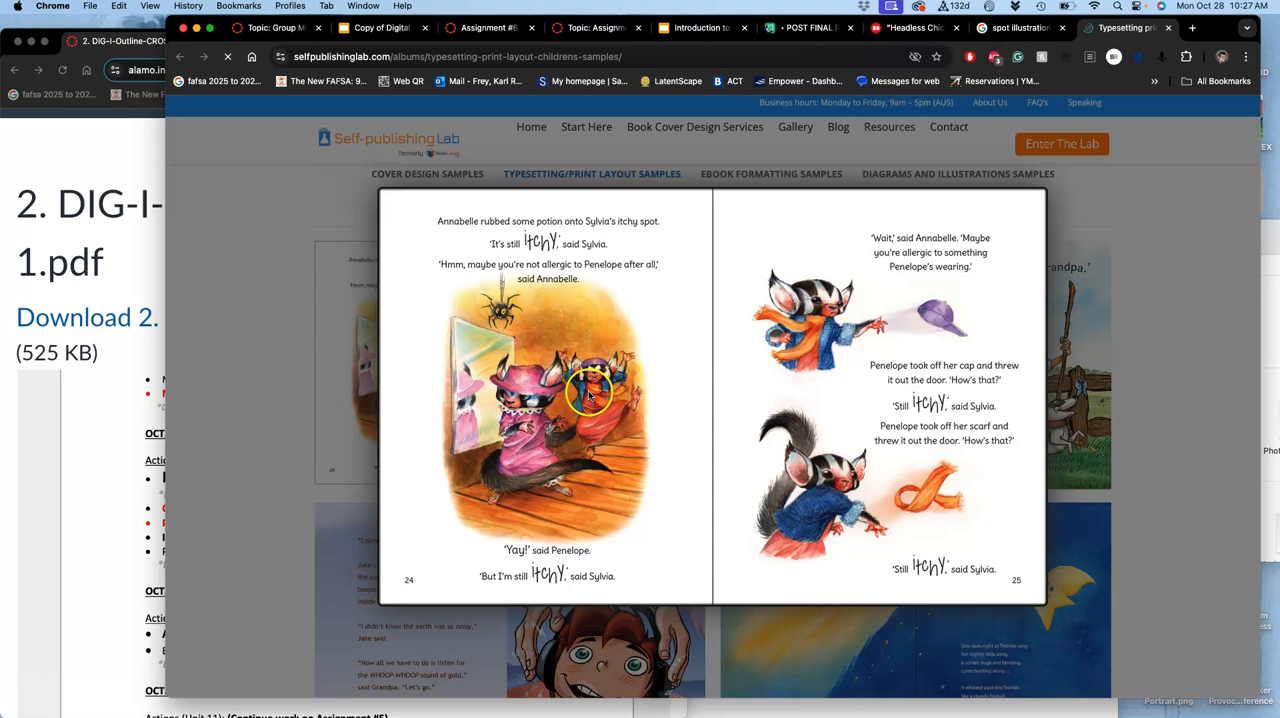
pyautogui.moveTo(536, 436)
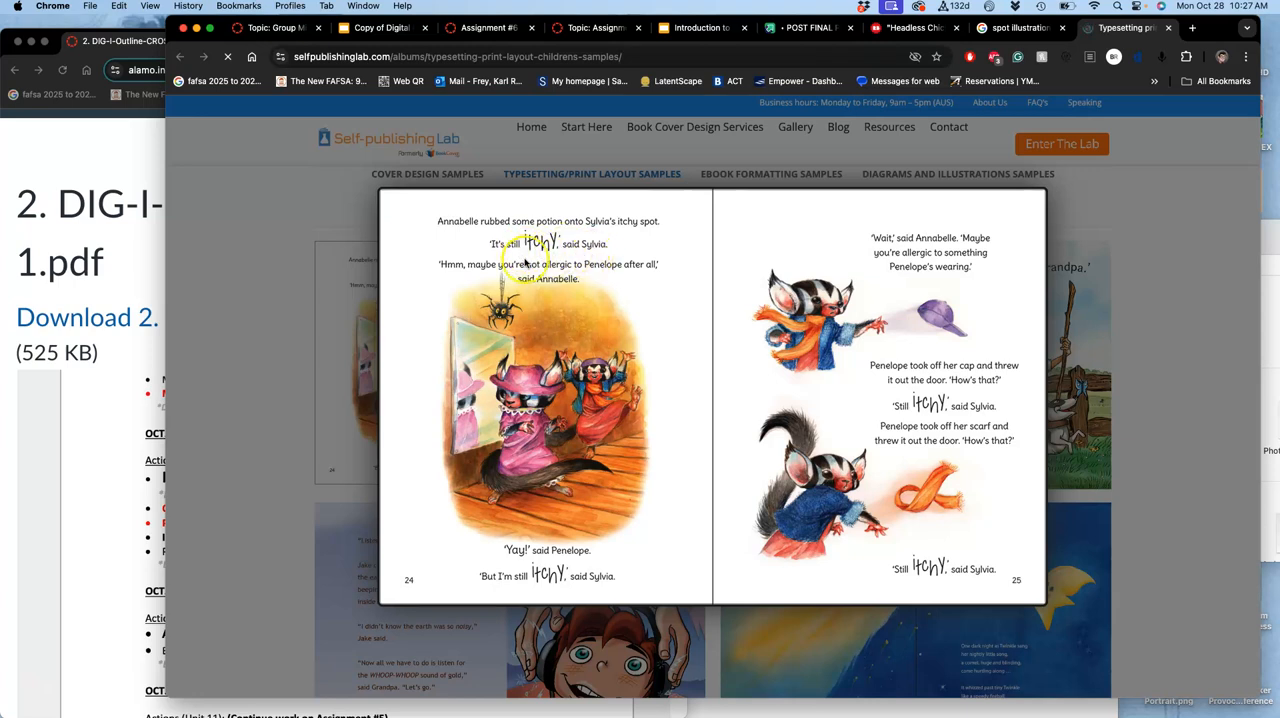
pyautogui.moveTo(604, 272)
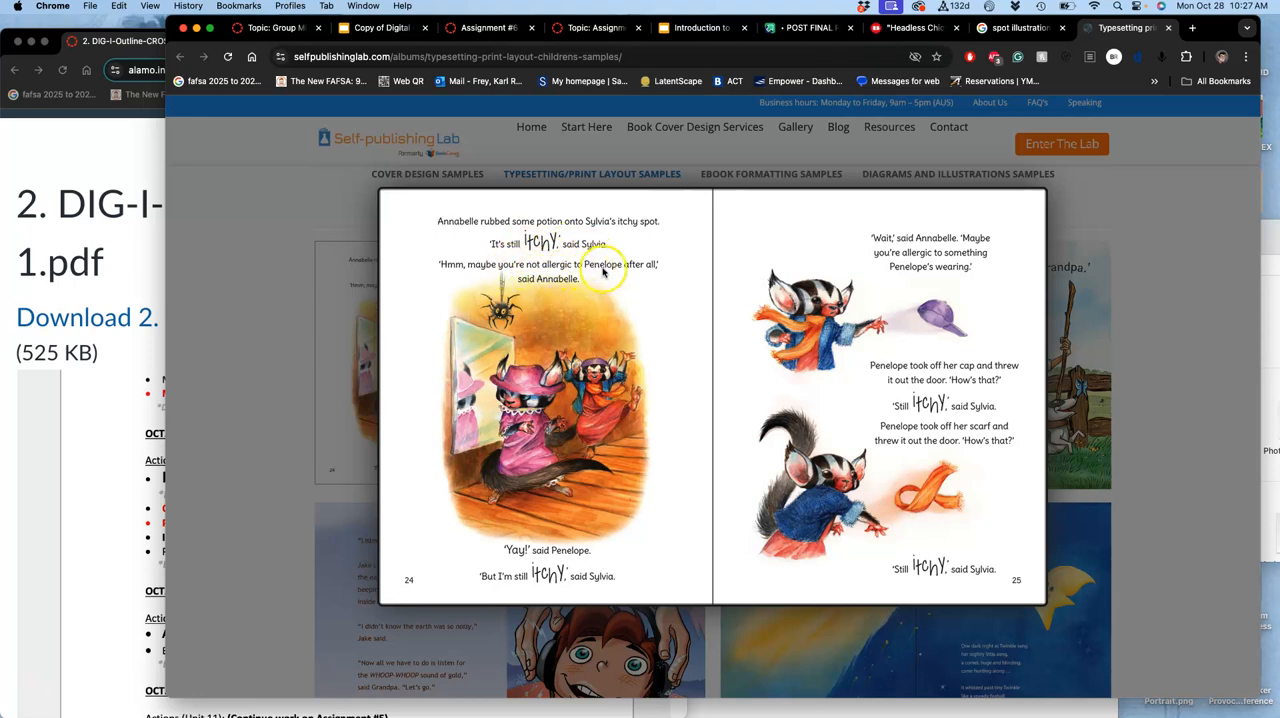
pyautogui.moveTo(612, 344)
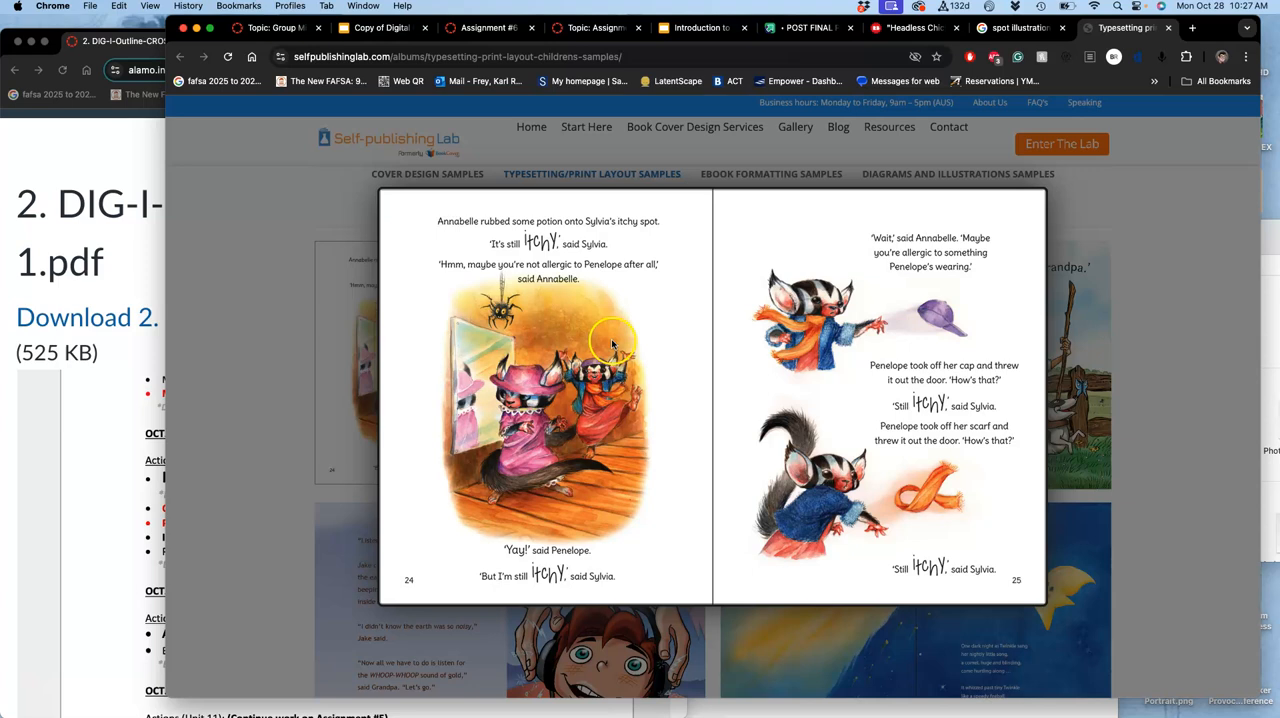
pyautogui.moveTo(578, 426)
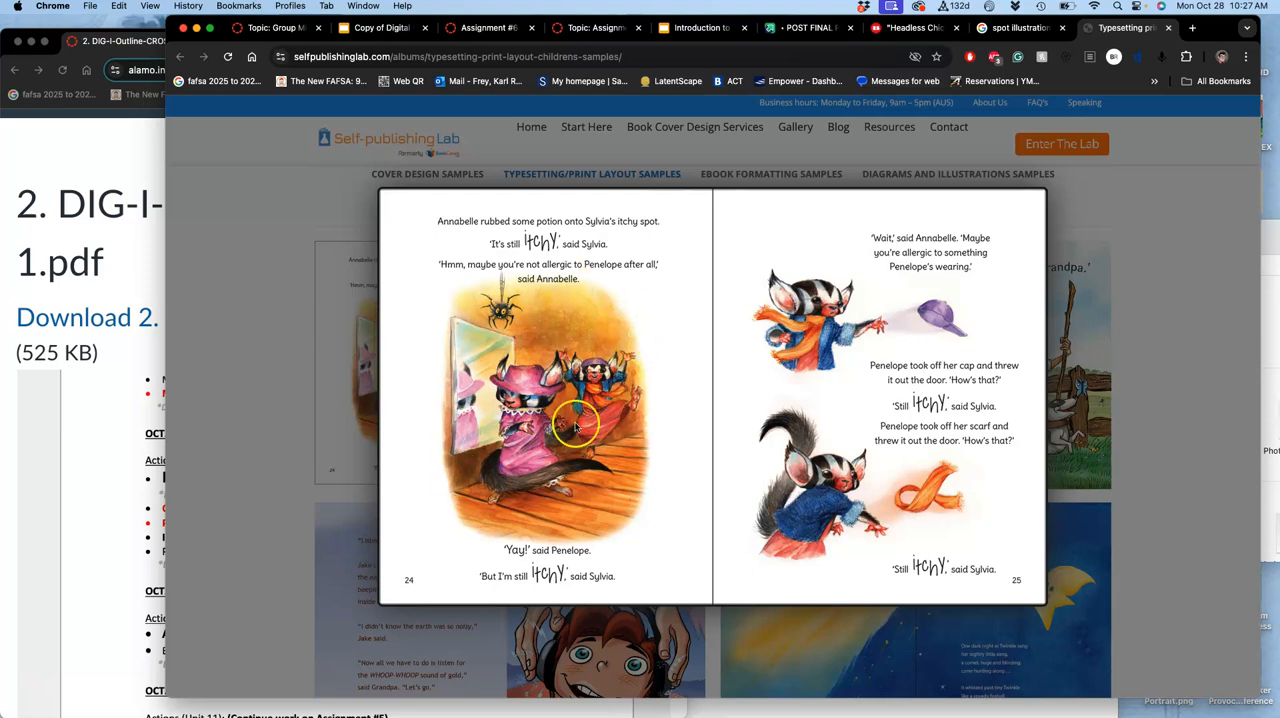
pyautogui.moveTo(740, 336)
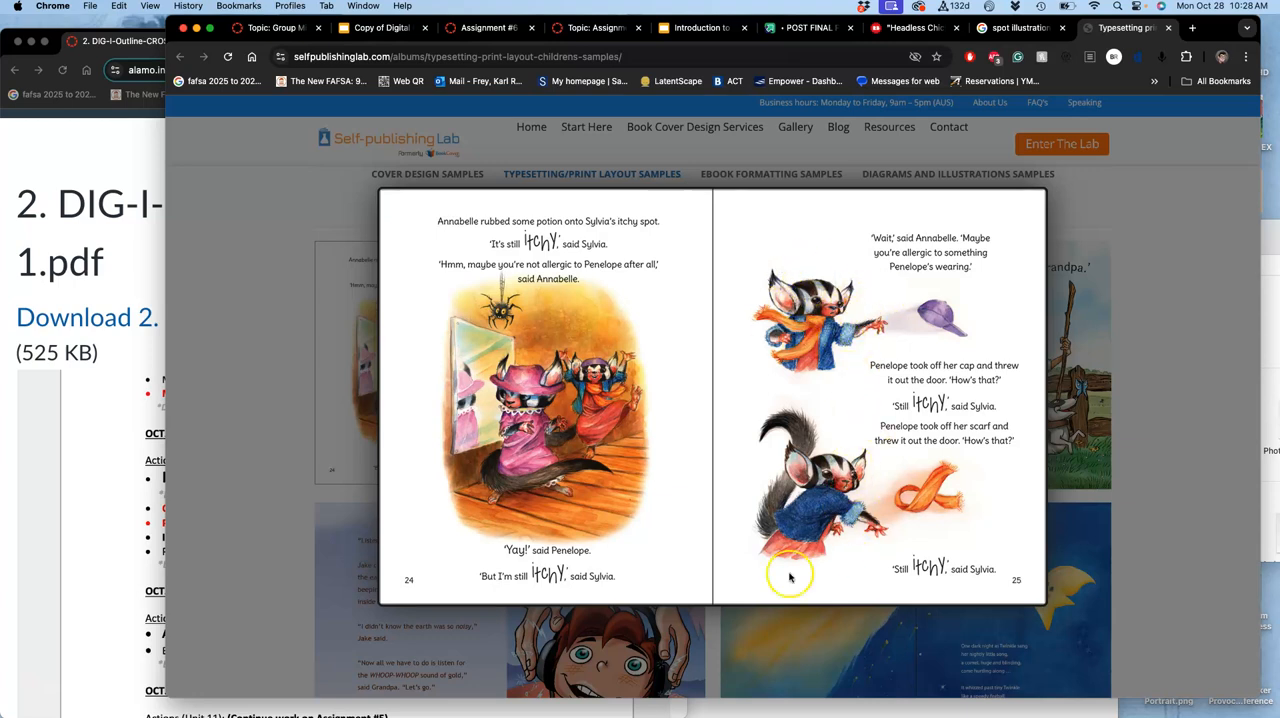
pyautogui.moveTo(836, 264)
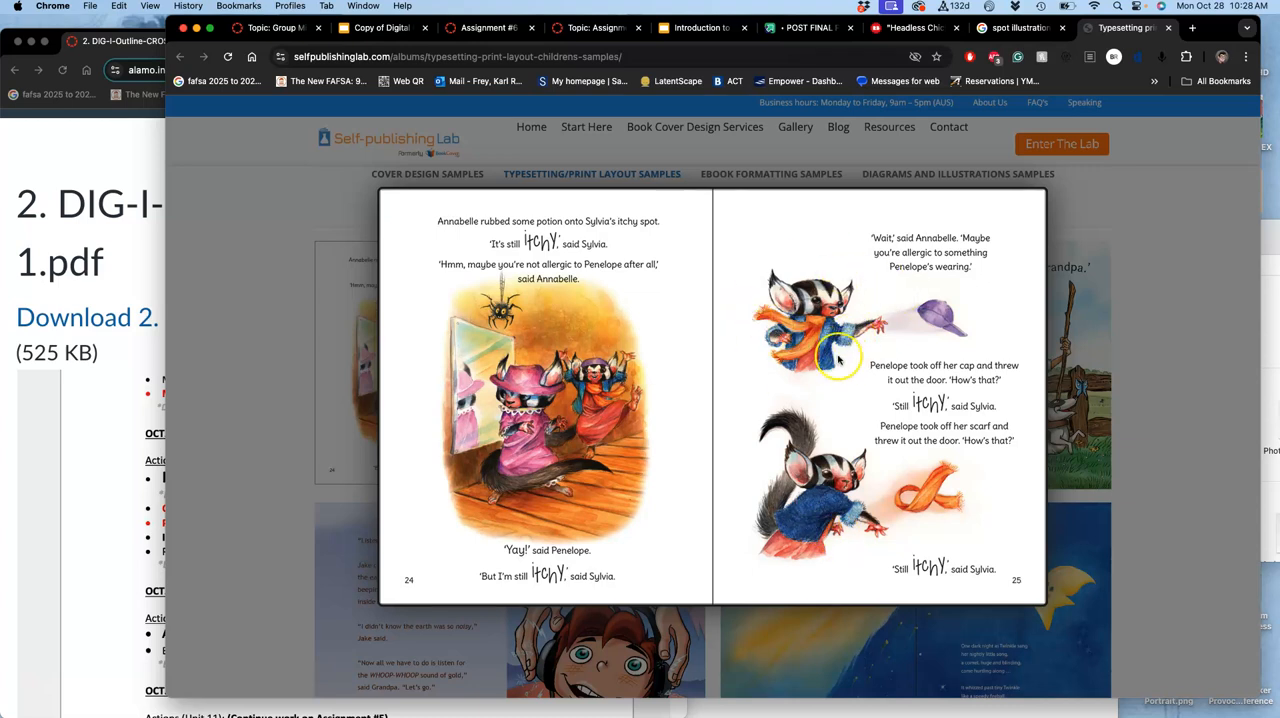
pyautogui.moveTo(890, 288)
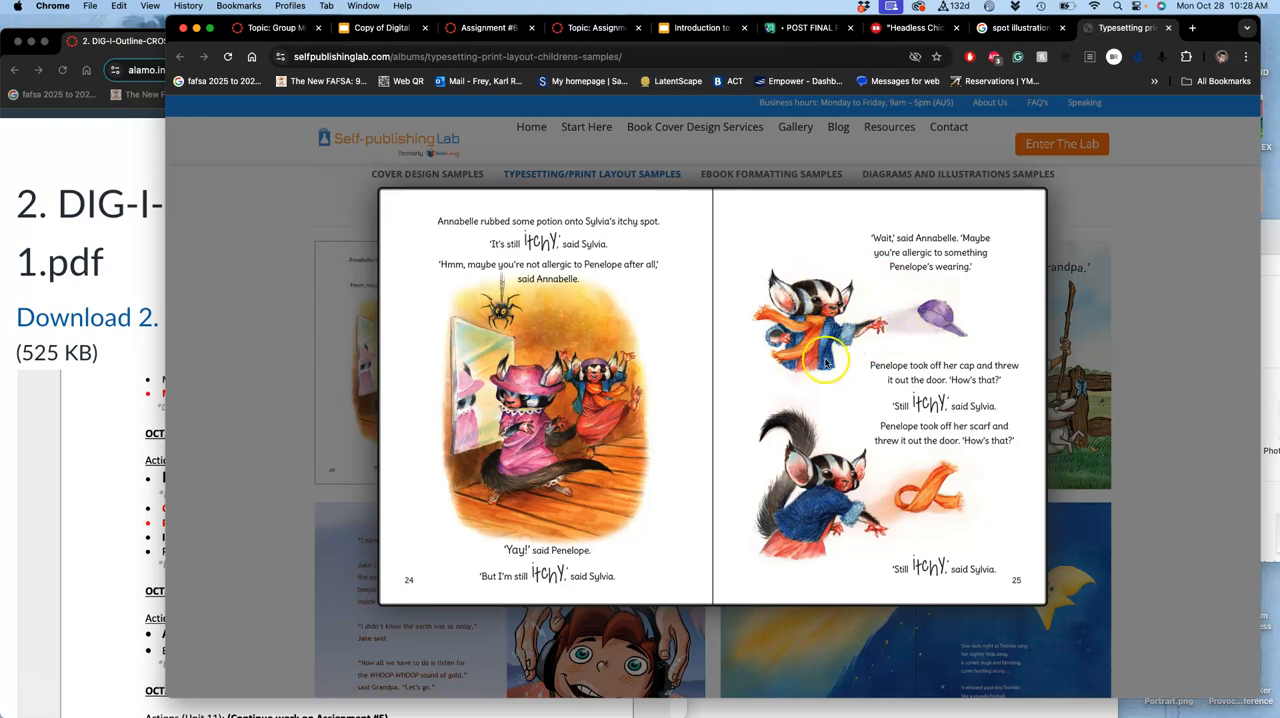
pyautogui.moveTo(800, 376)
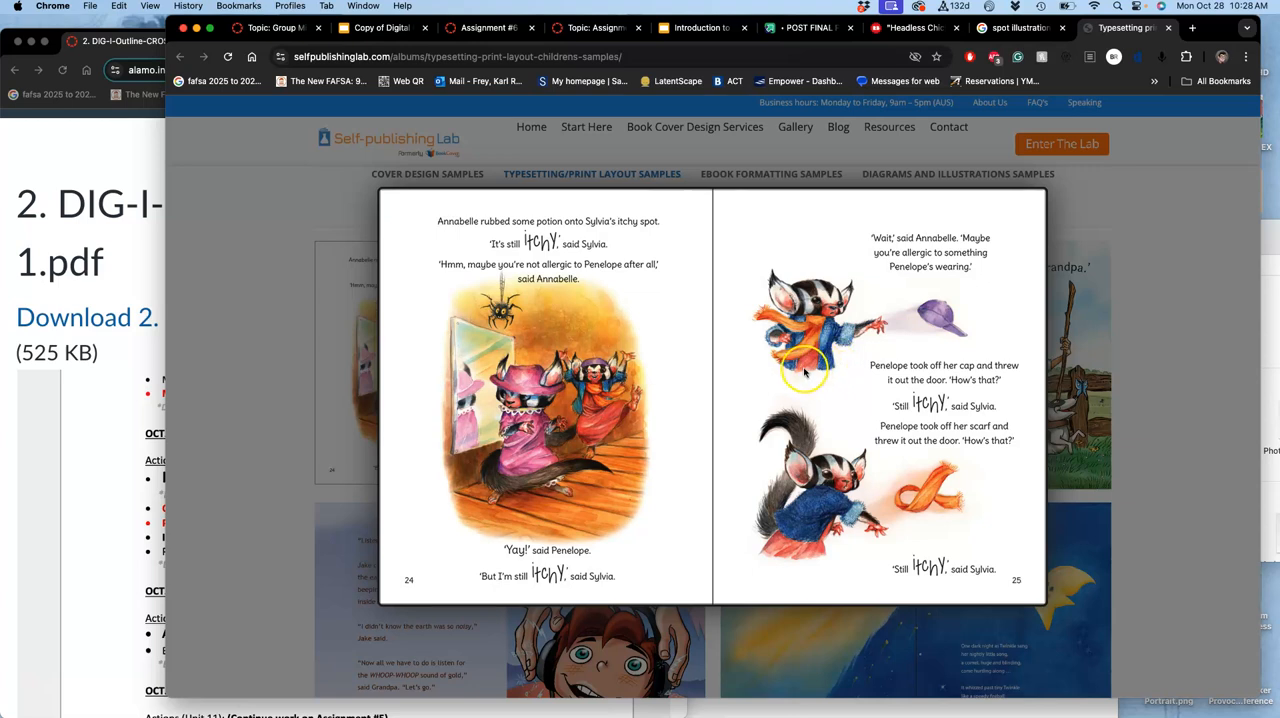
pyautogui.moveTo(770, 478)
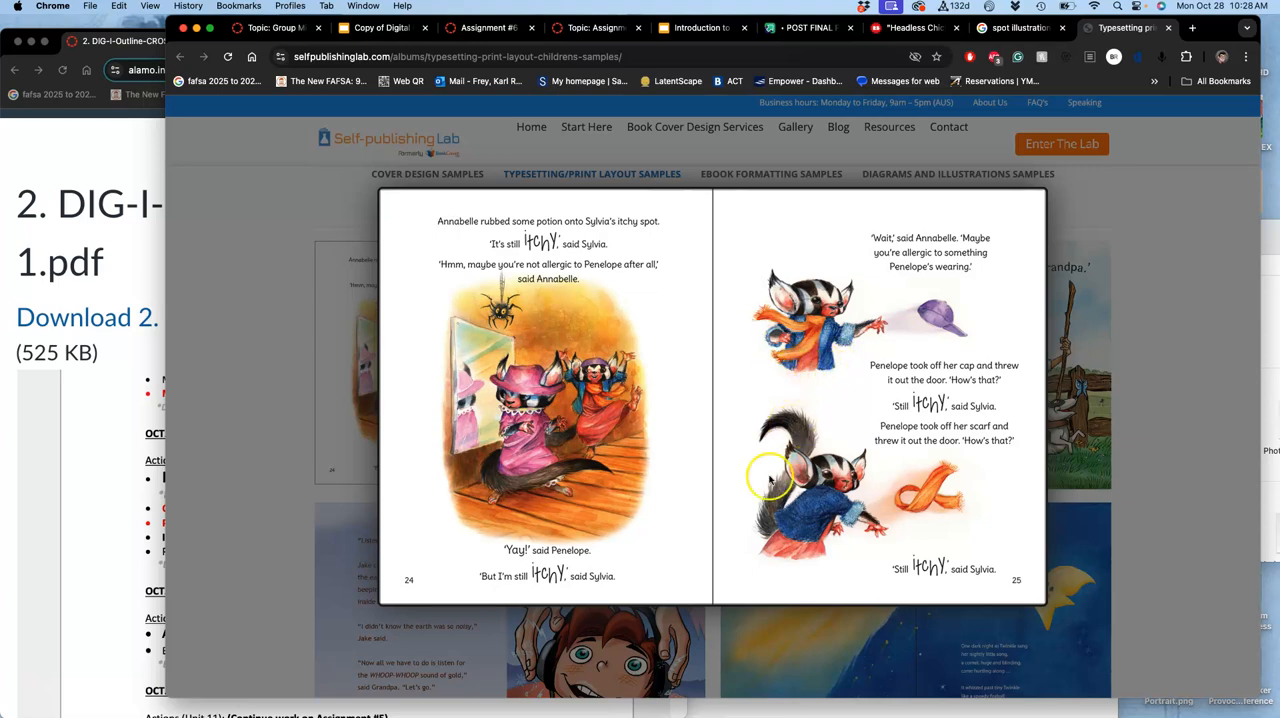
pyautogui.moveTo(868, 548)
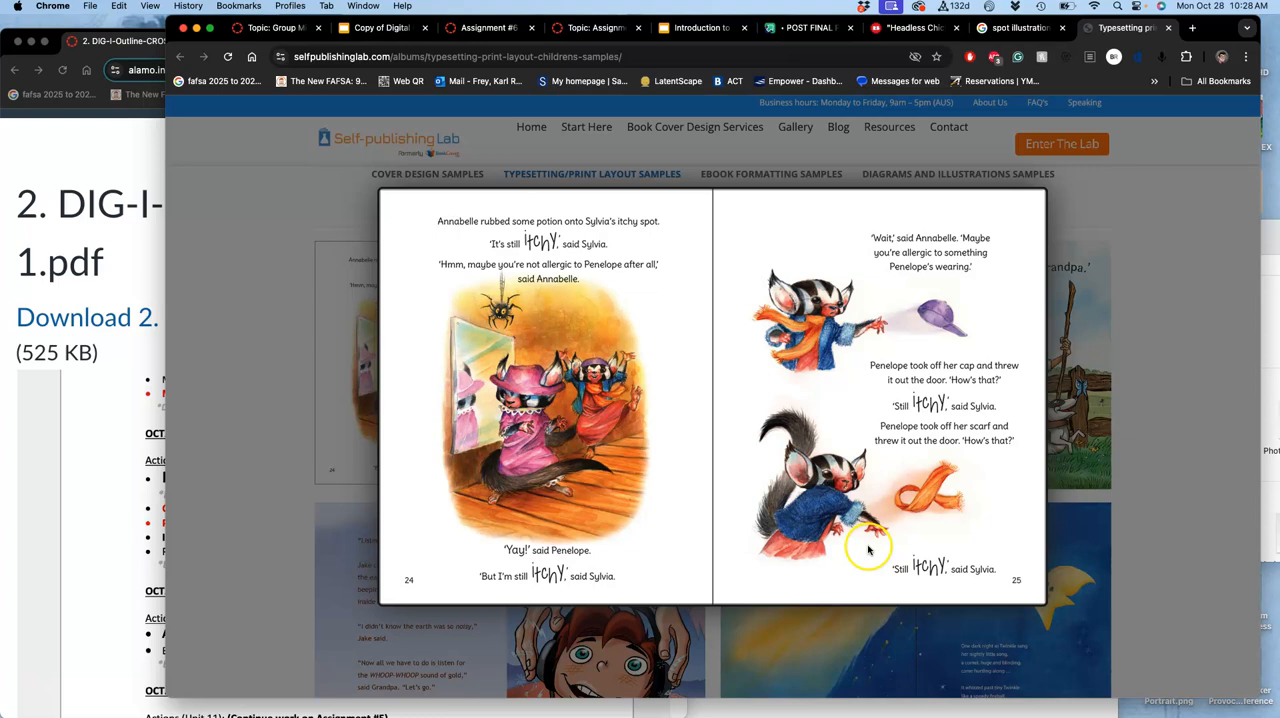
pyautogui.moveTo(572, 318)
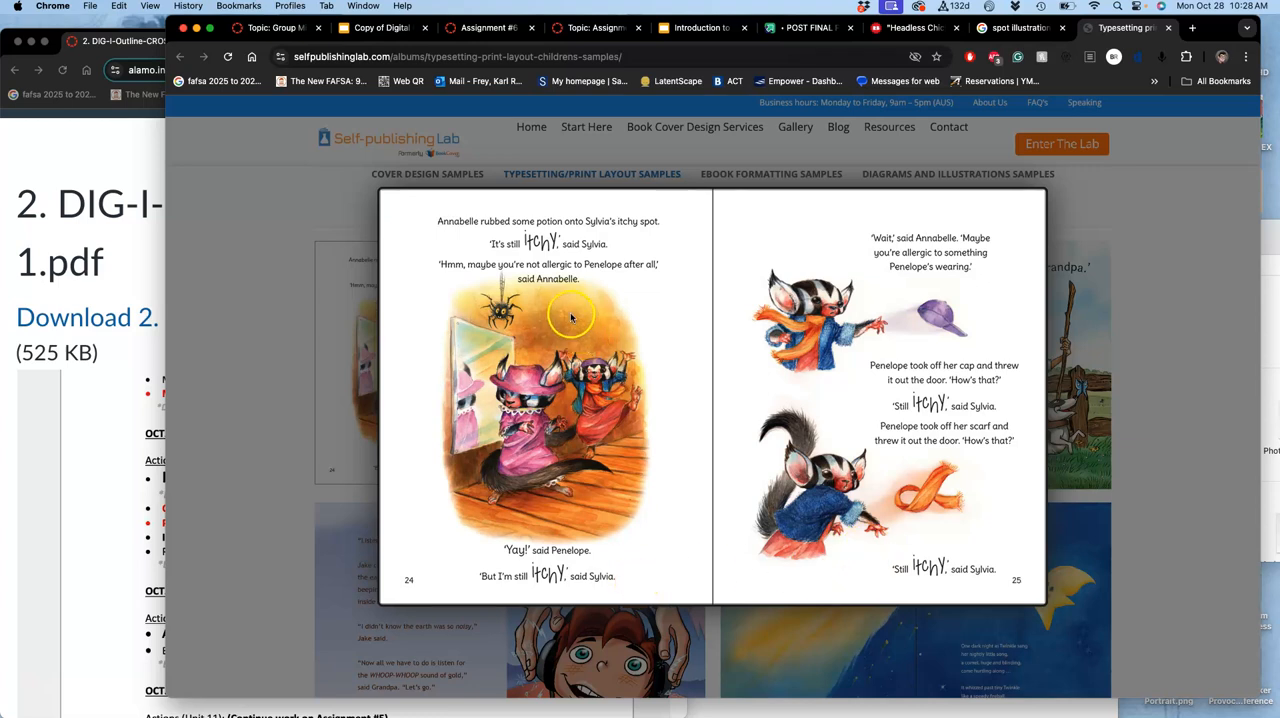
pyautogui.moveTo(522, 352)
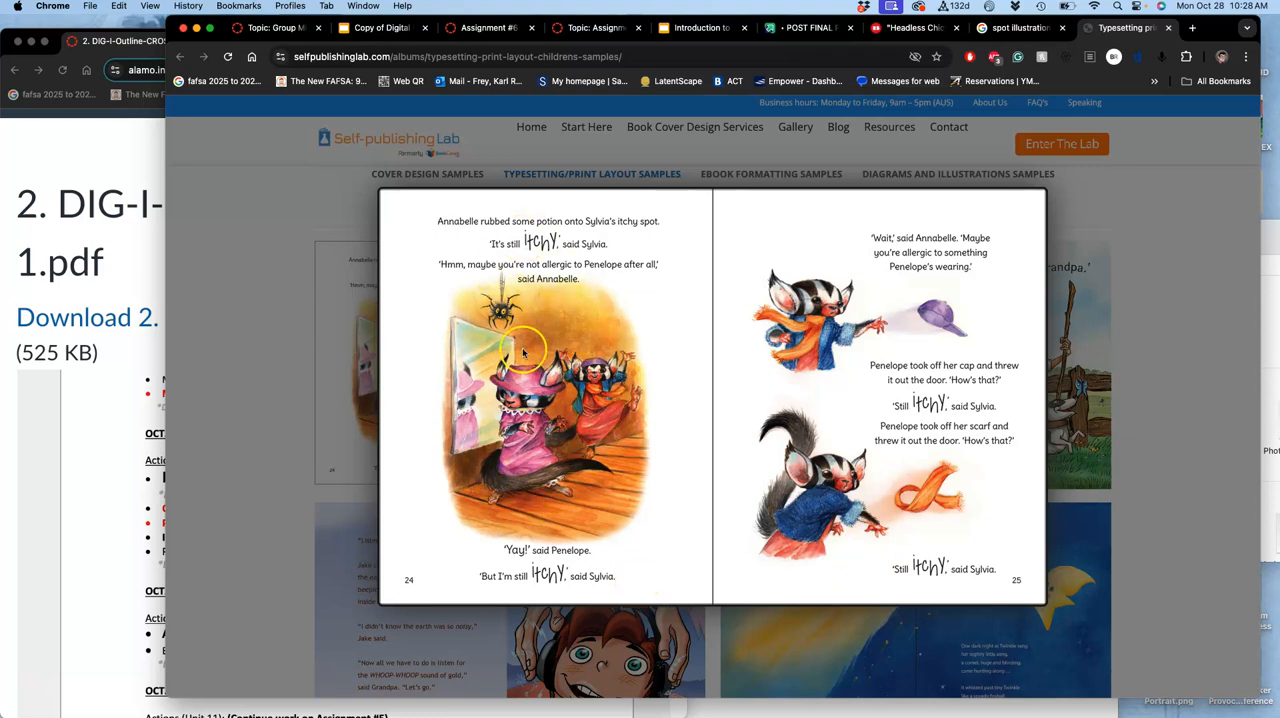
pyautogui.moveTo(544, 402)
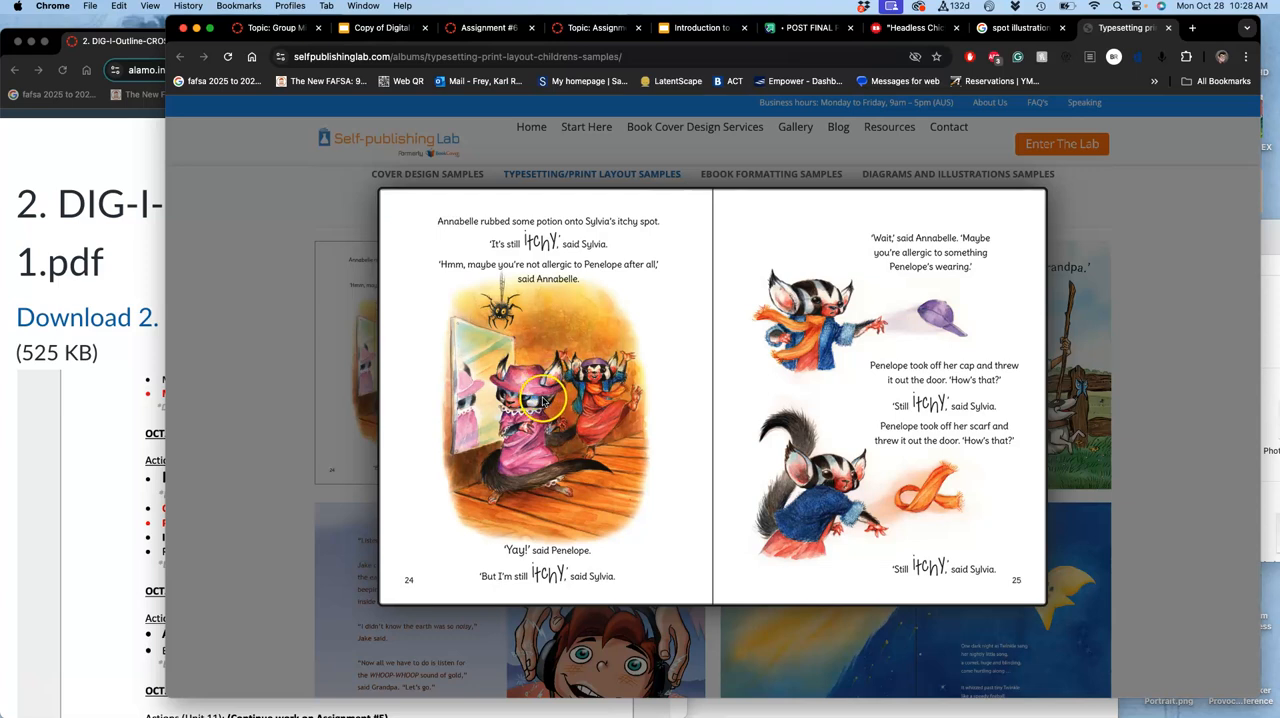
pyautogui.moveTo(464, 324)
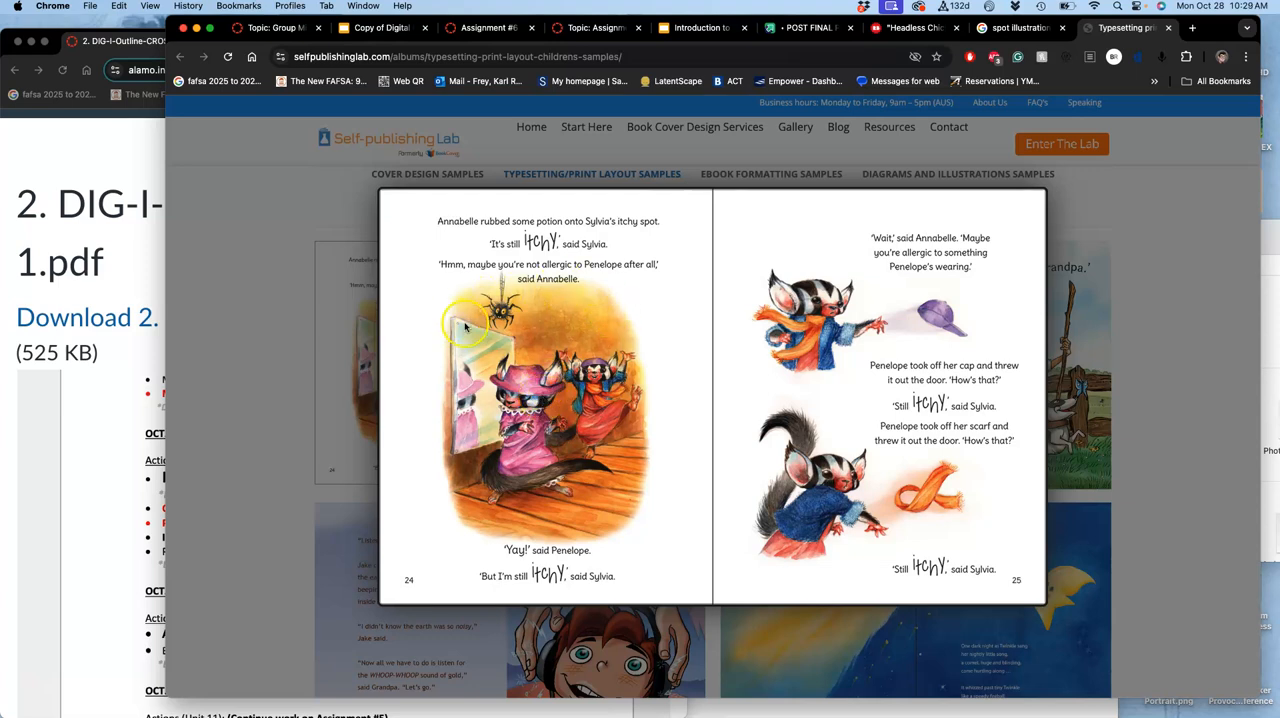
pyautogui.moveTo(538, 340)
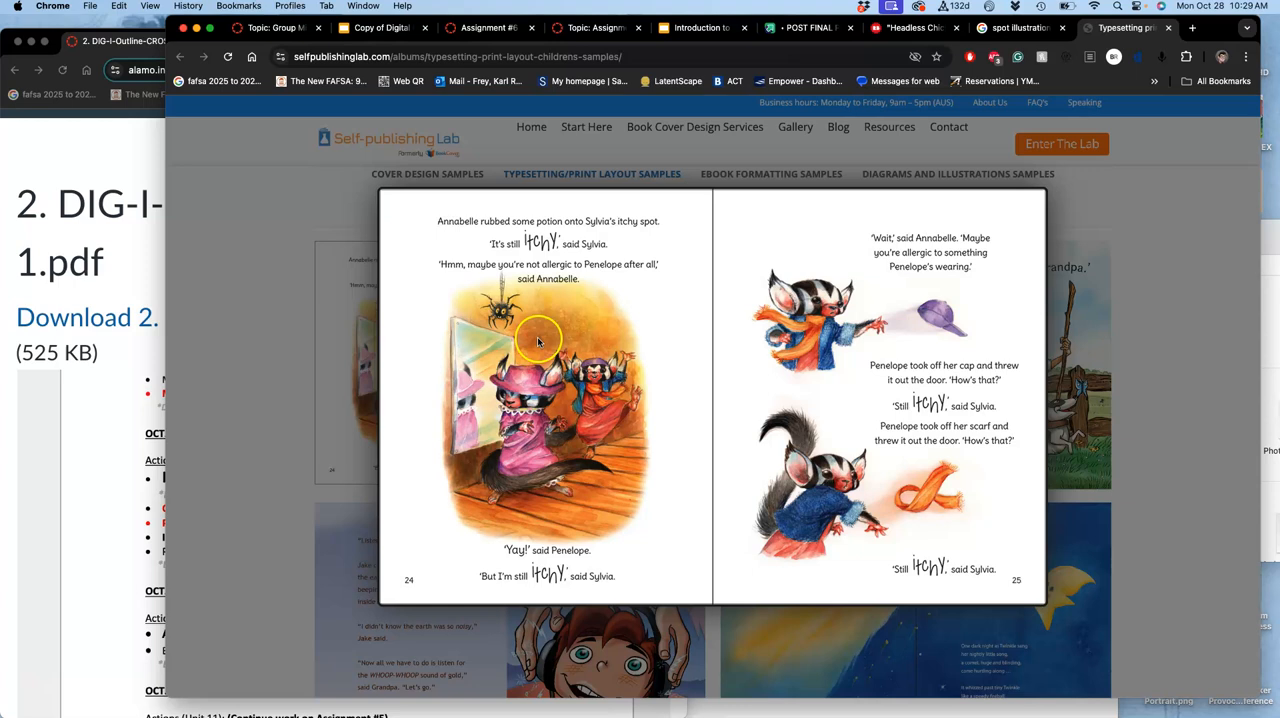
pyautogui.moveTo(668, 648)
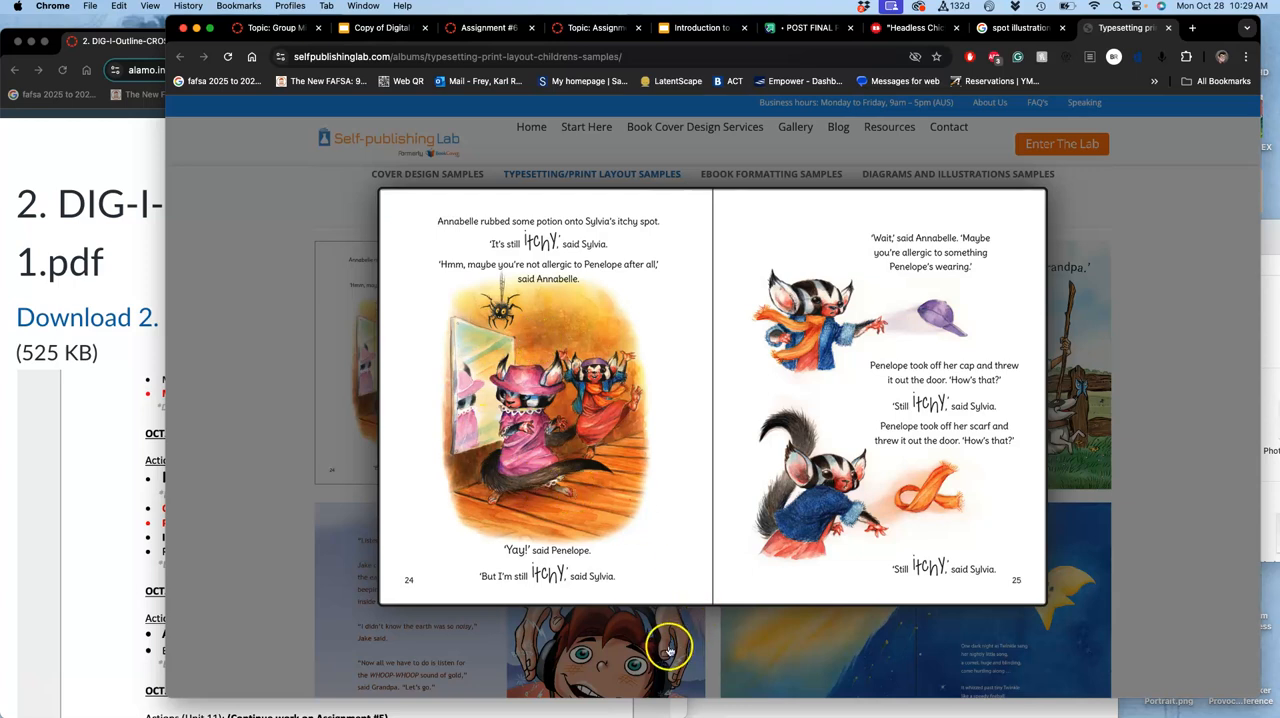
pyautogui.moveTo(1068, 200)
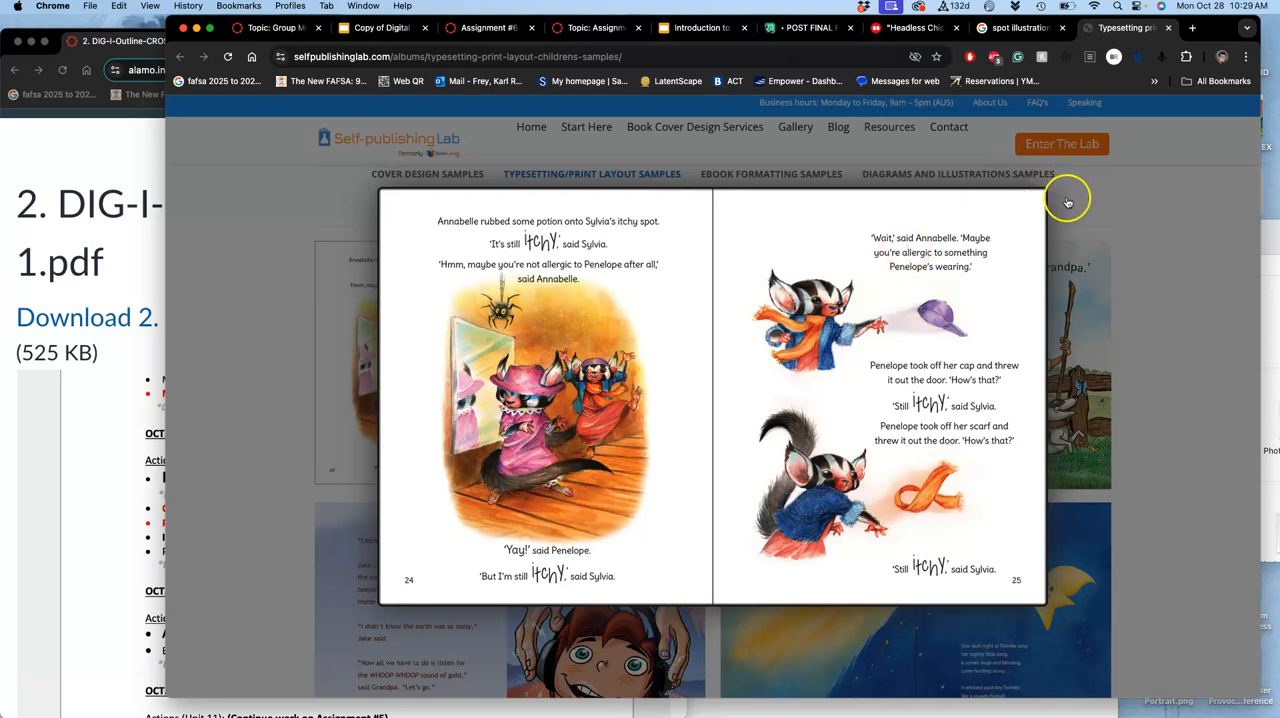
pyautogui.moveTo(458, 450)
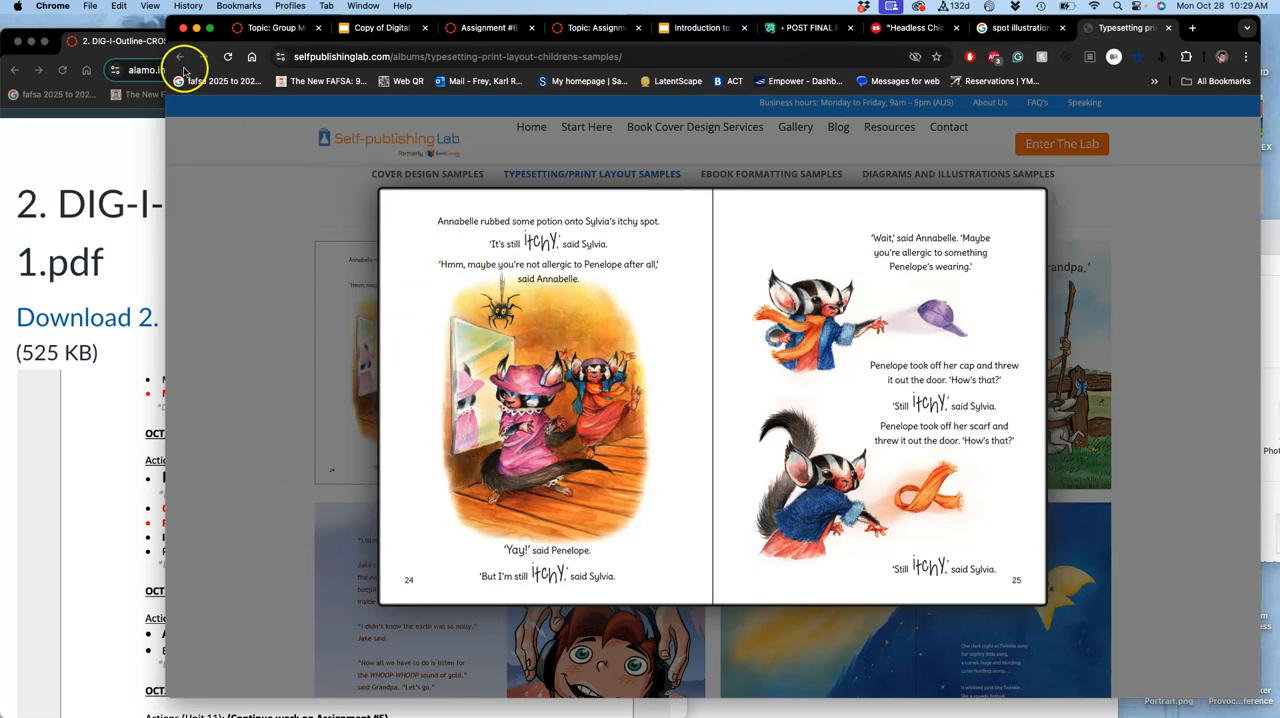
pyautogui.moveTo(668, 344)
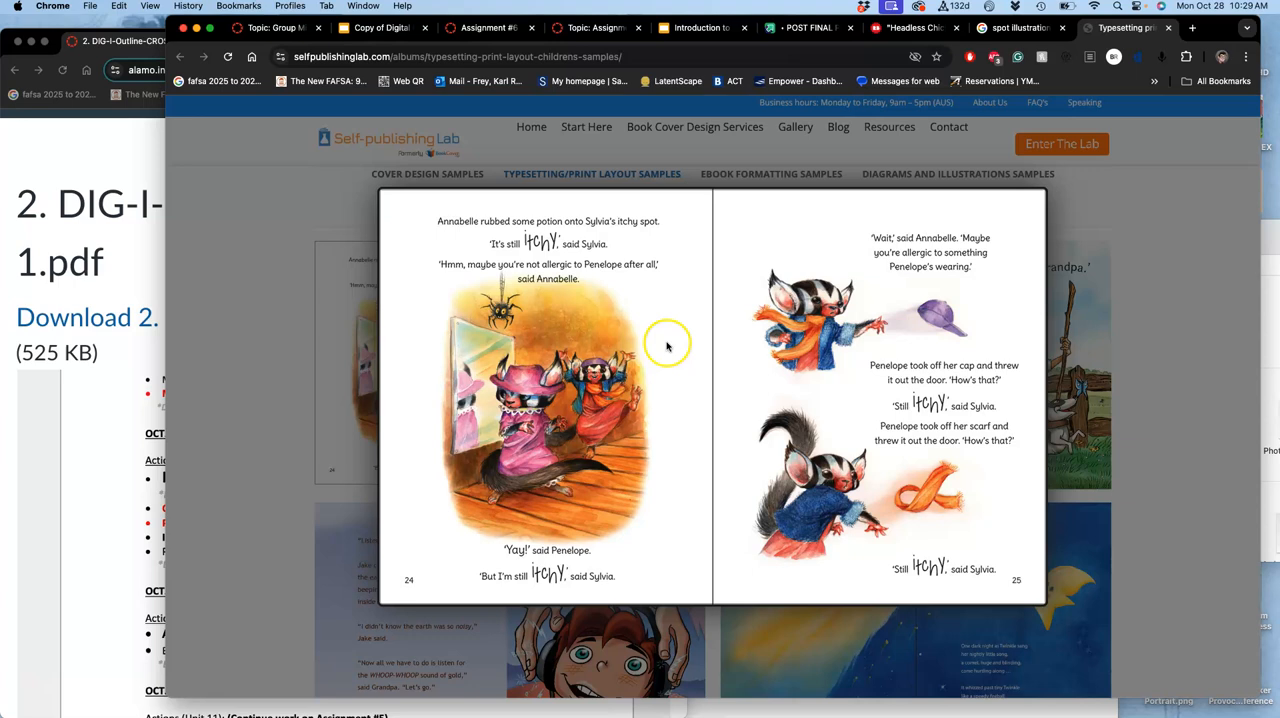
pyautogui.moveTo(180, 56)
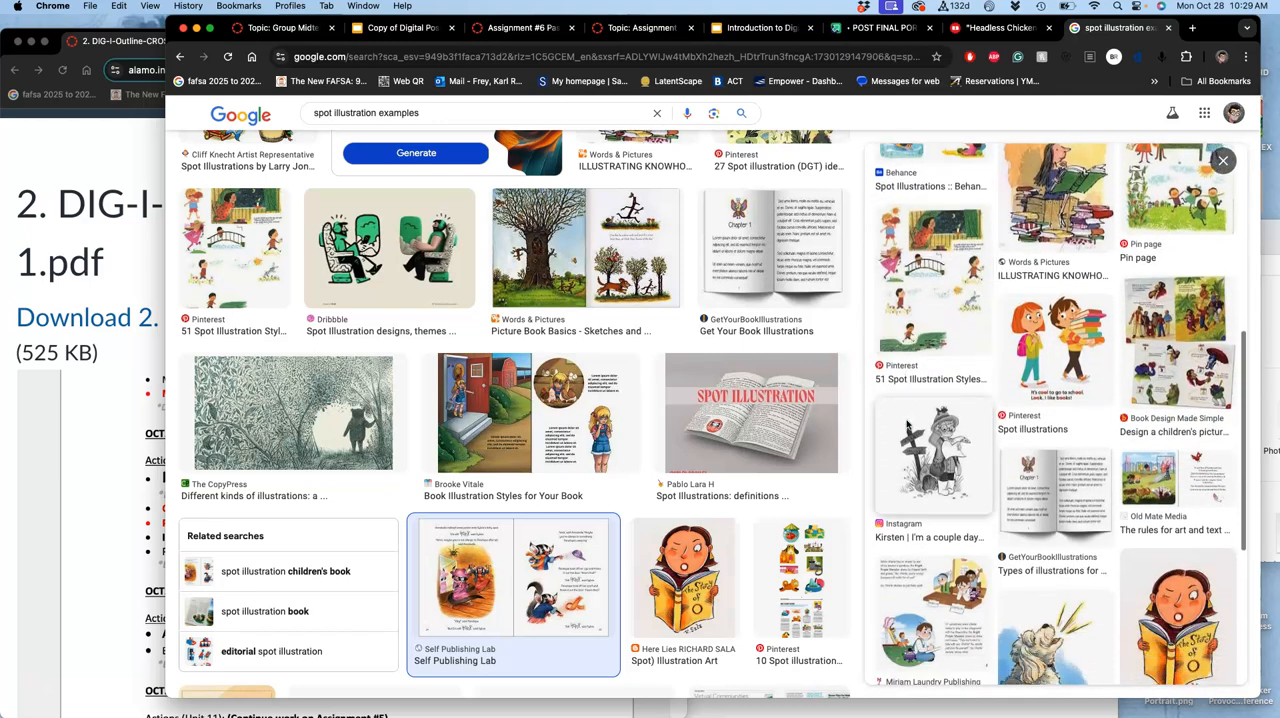
# Open the CopyPress forest-and-bear illustration as a full image in a new tab.
pyautogui.click(292, 412)
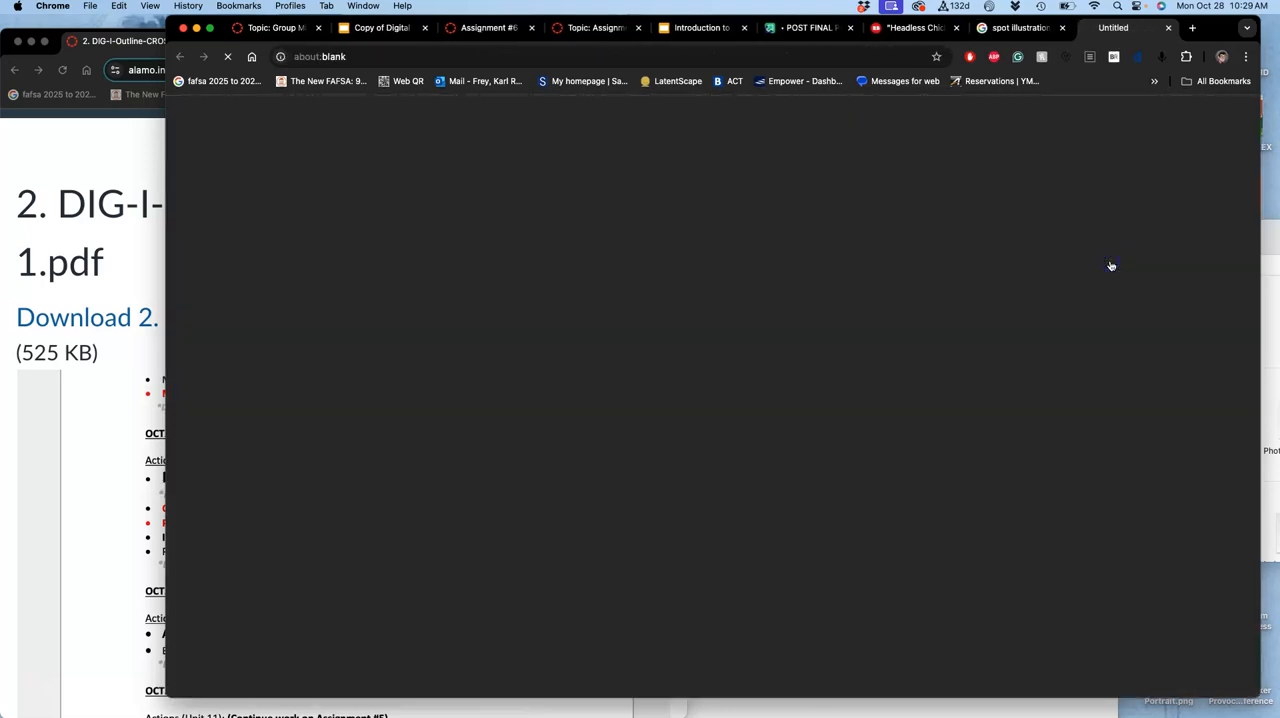
pyautogui.click(1016, 28)
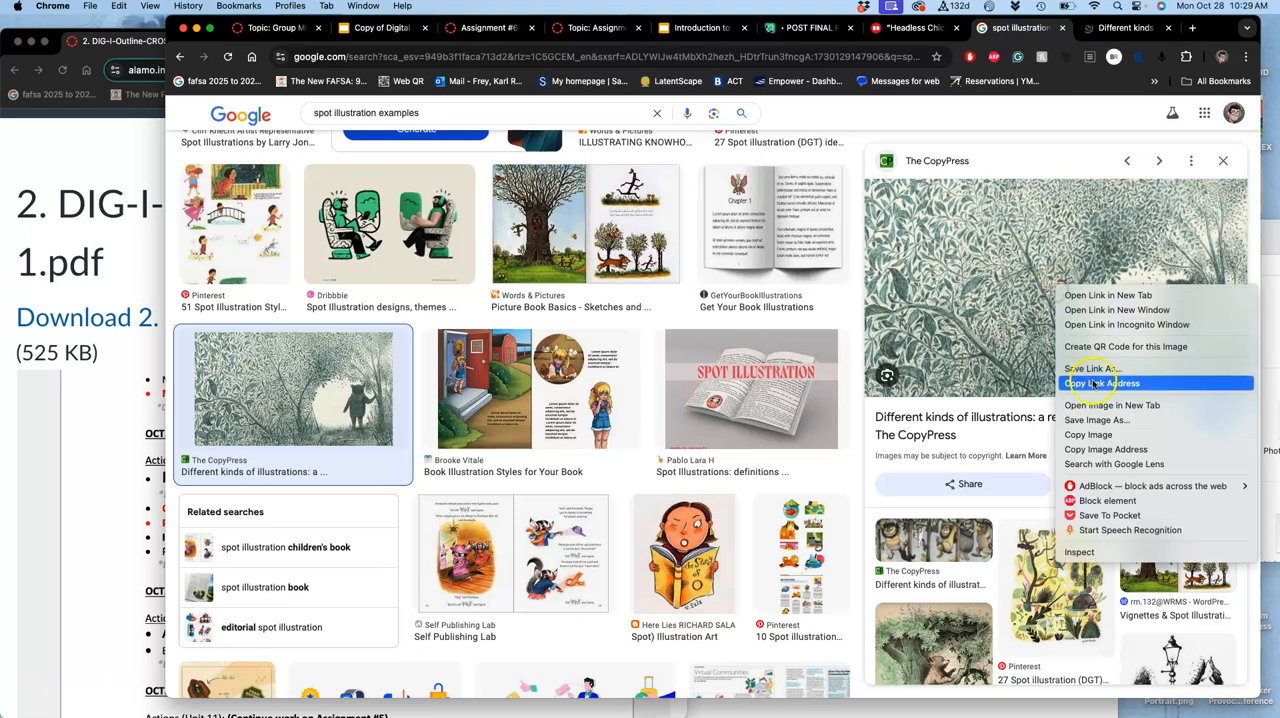
pyautogui.moveTo(1112, 404)
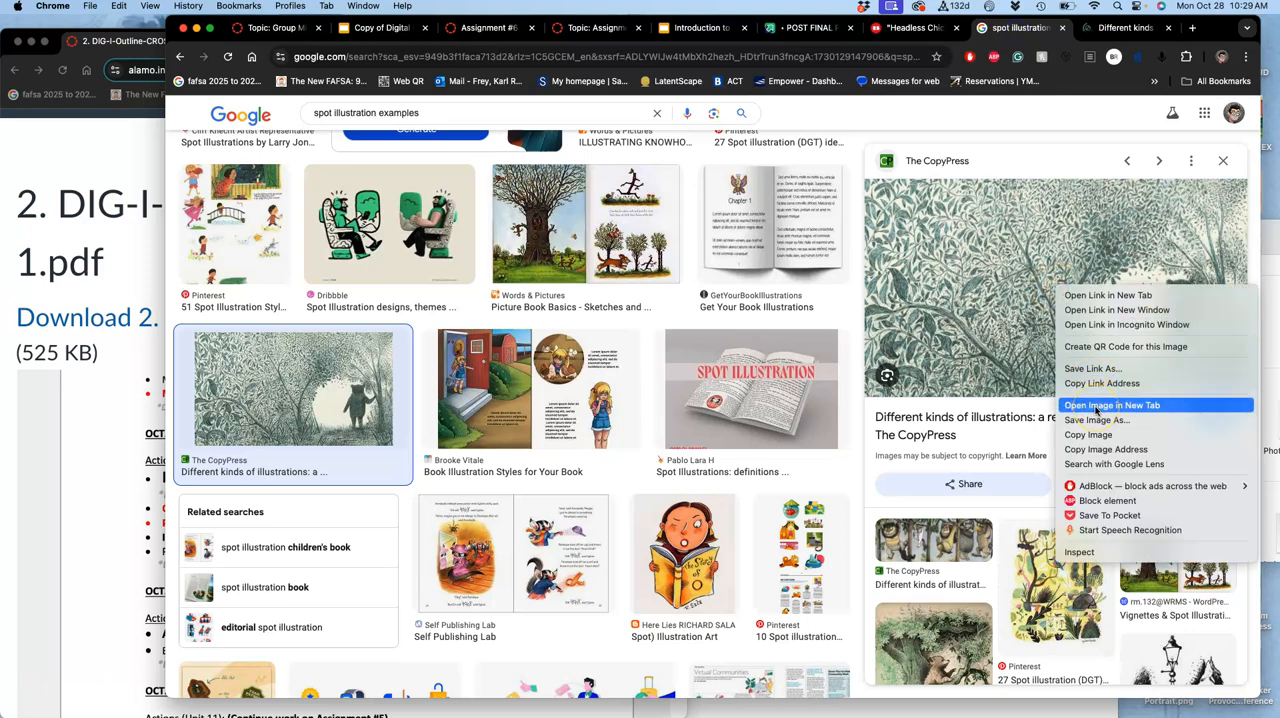
pyautogui.click(1112, 404)
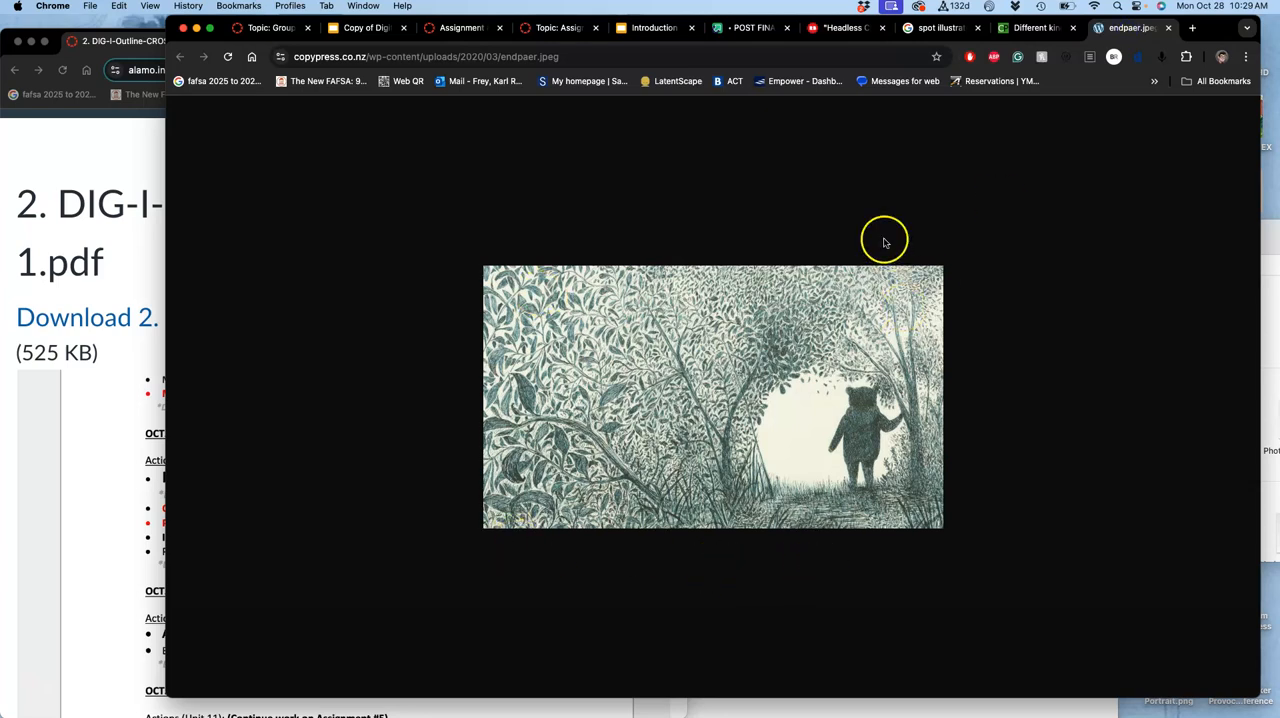
pyautogui.moveTo(832, 476)
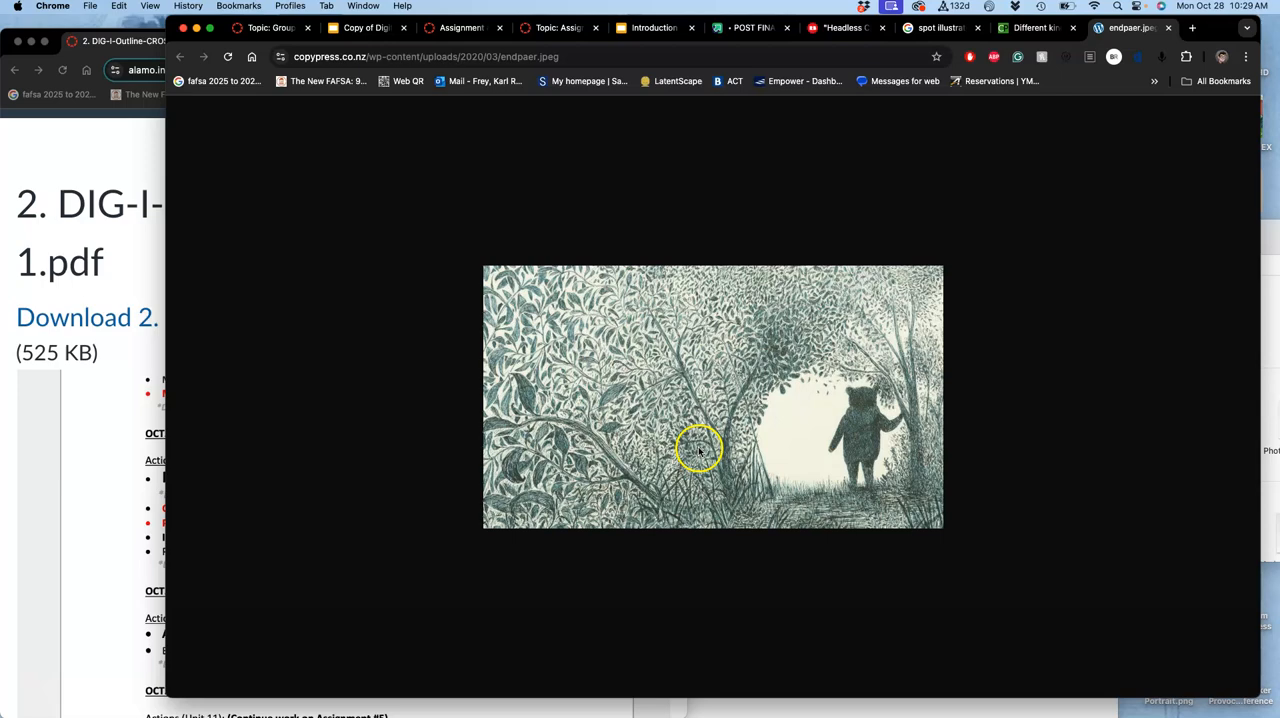
# Switch back to the spot illustration examples results tab.
pyautogui.click(1036, 28)
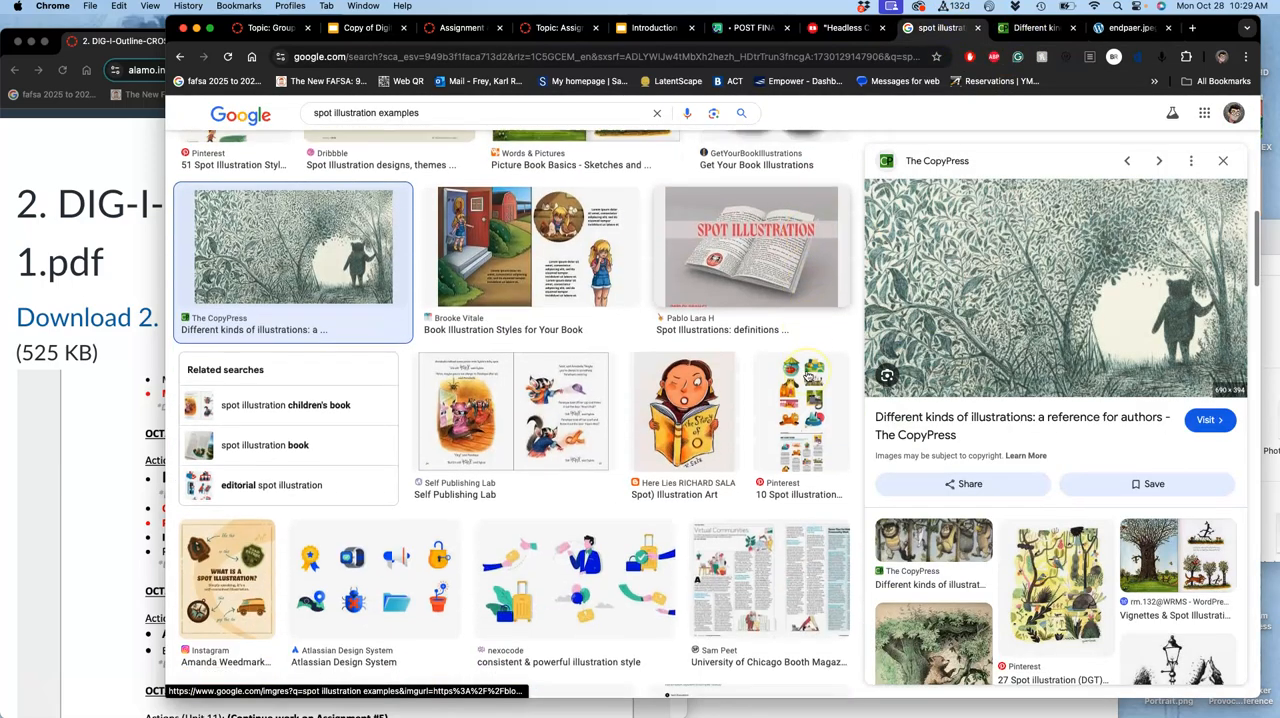
# Browse further results, previewing the CopyPress lamppost and colourful CRIME sign illustrations.
pyautogui.scroll(-3)
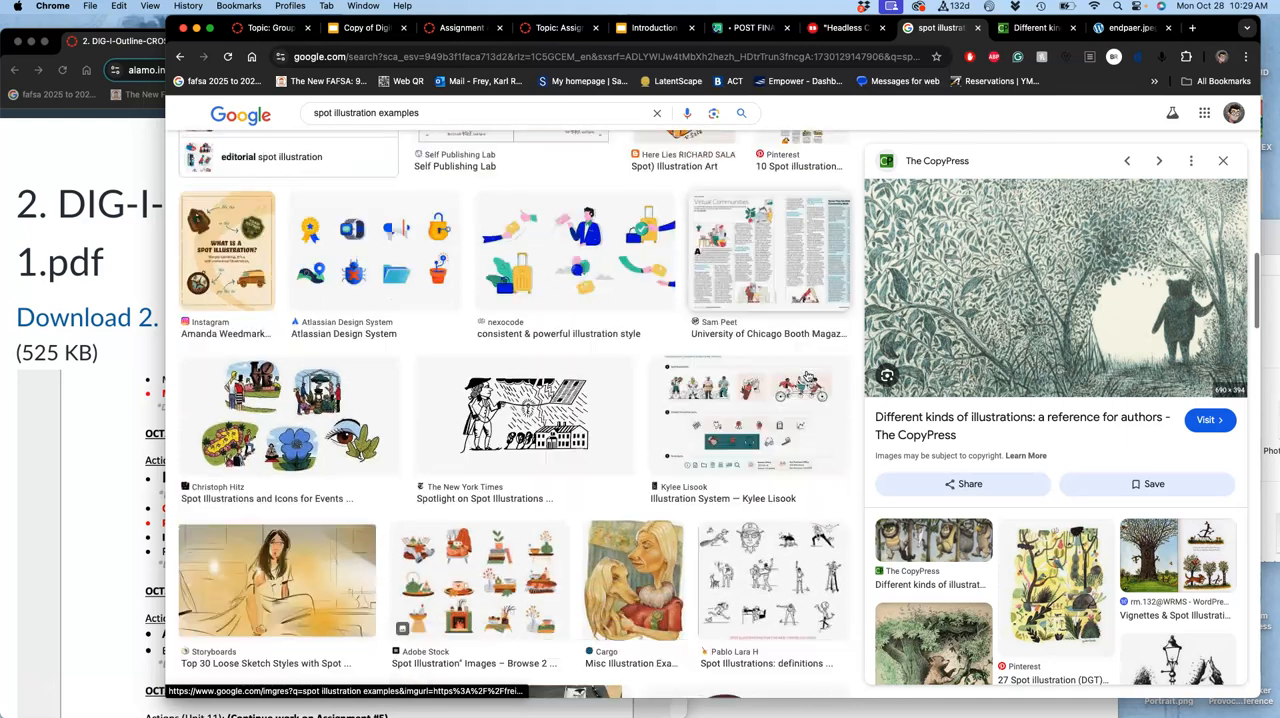
pyautogui.scroll(-3)
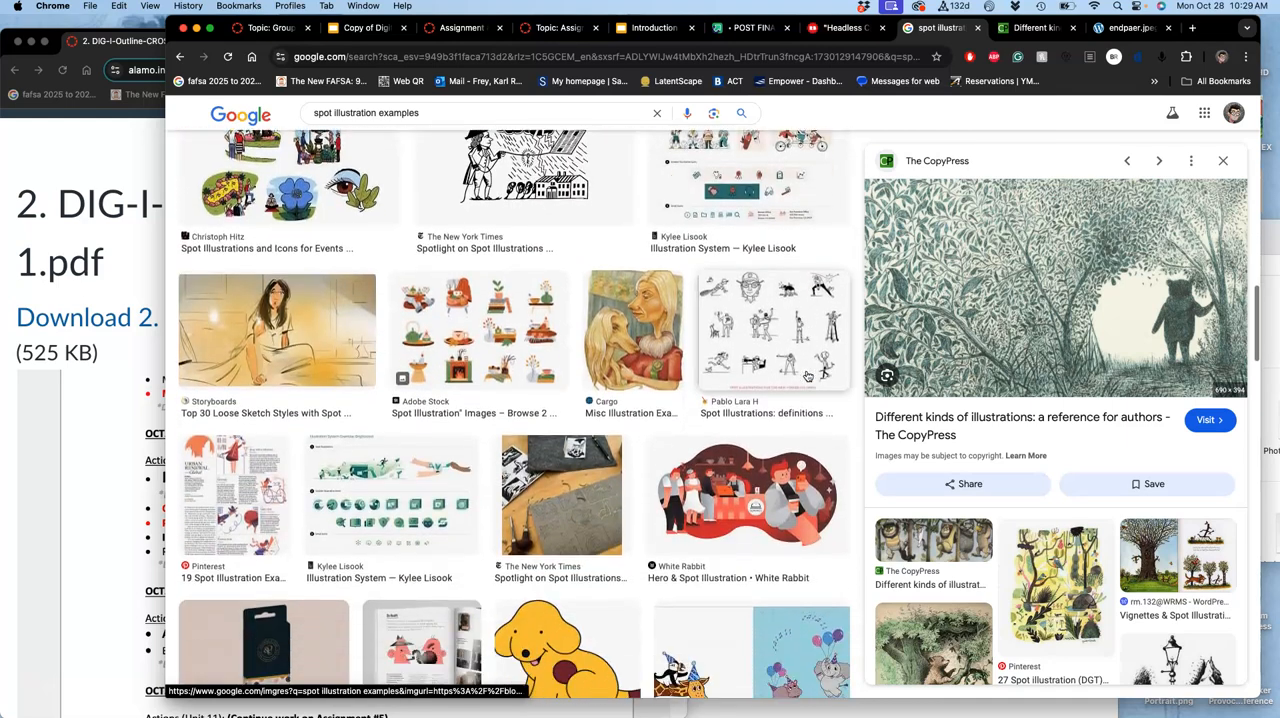
pyautogui.scroll(-3)
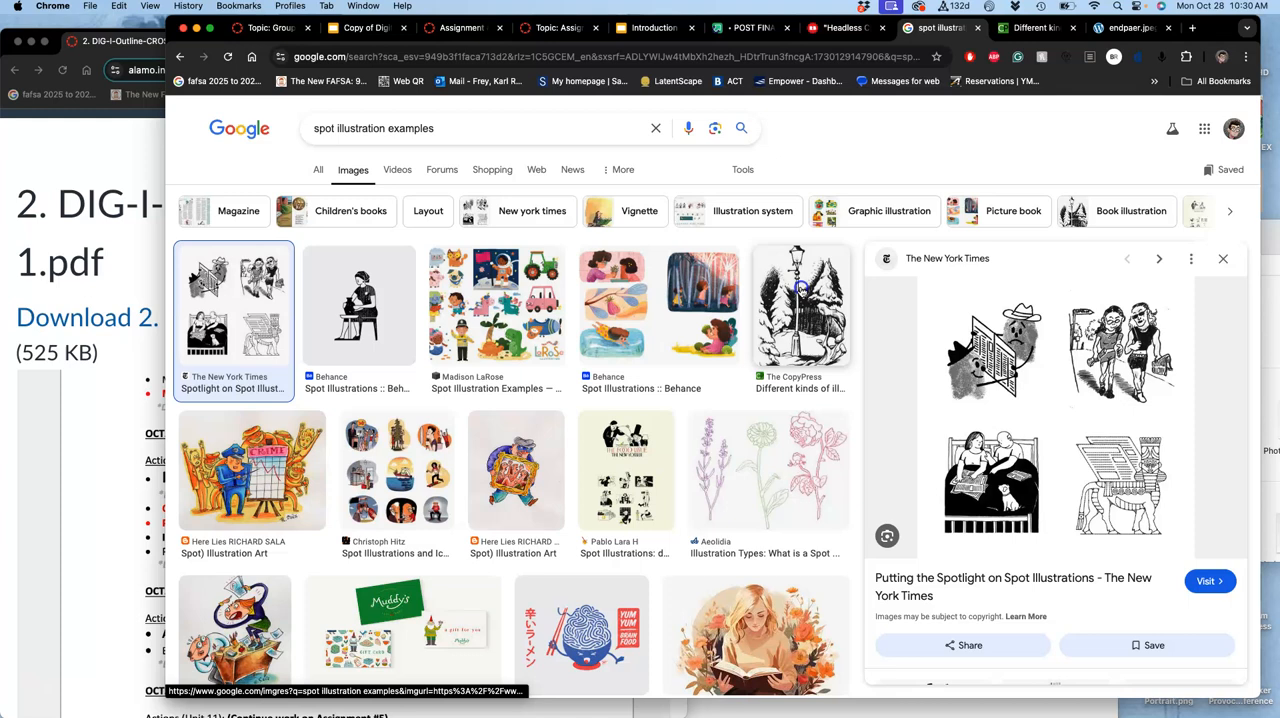
pyautogui.click(800, 304)
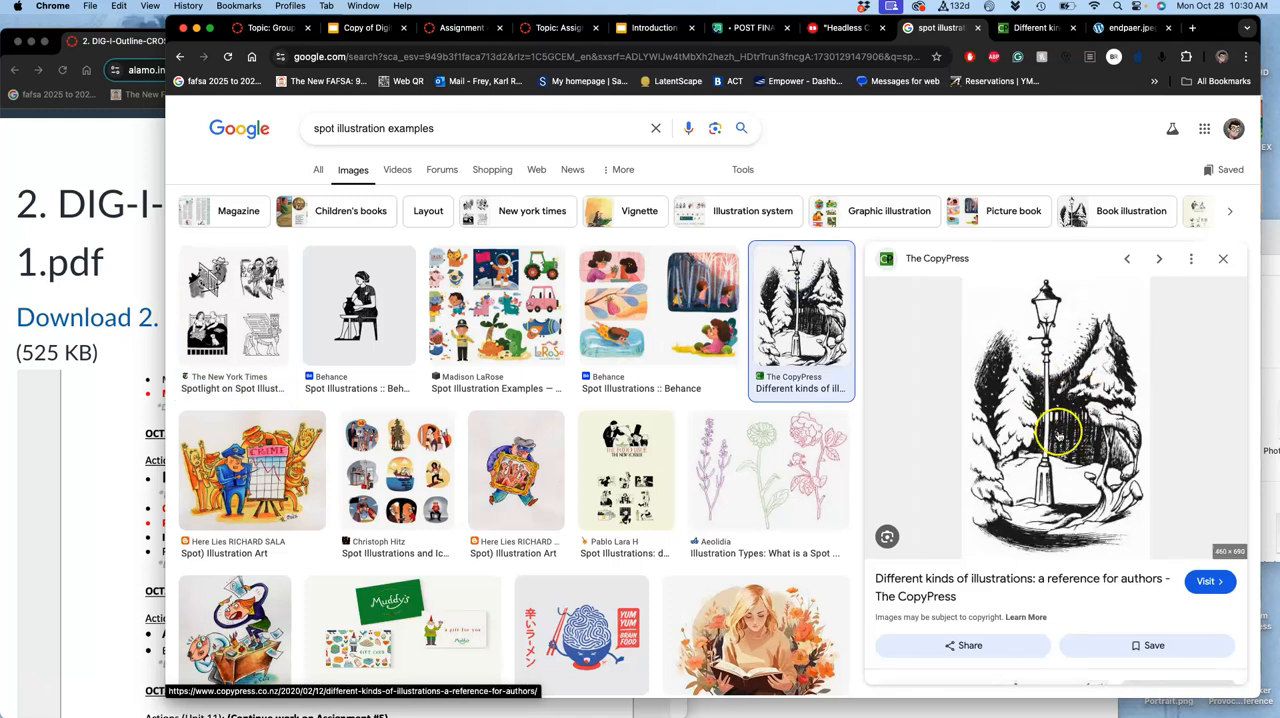
pyautogui.click(252, 470)
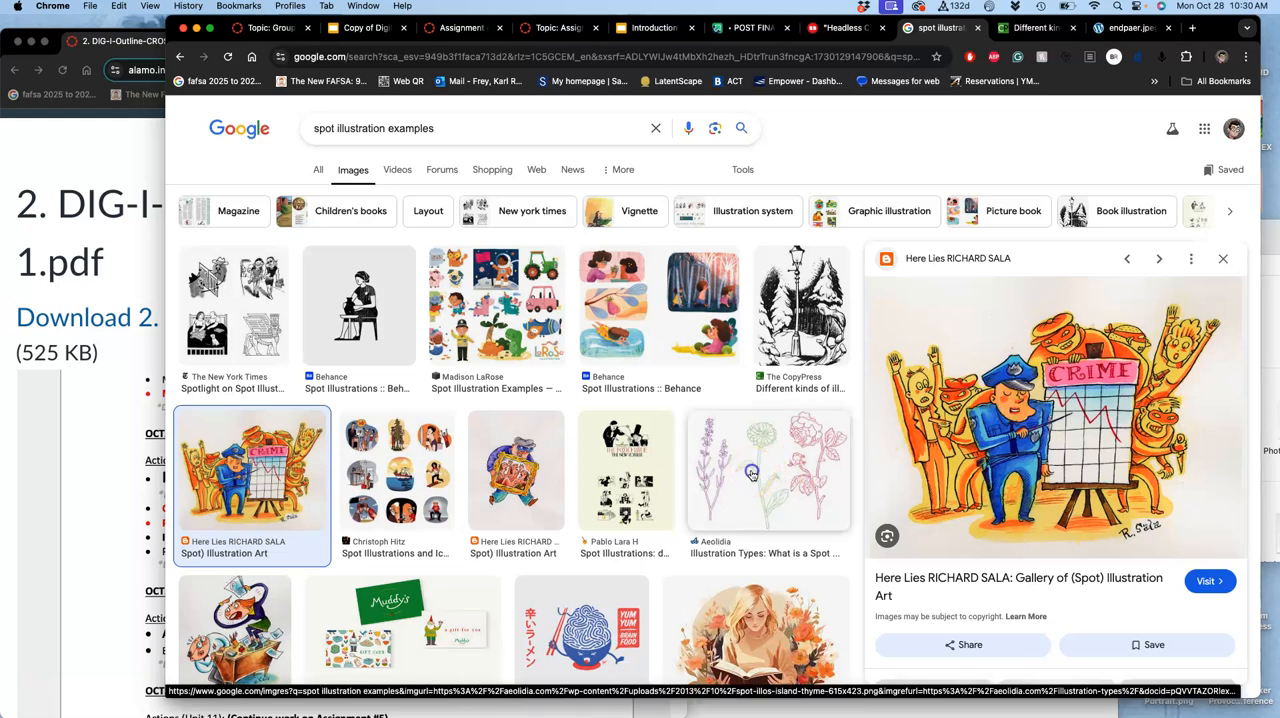
# Preview the Aeolidia flower line drawings and visit the Aeolidia spot illustration article.
pyautogui.click(768, 470)
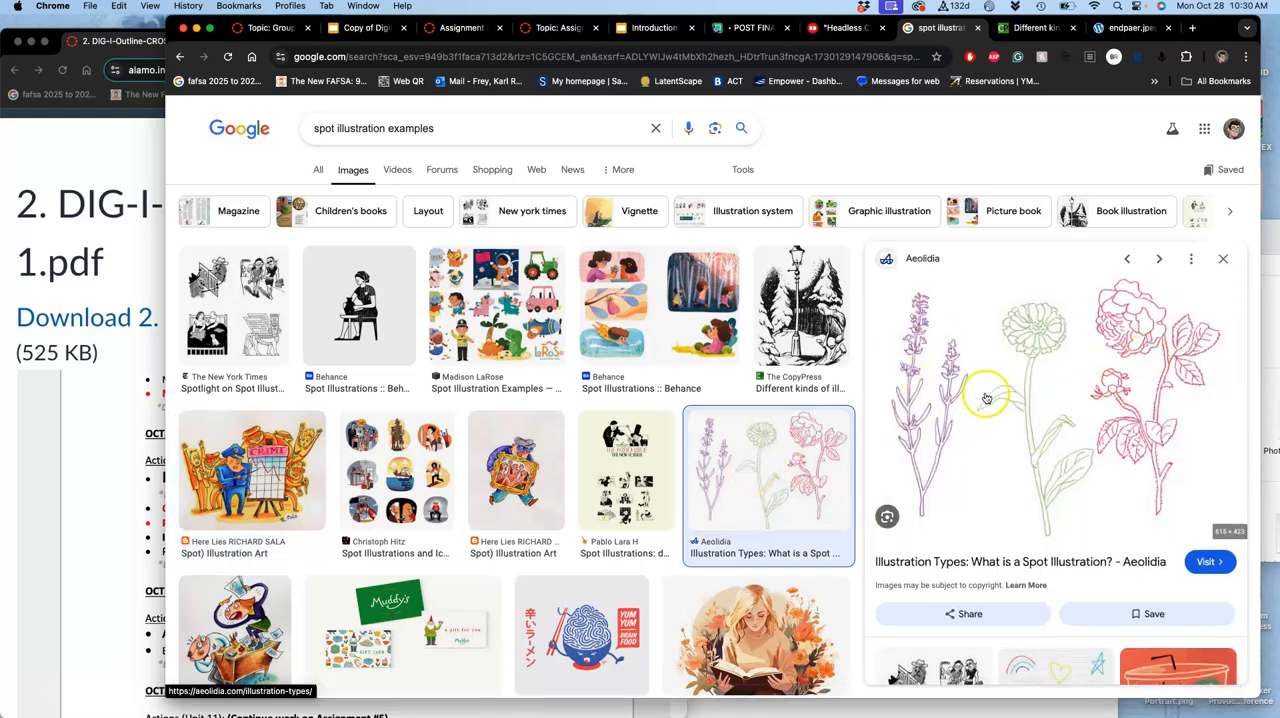
pyautogui.moveTo(1038, 400)
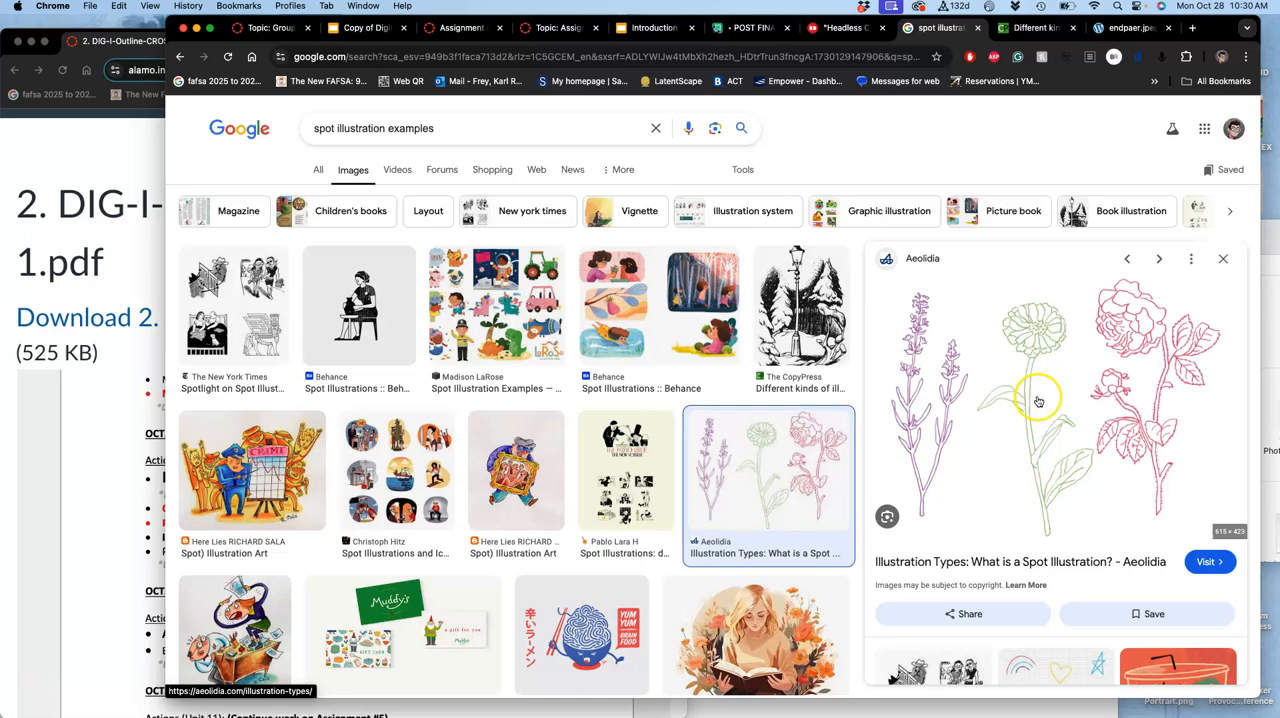
pyautogui.click(1208, 560)
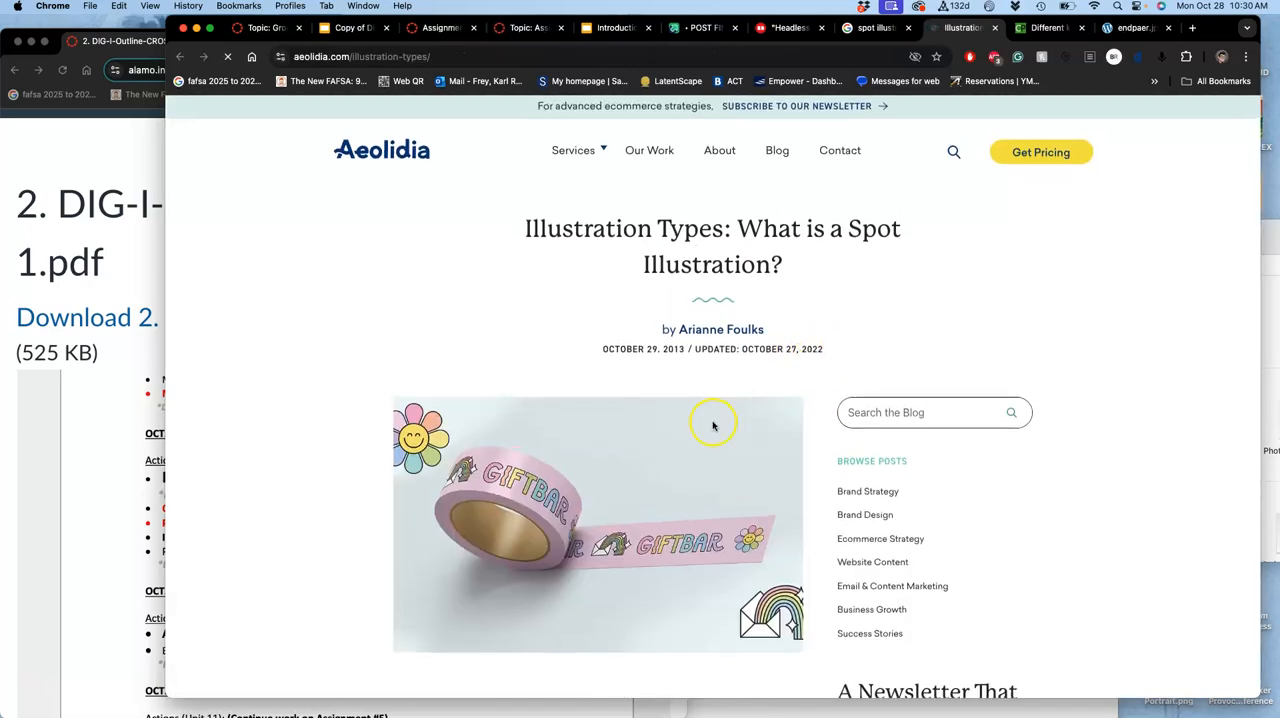
# Skim the Aeolidia article's illustration-type sections, then switch to the Redbubble tote bag page.
pyautogui.scroll(-3)
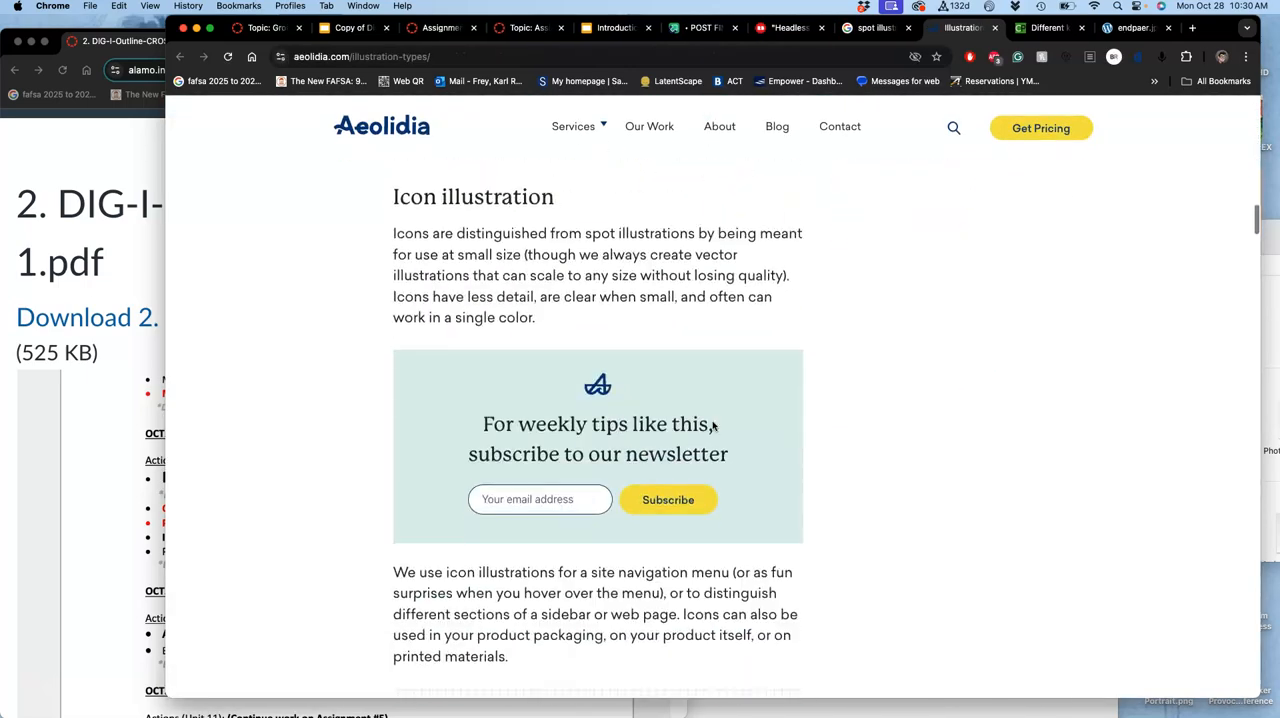
pyautogui.scroll(-3)
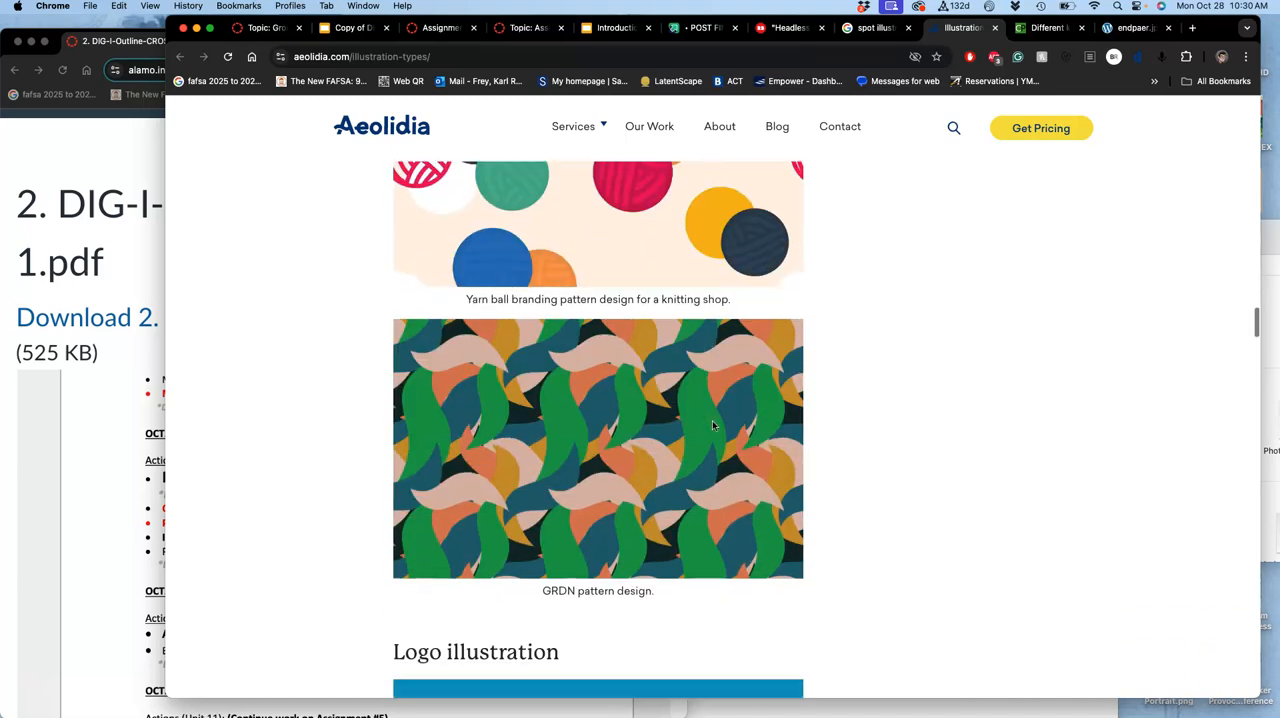
pyautogui.scroll(-3)
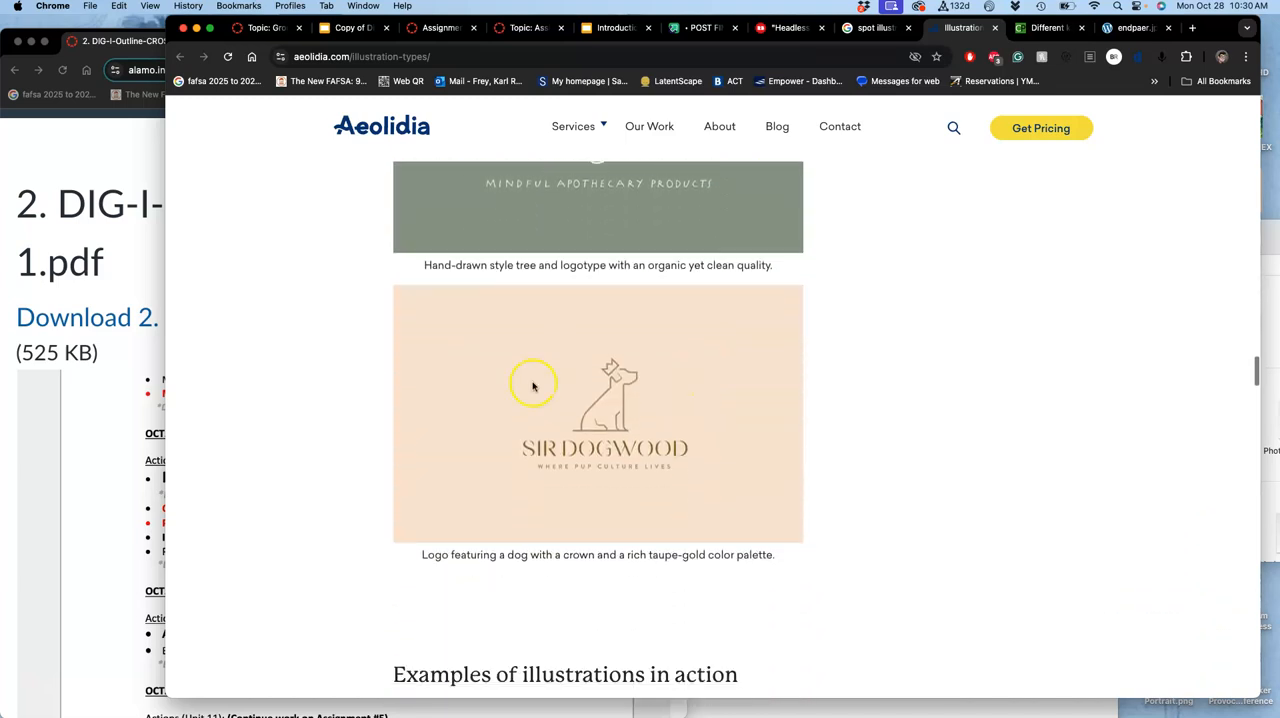
pyautogui.scroll(-3)
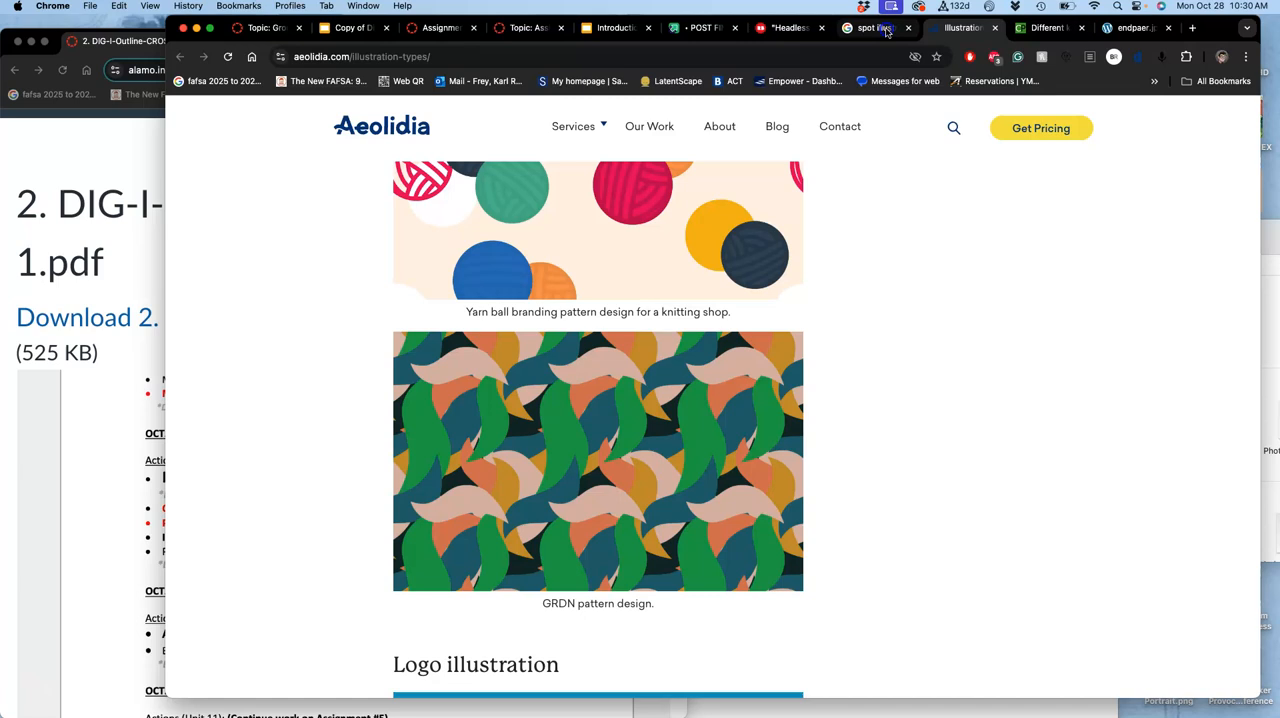
pyautogui.click(870, 28)
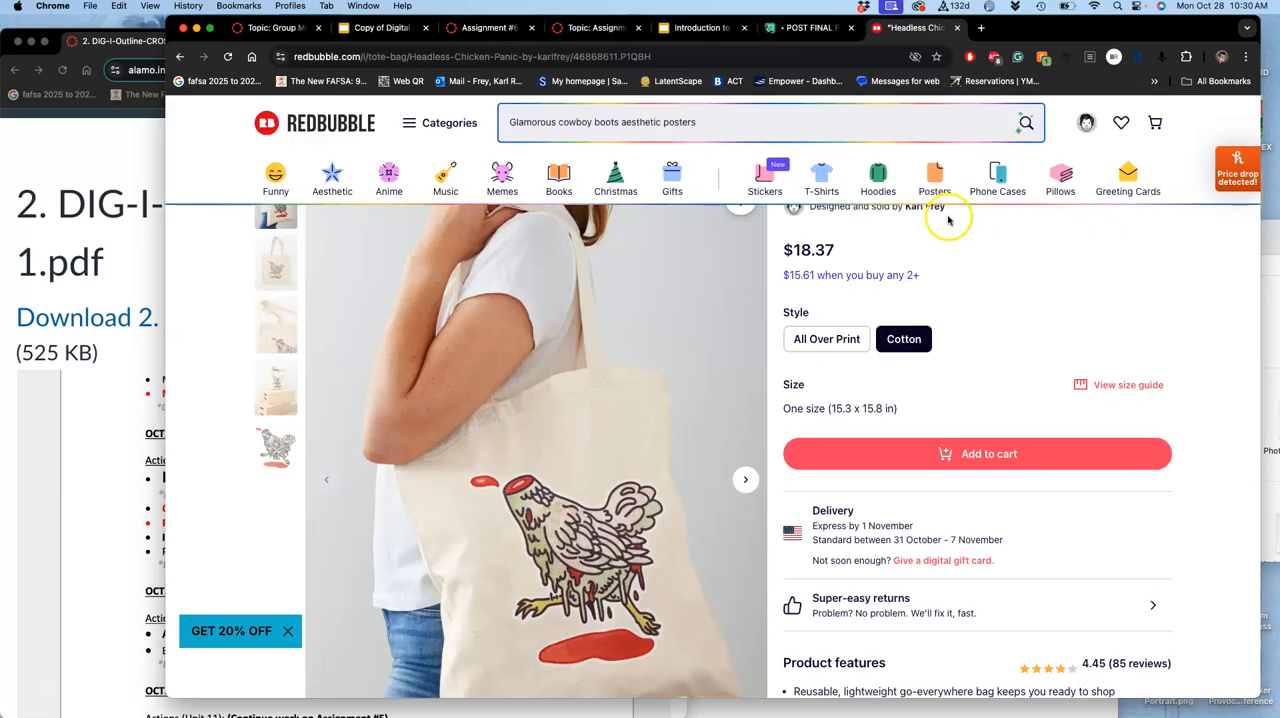
pyautogui.moveTo(970, 28)
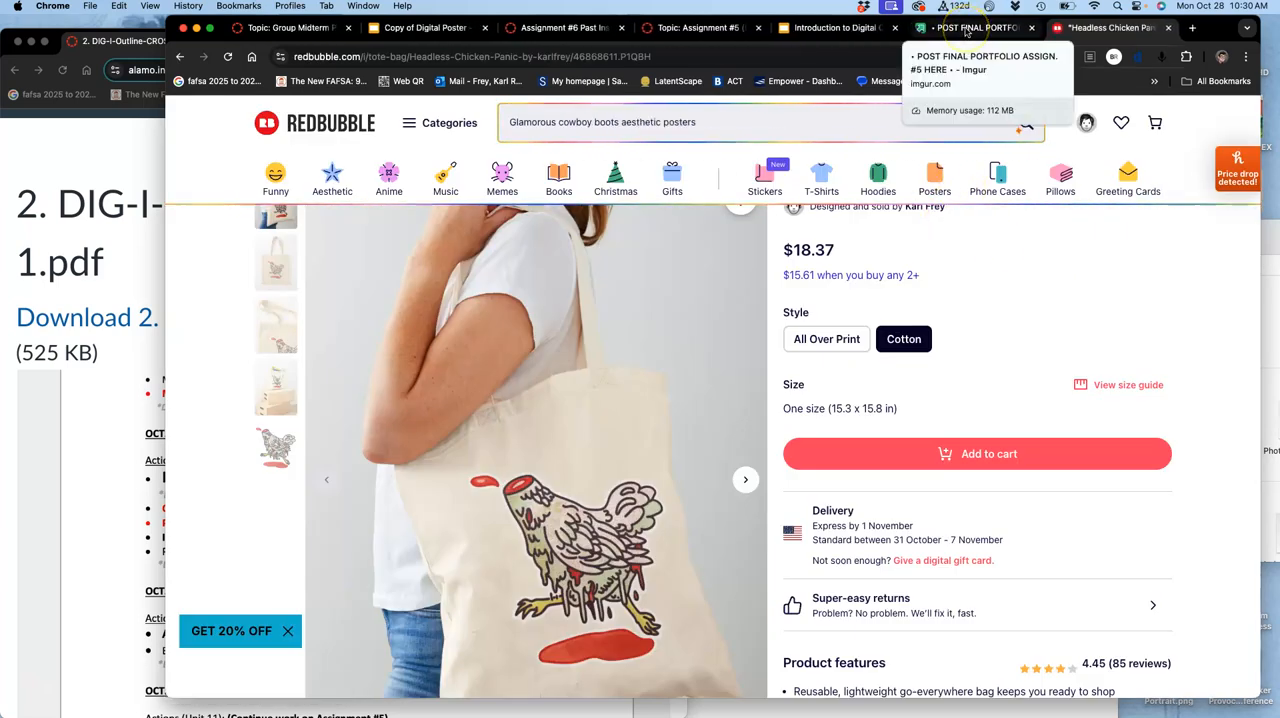
# Glance at the Imgur portfolio post and Digital Coloring slides, then bring up the Assignment #5 Canvas discussion.
pyautogui.write('Pastel pixel gaming landscape totes')
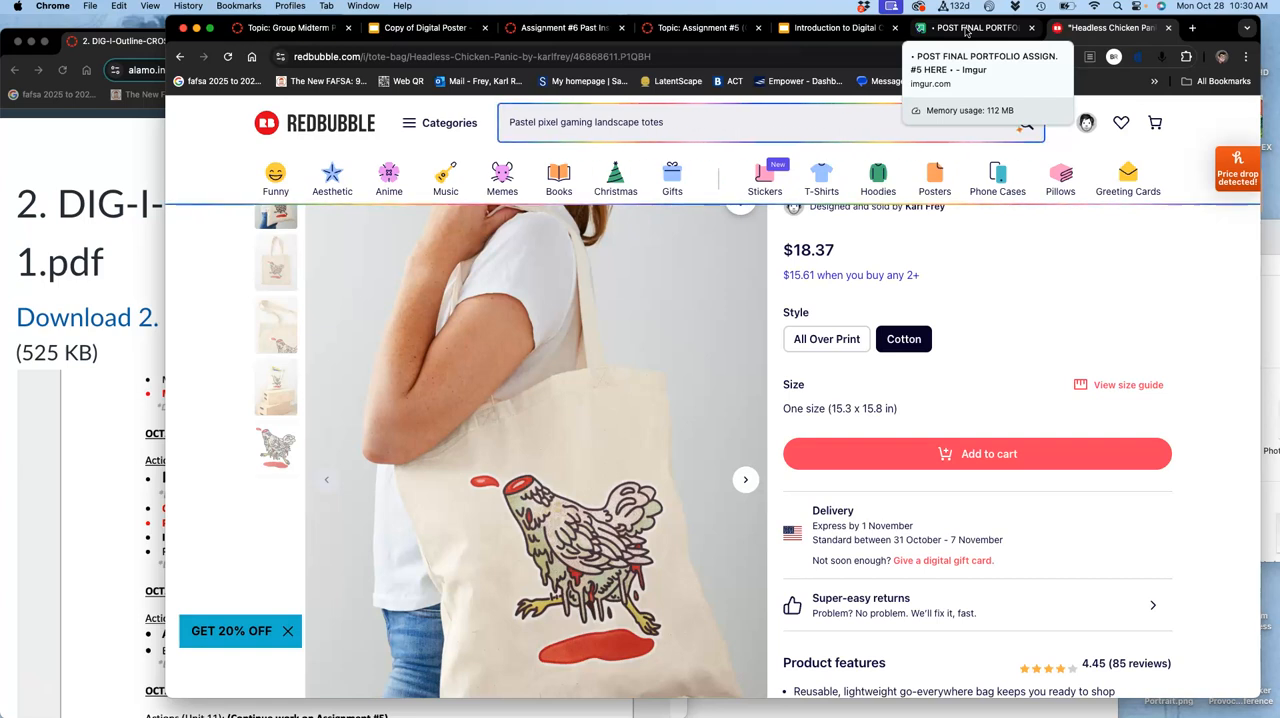
pyautogui.click(976, 28)
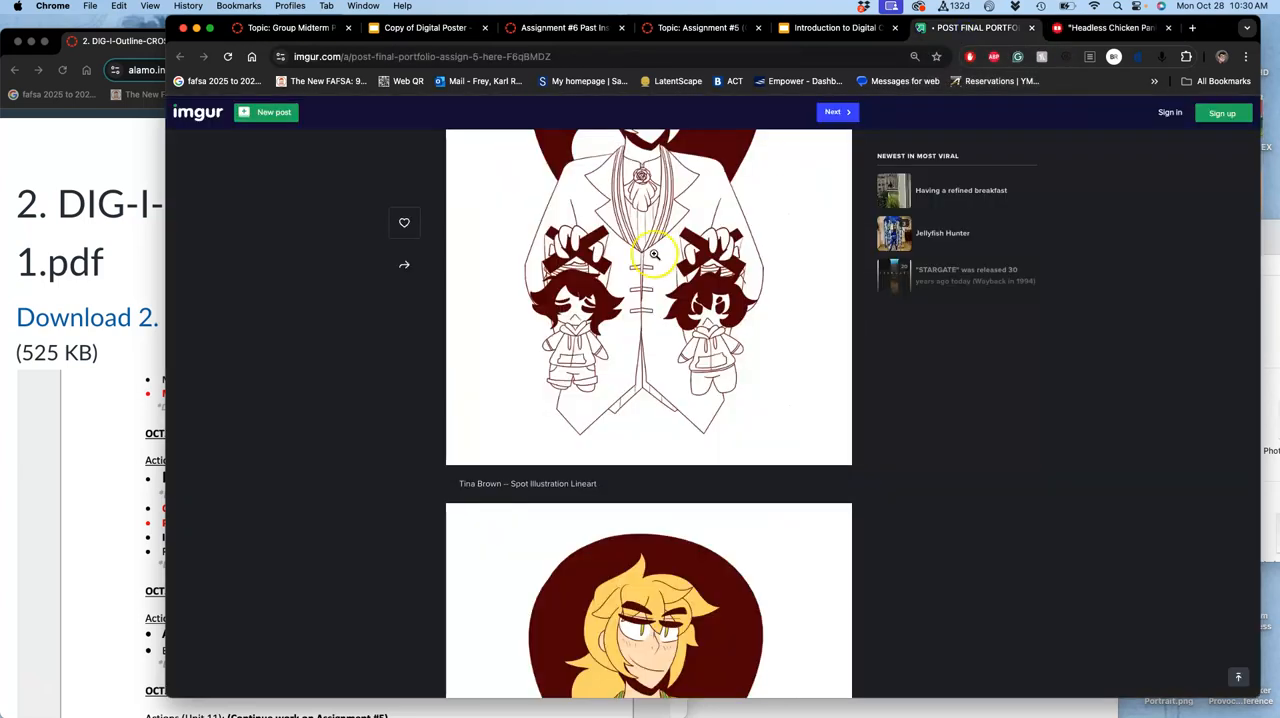
pyautogui.click(838, 28)
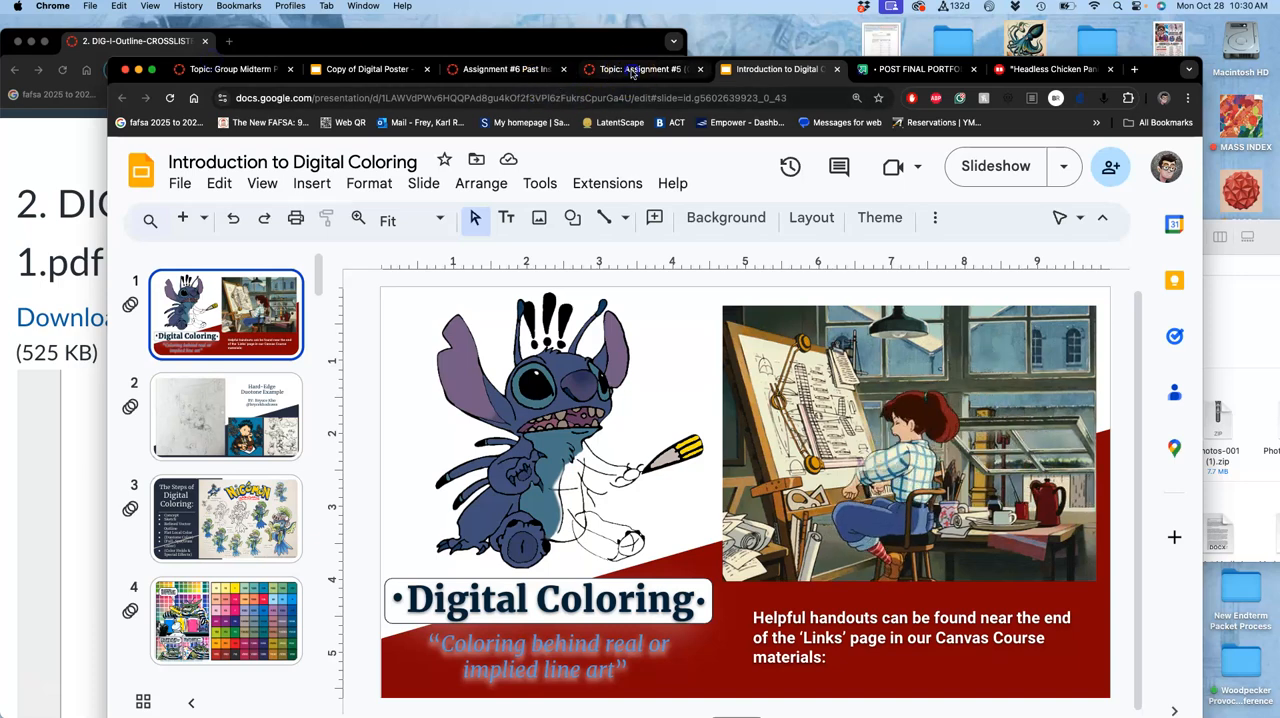
pyautogui.click(640, 68)
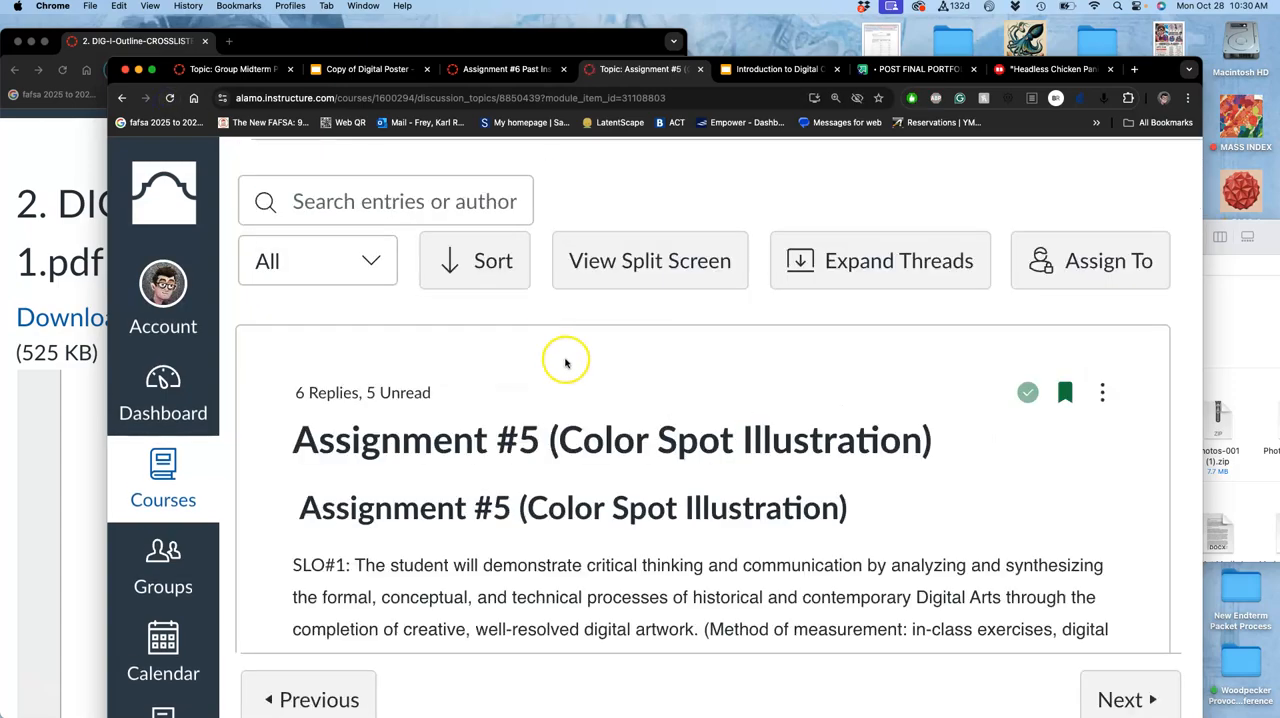
pyautogui.scroll(-3)
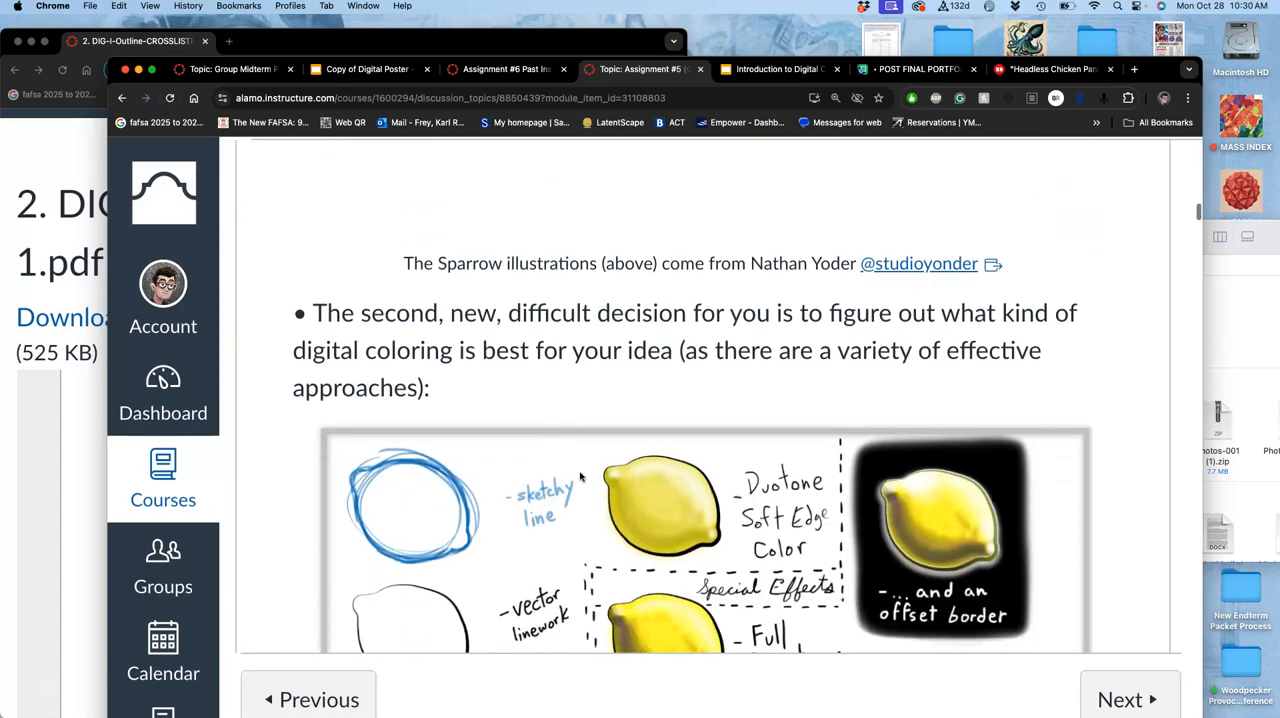
pyautogui.scroll(-3)
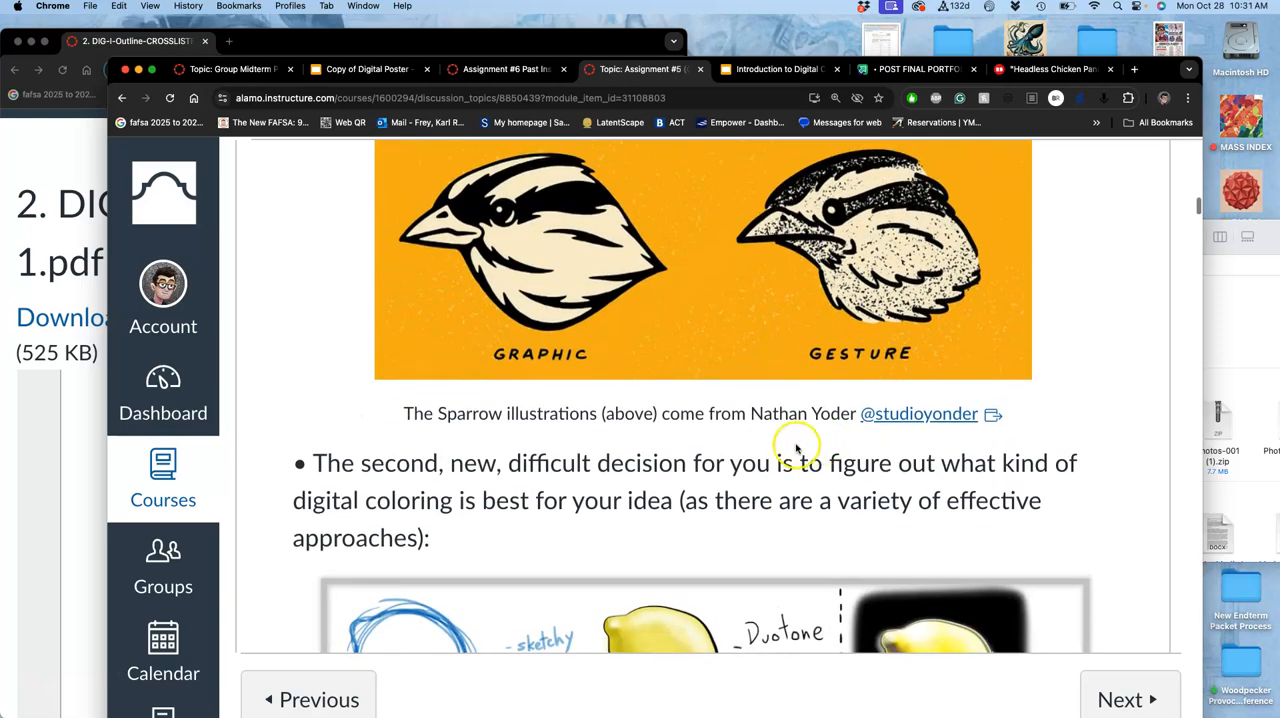
pyautogui.scroll(-3)
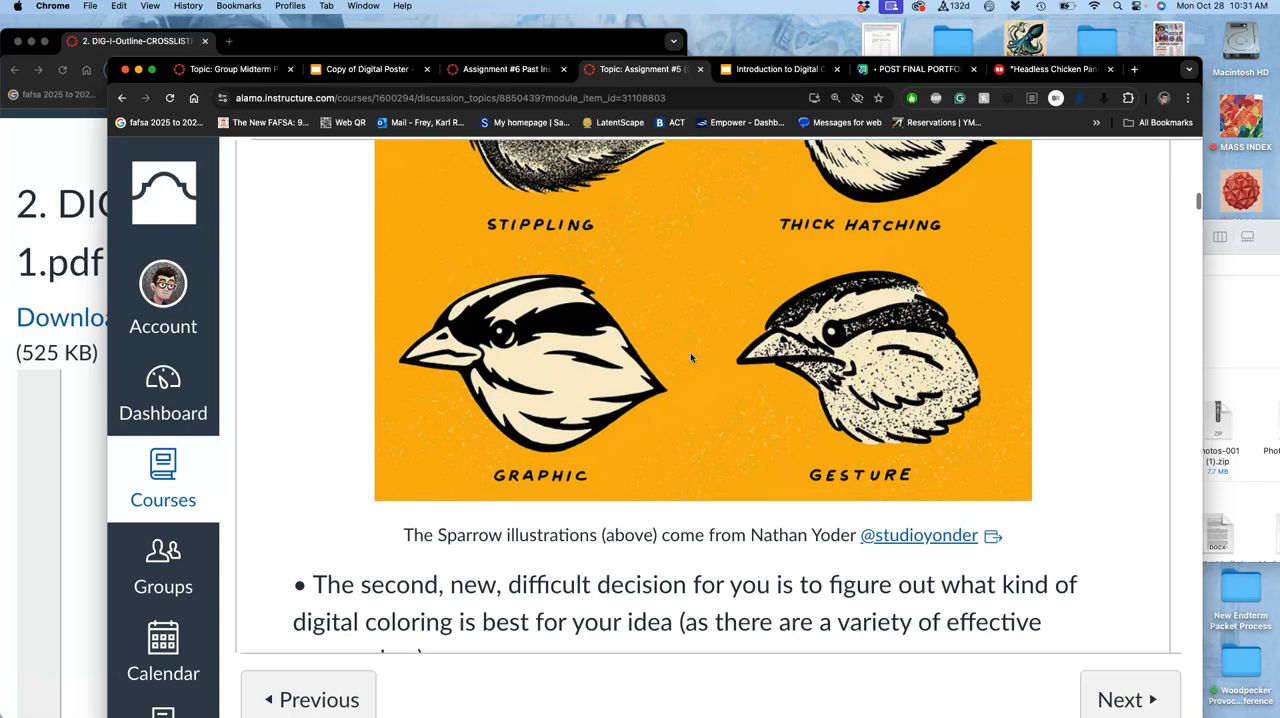
pyautogui.rightClick(890, 536)
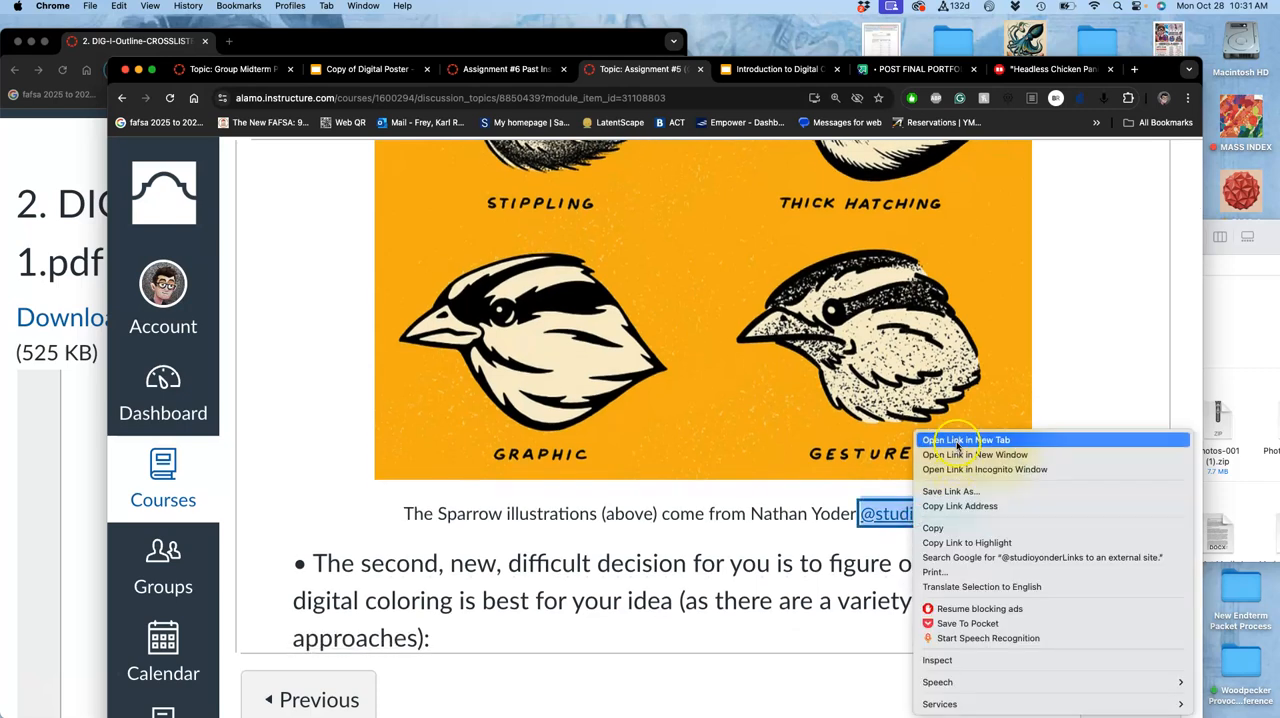
pyautogui.click(966, 440)
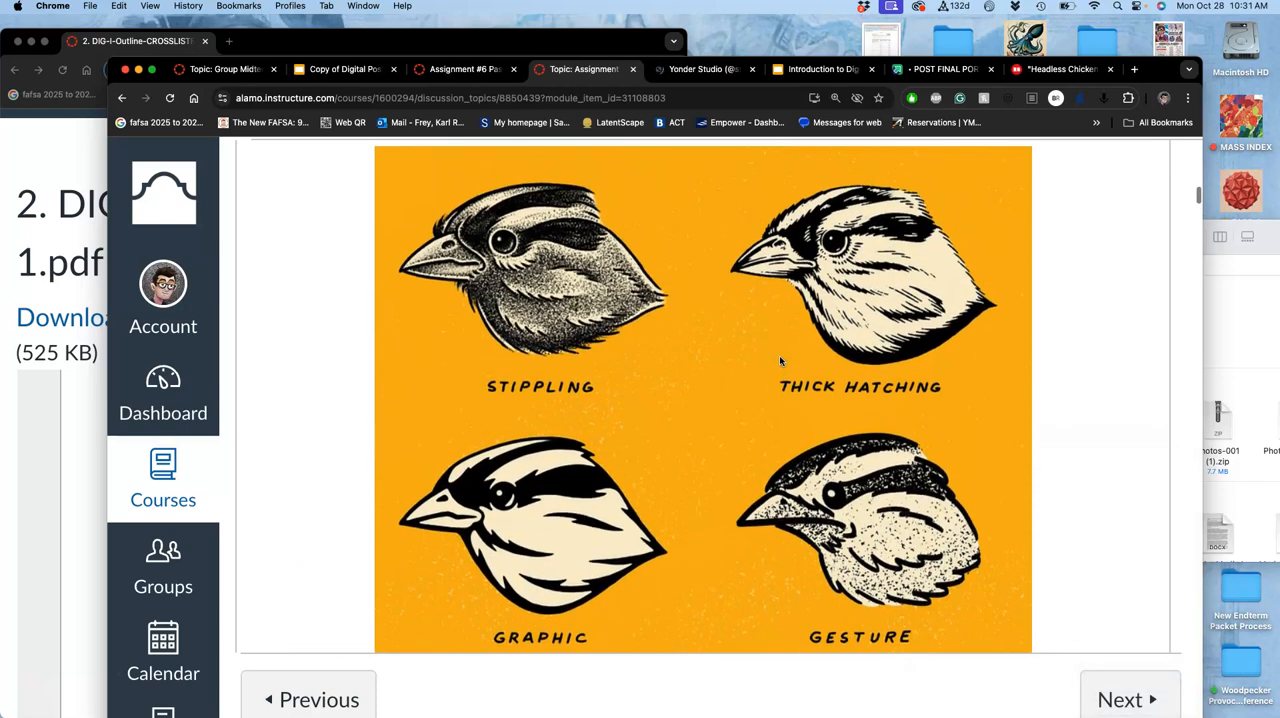
pyautogui.click(700, 68)
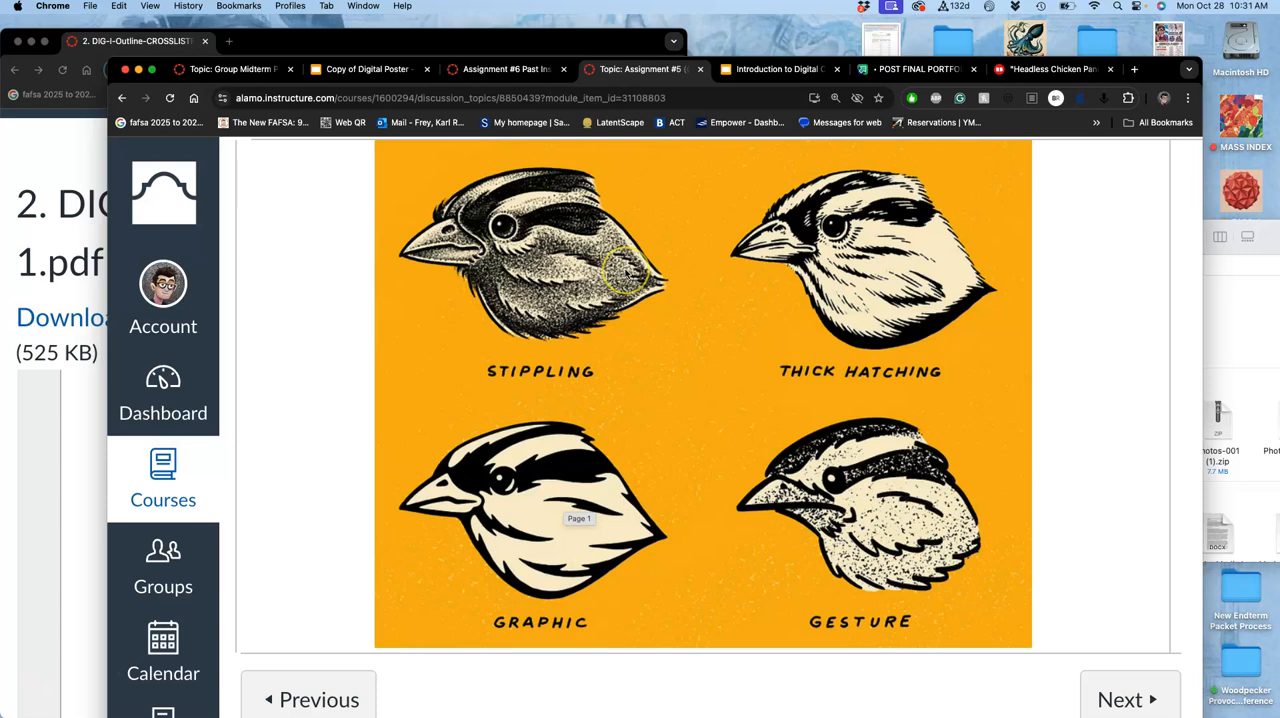
pyautogui.moveTo(670, 312)
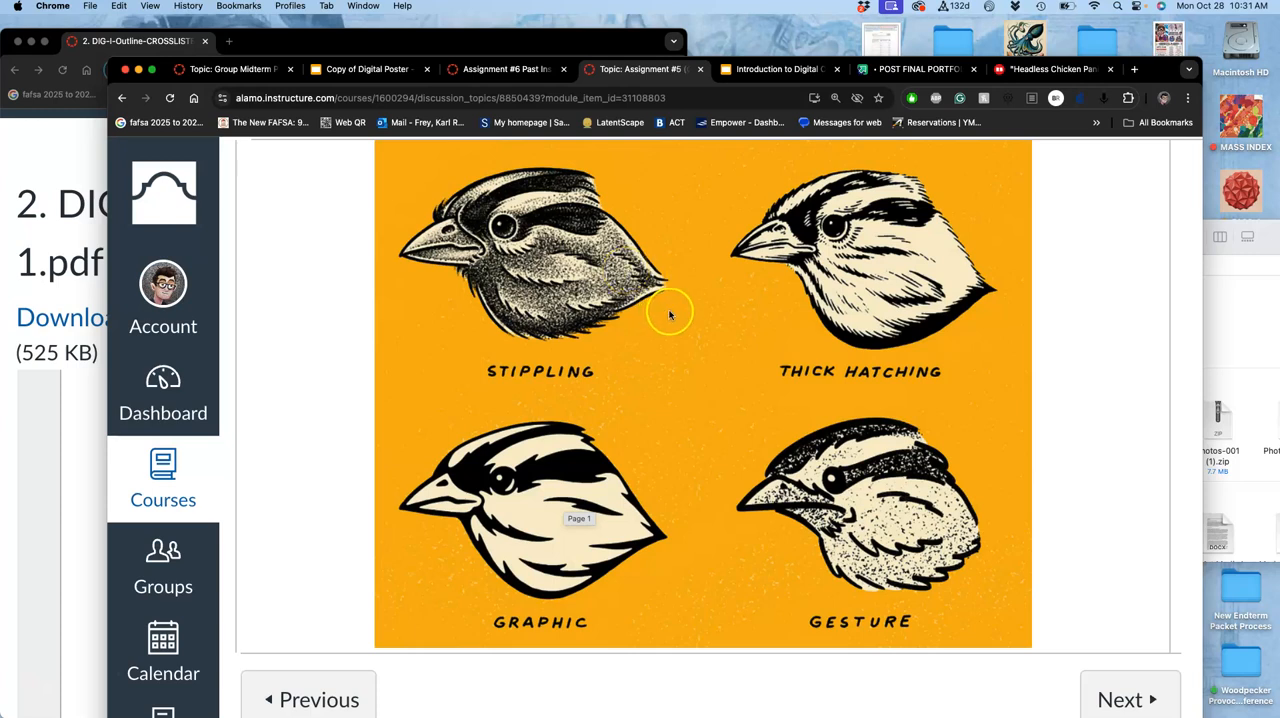
pyautogui.moveTo(496, 290)
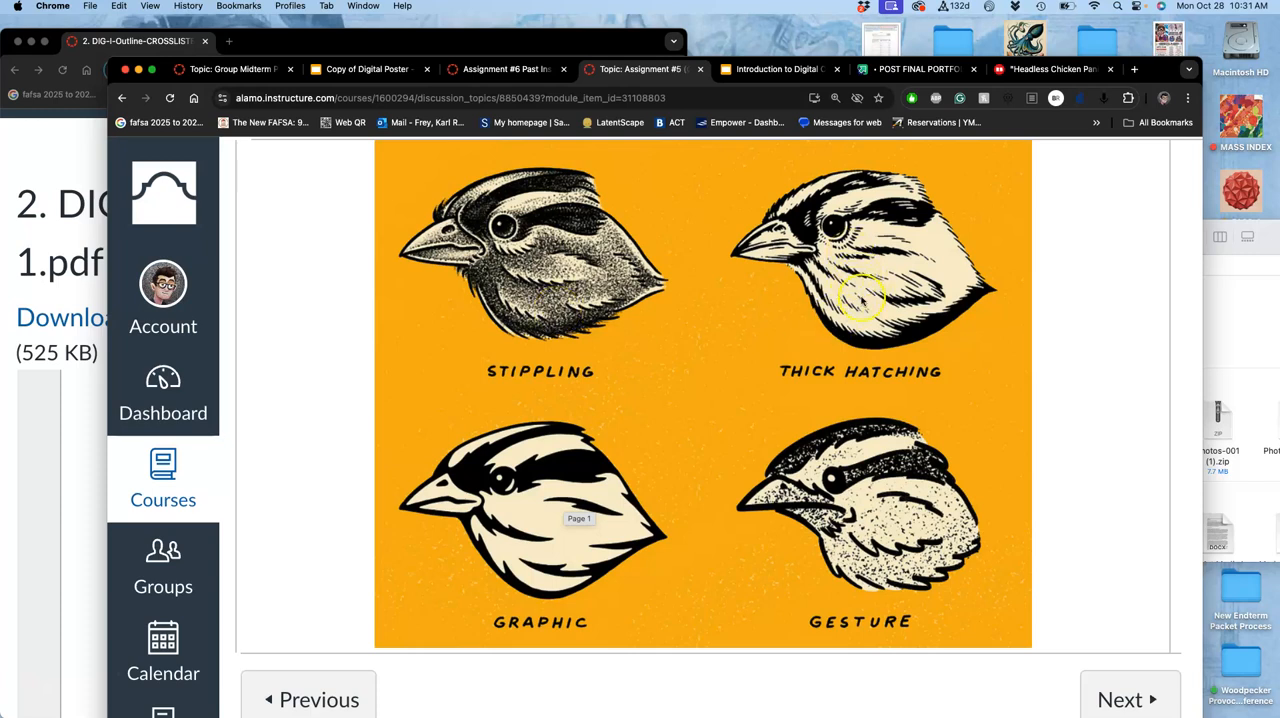
pyautogui.moveTo(896, 220)
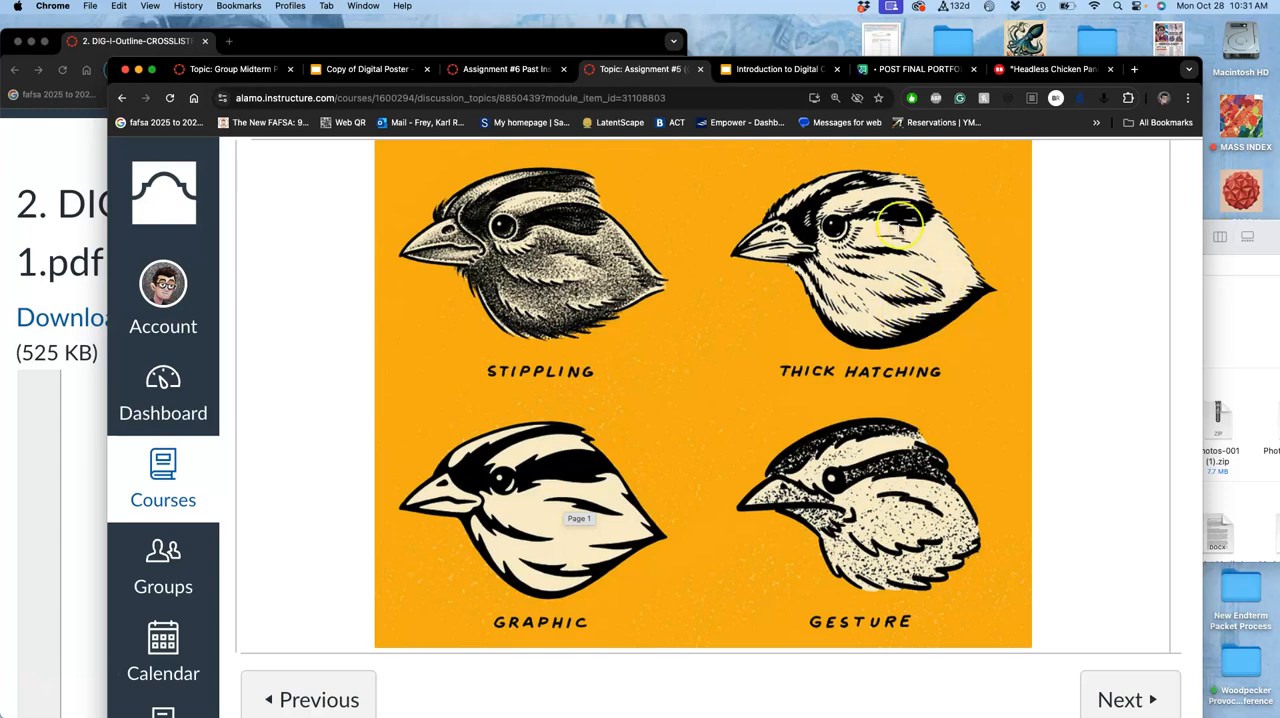
pyautogui.moveTo(884, 330)
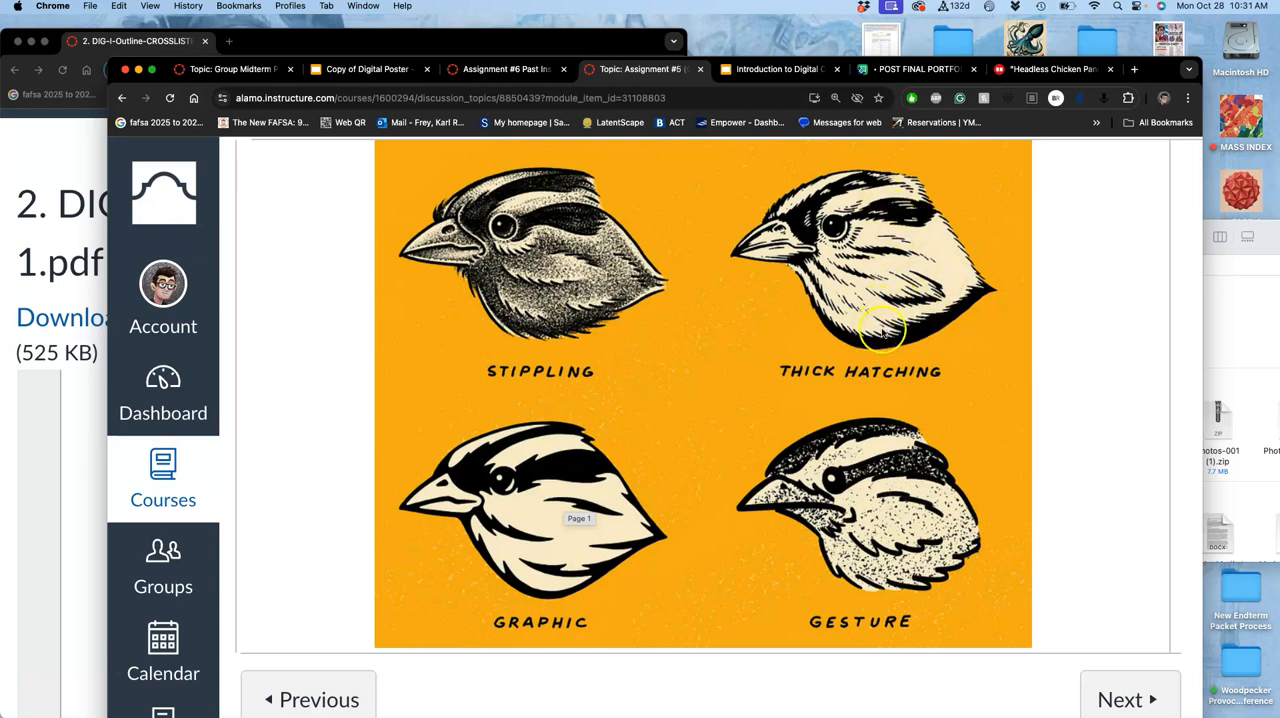
pyautogui.moveTo(608, 558)
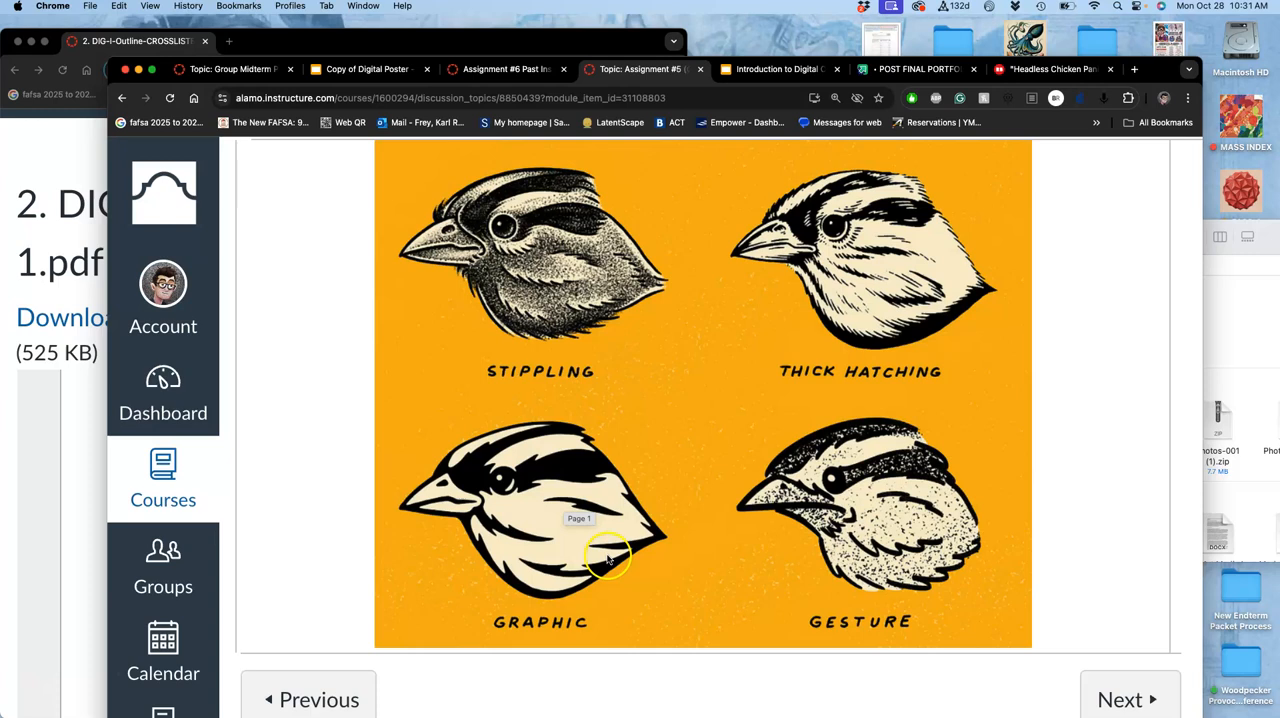
pyautogui.scroll(-3)
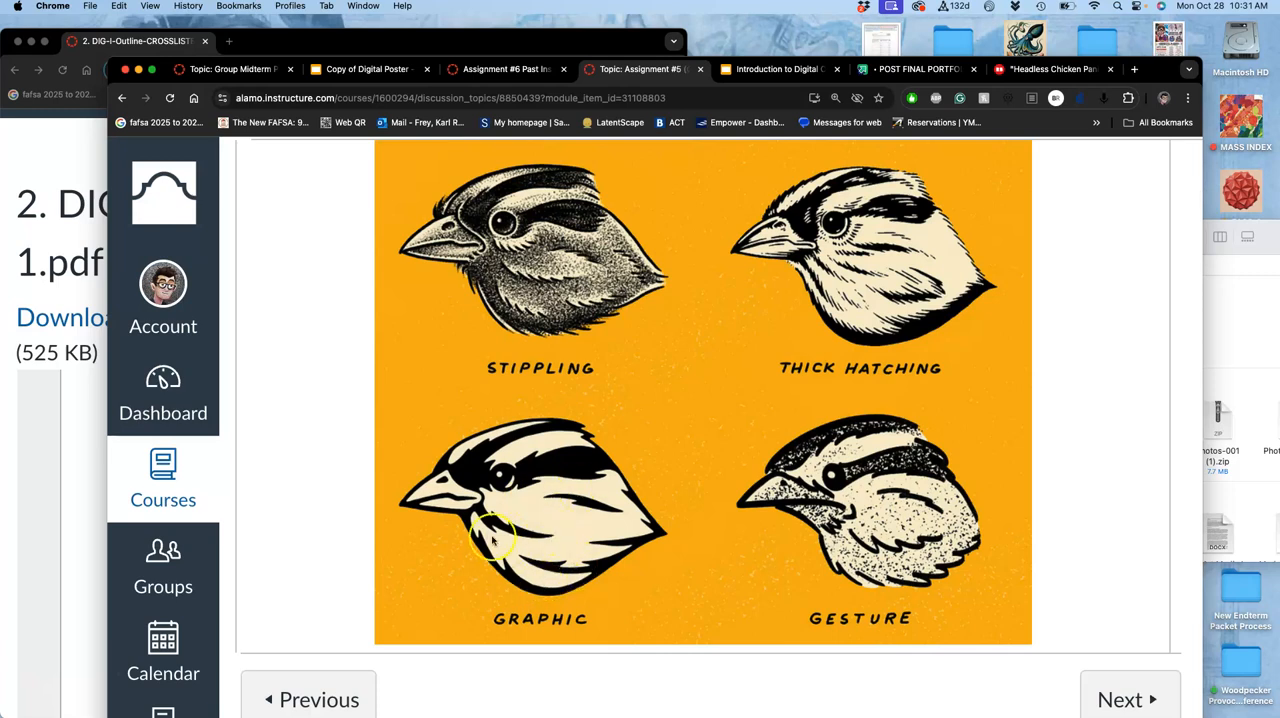
pyautogui.moveTo(510, 484)
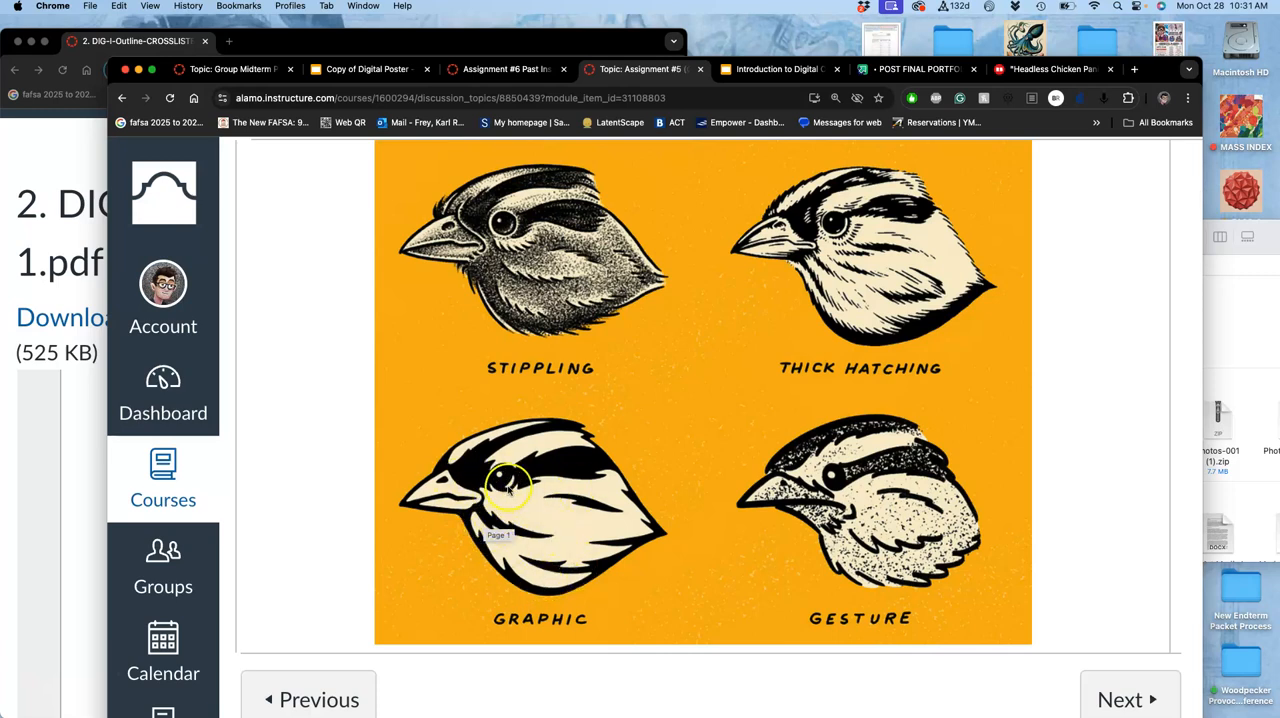
pyautogui.moveTo(896, 484)
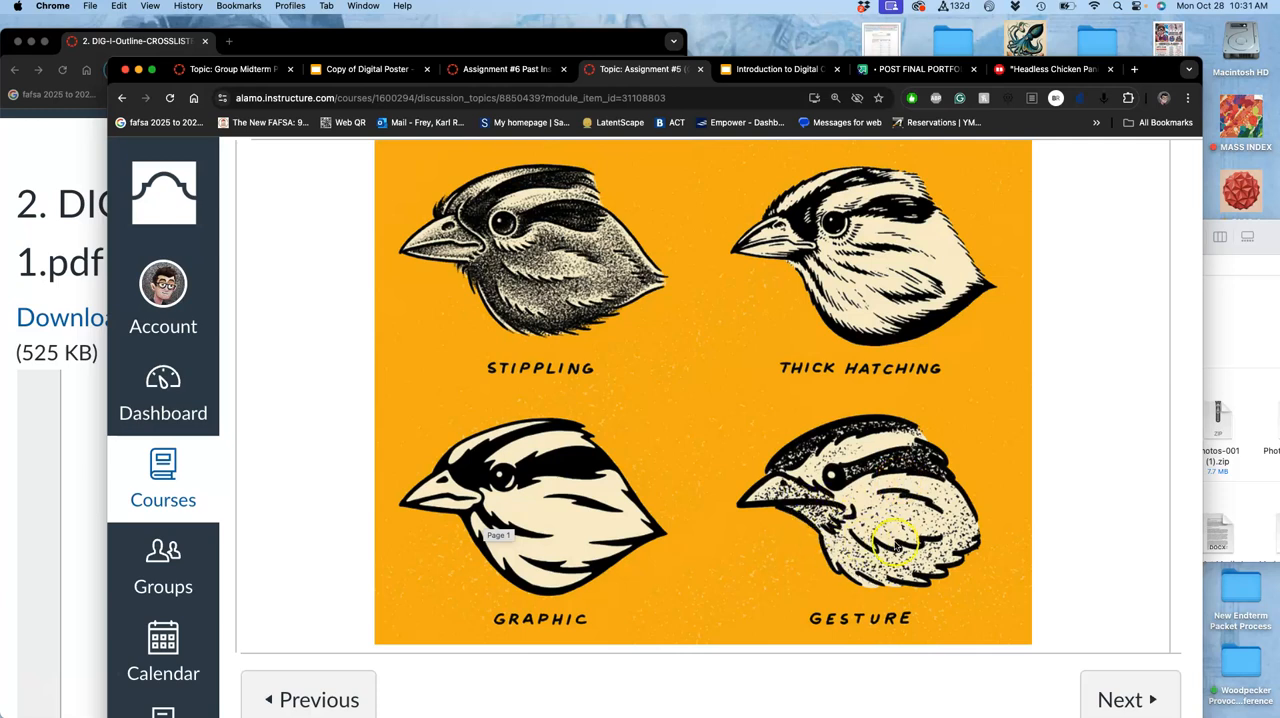
pyautogui.moveTo(890, 556)
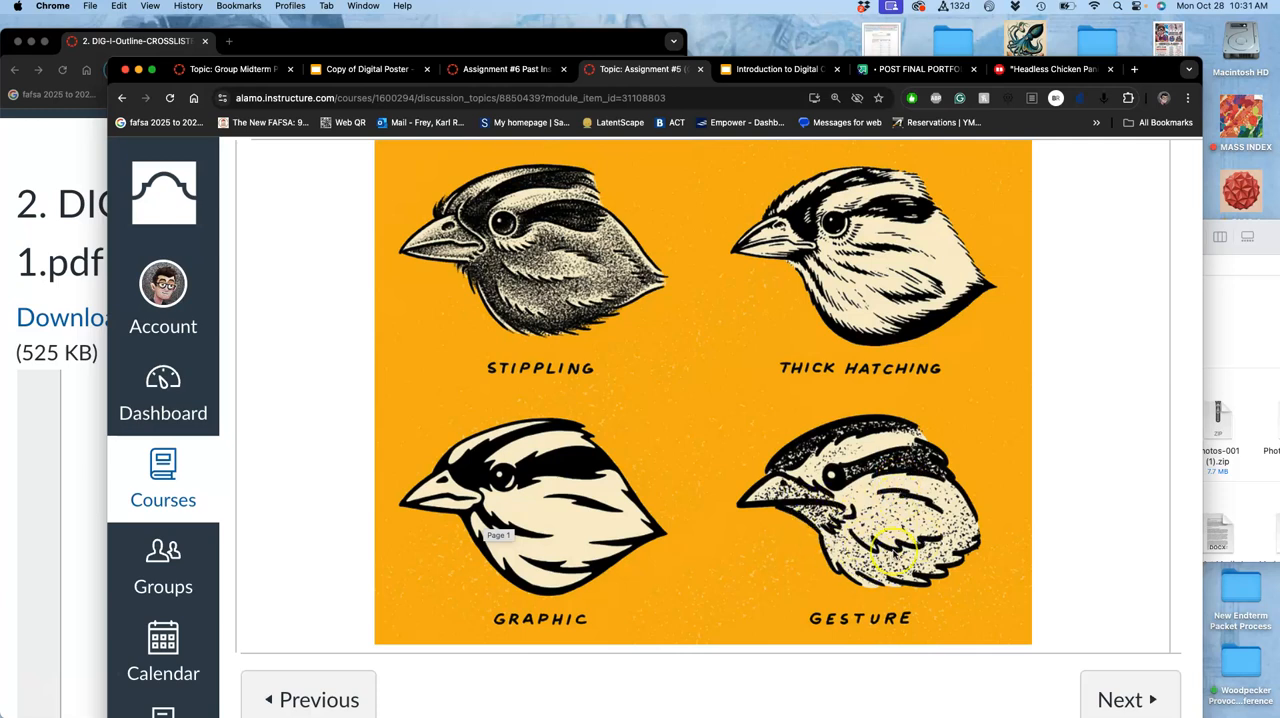
pyautogui.scroll(-3)
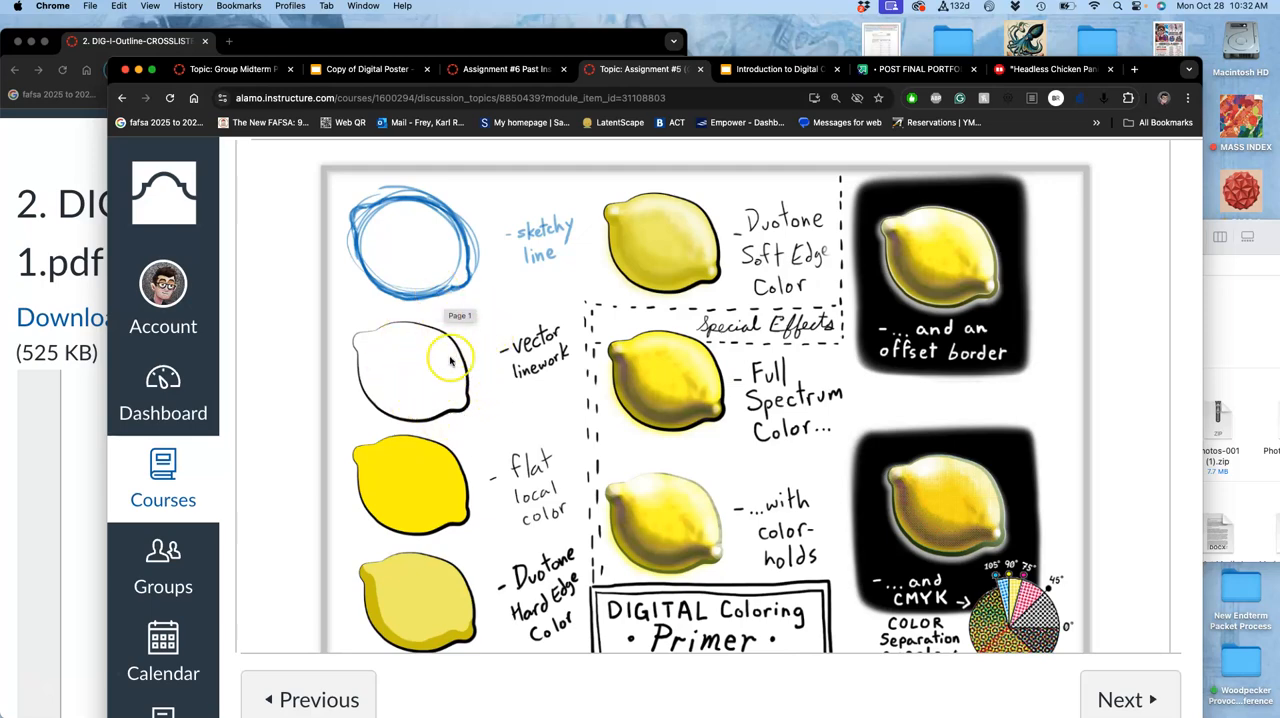
# Scroll through the assignment's examples, grading rubric and past student example, then start a new tab.
pyautogui.scroll(-3)
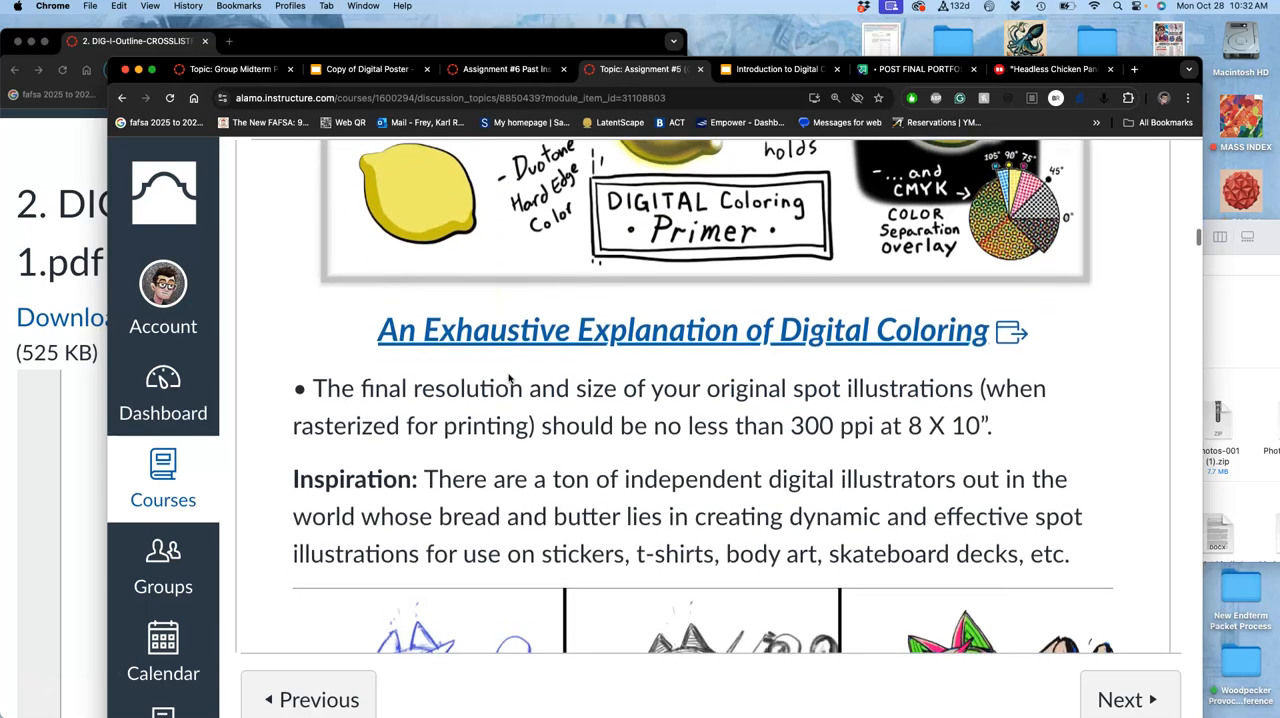
pyautogui.scroll(-3)
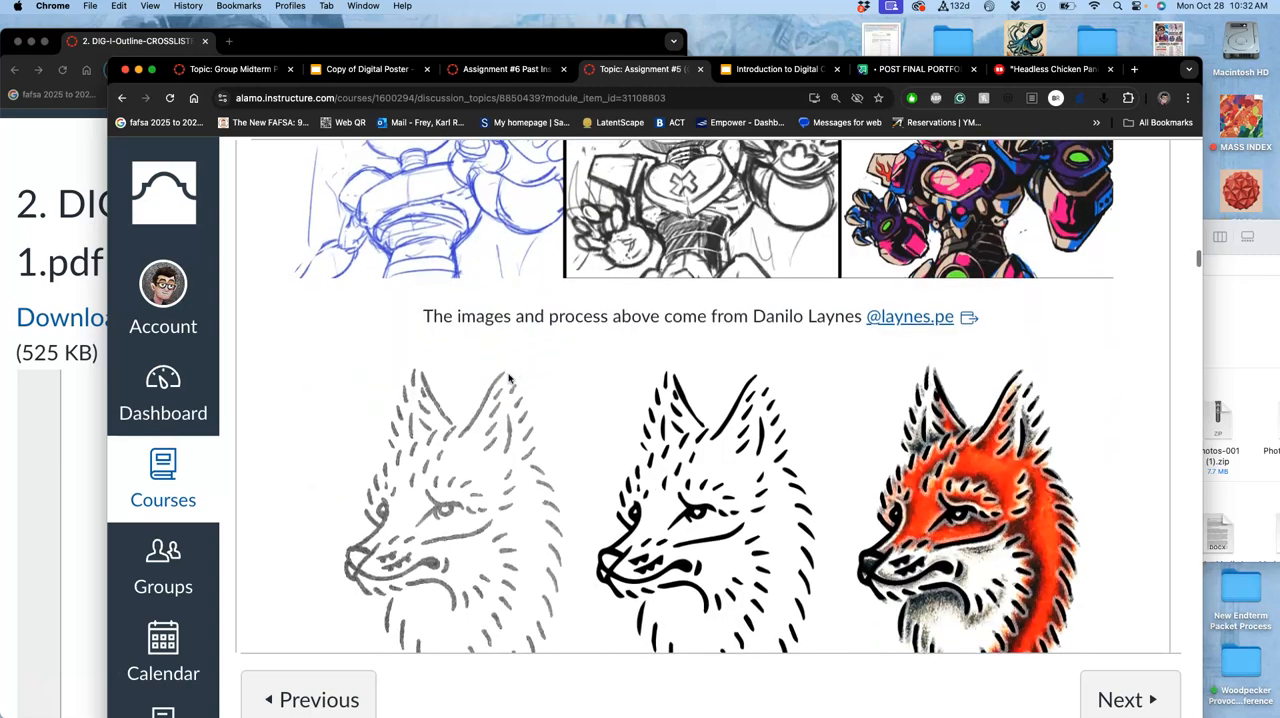
pyautogui.scroll(-3)
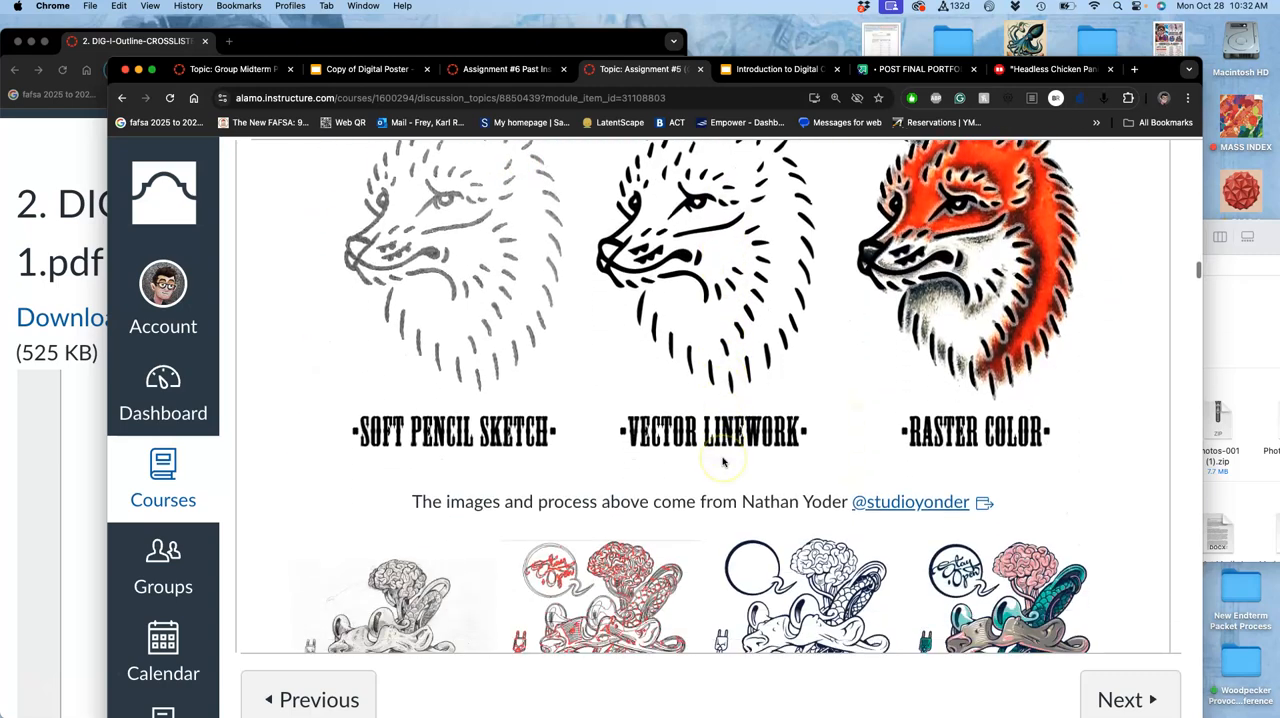
pyautogui.scroll(-3)
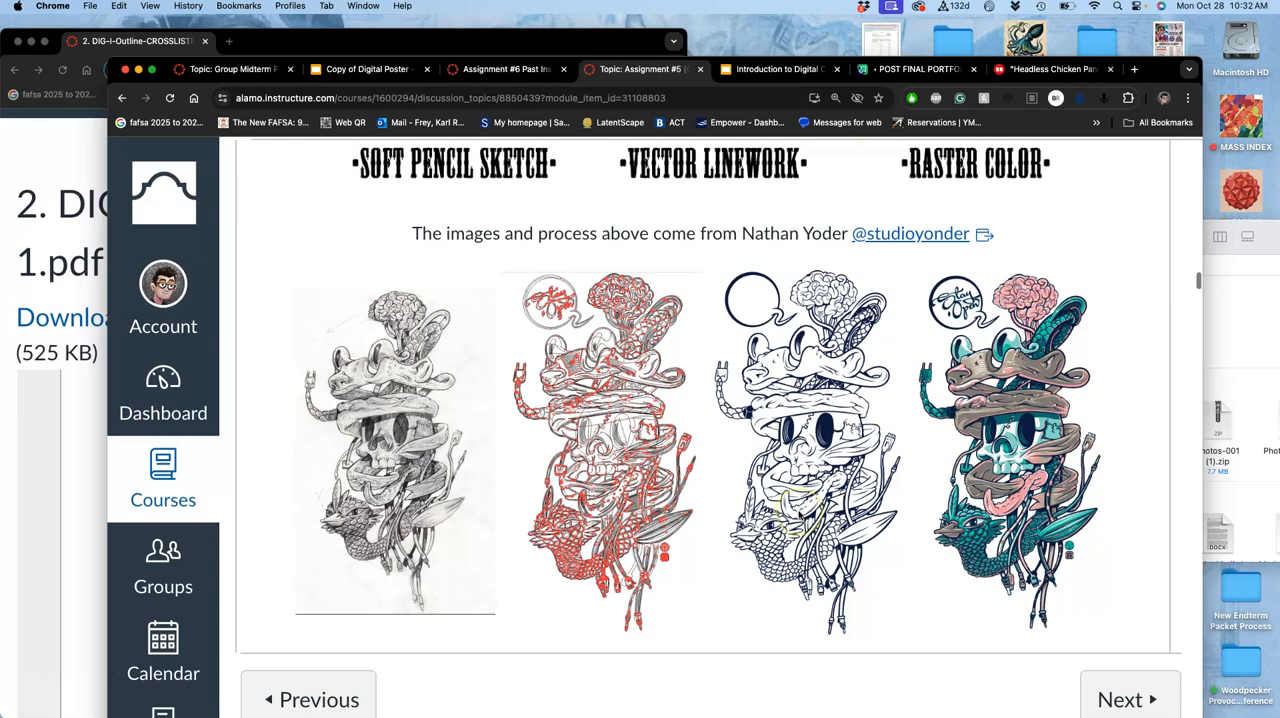
pyautogui.scroll(-3)
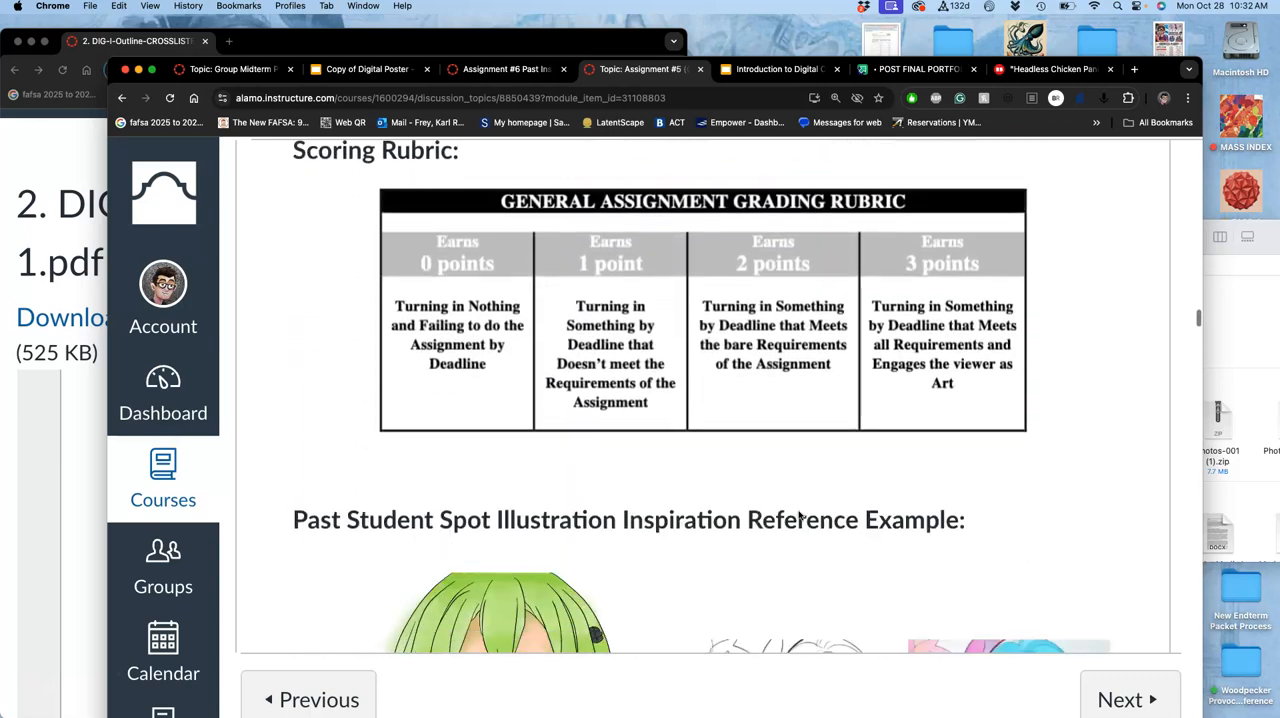
pyautogui.scroll(-3)
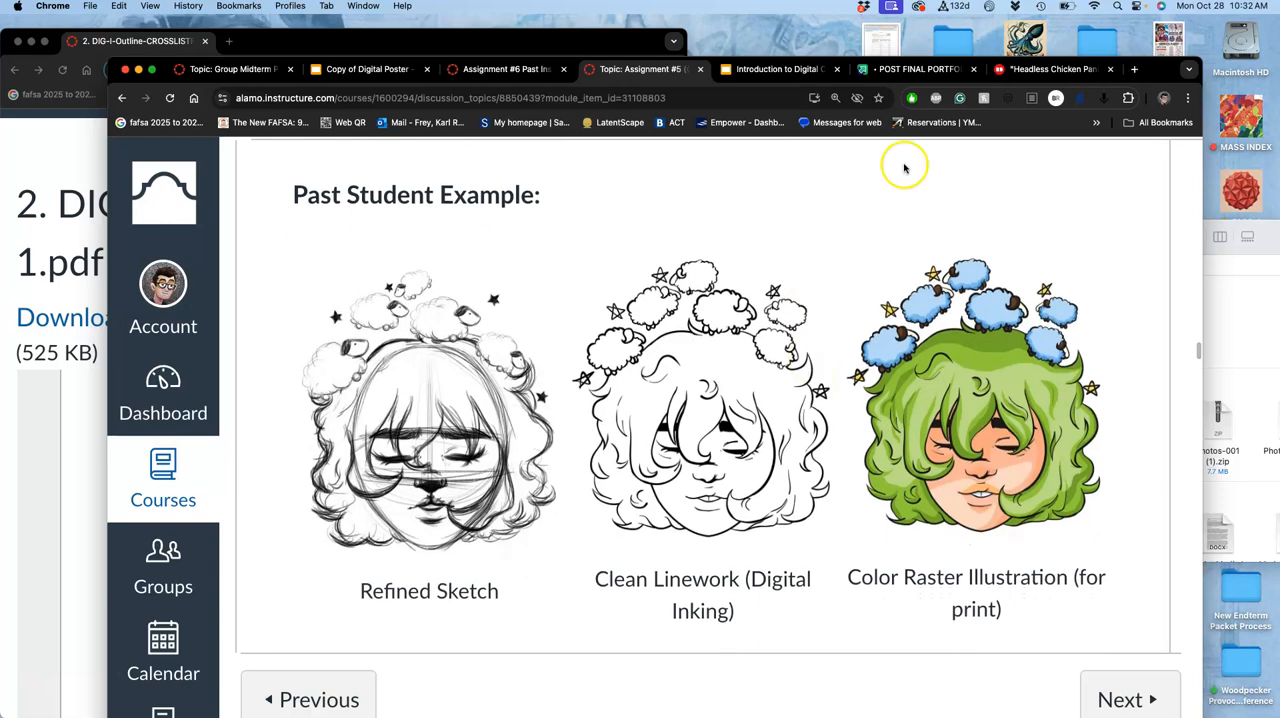
pyautogui.click(1134, 68)
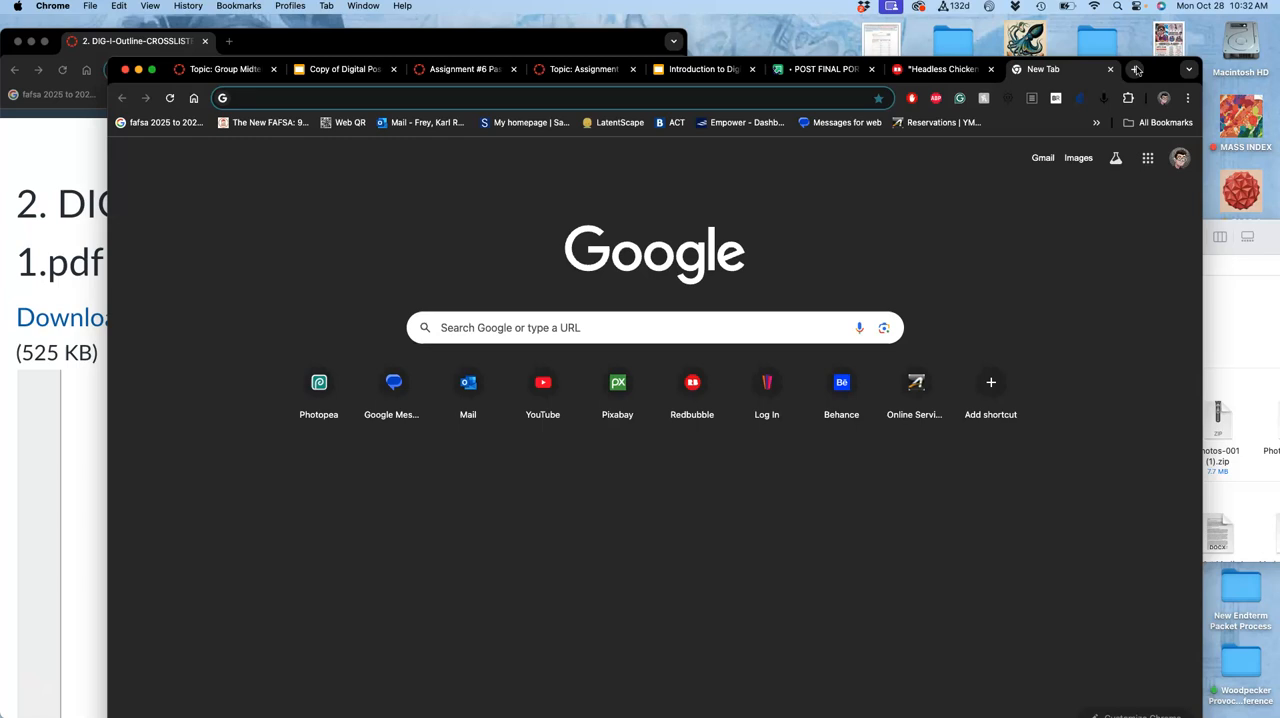
# Search Google for 'santa cruz skateboard stickers'.
pyautogui.write('snta c')
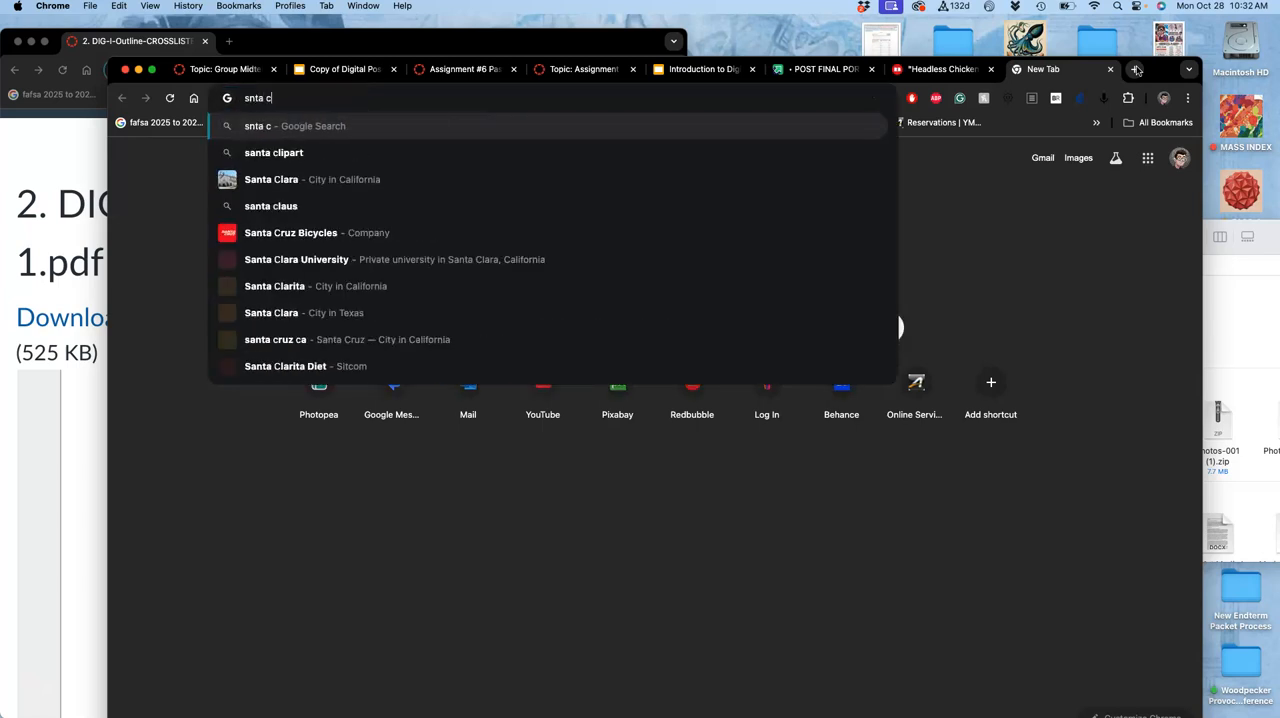
pyautogui.write('ruz')
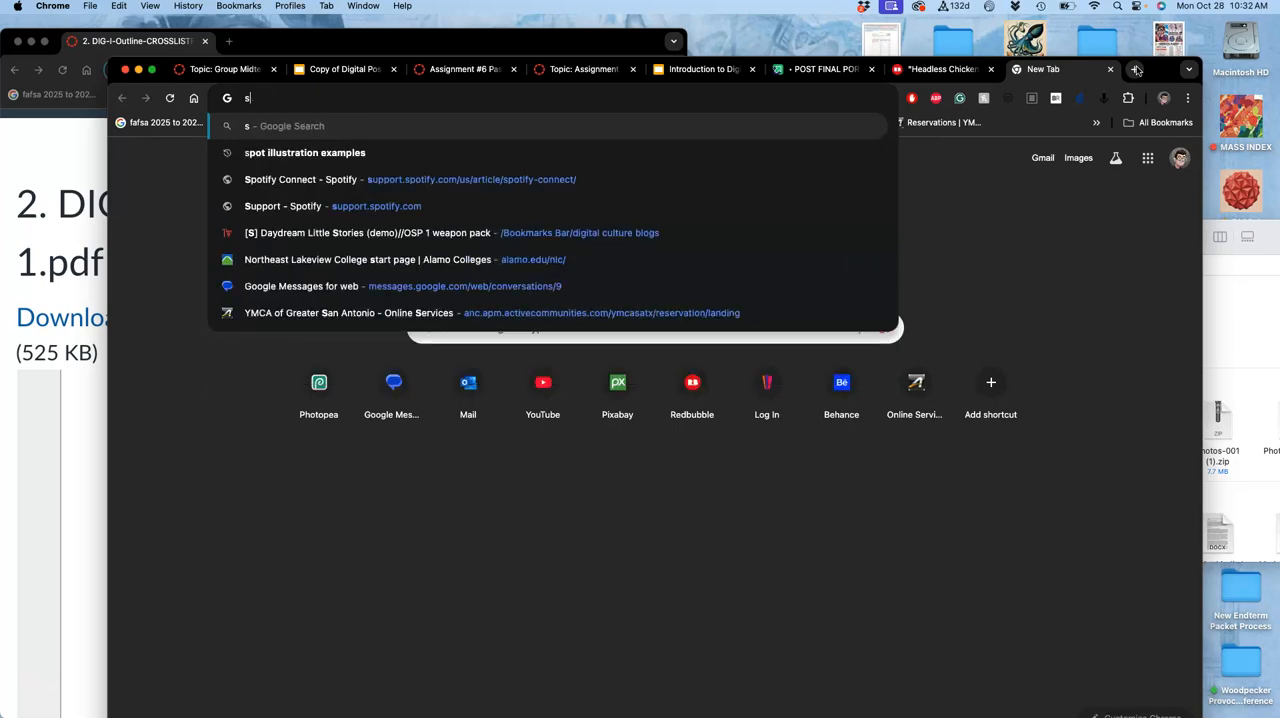
pyautogui.write('anta')
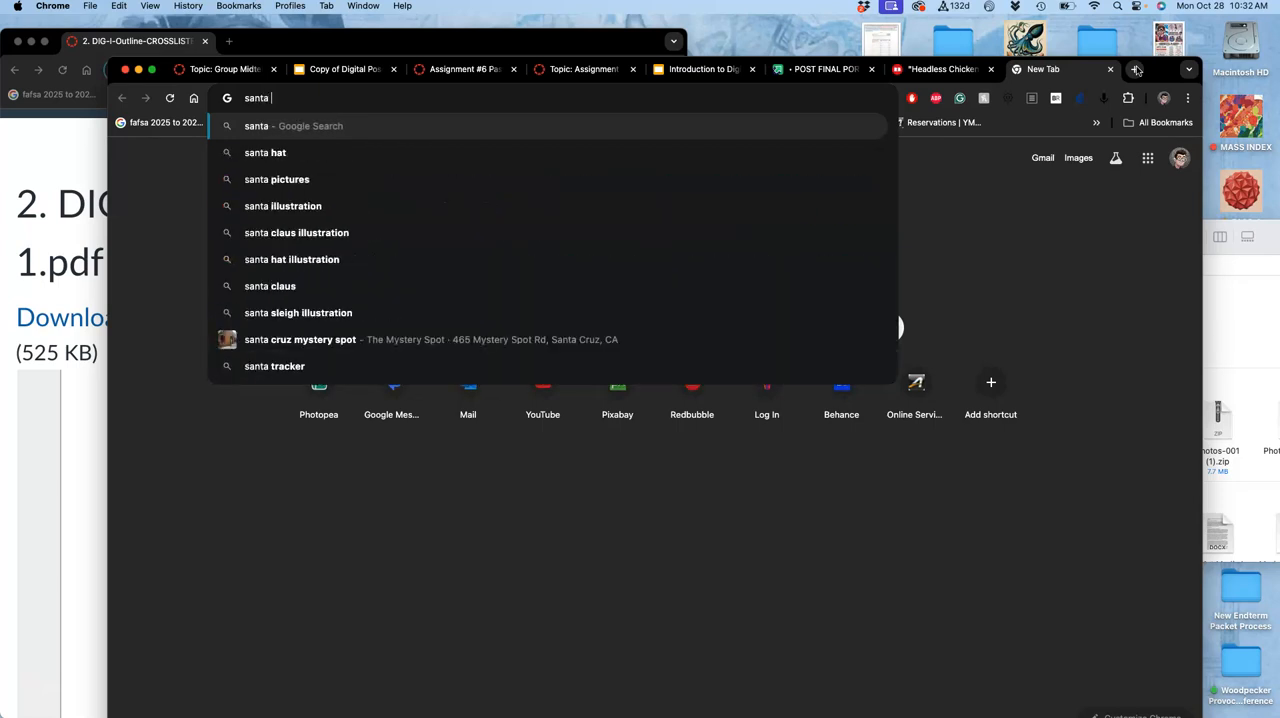
pyautogui.write('cruz skateboard stickers')
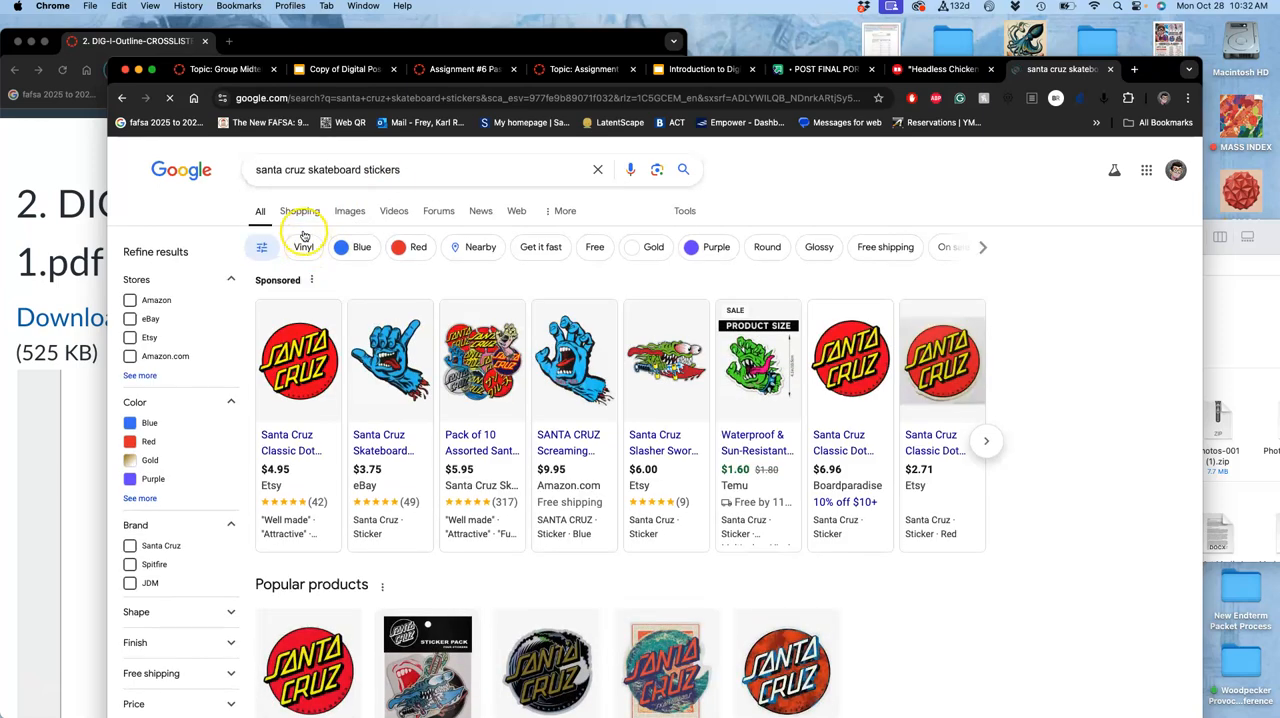
# Browse image results and preview the Slasher sword, screaming hand and Onshore clear stickers.
pyautogui.click(348, 212)
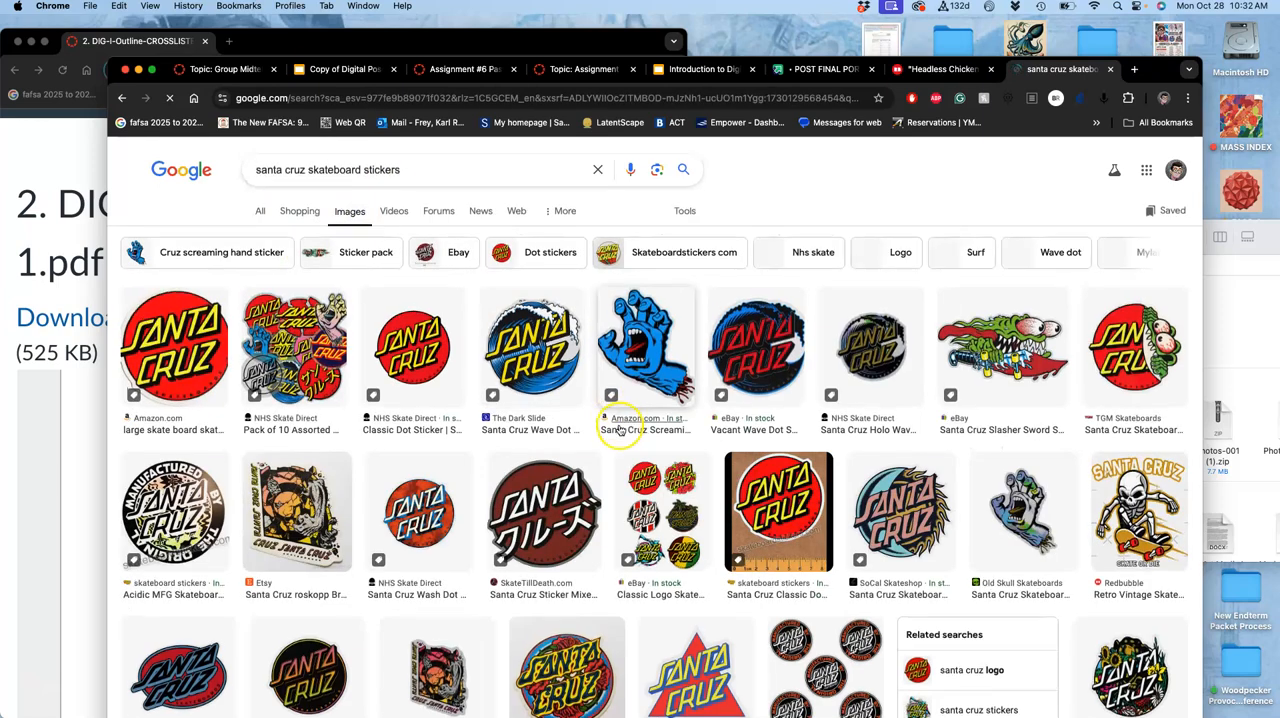
pyautogui.scroll(-3)
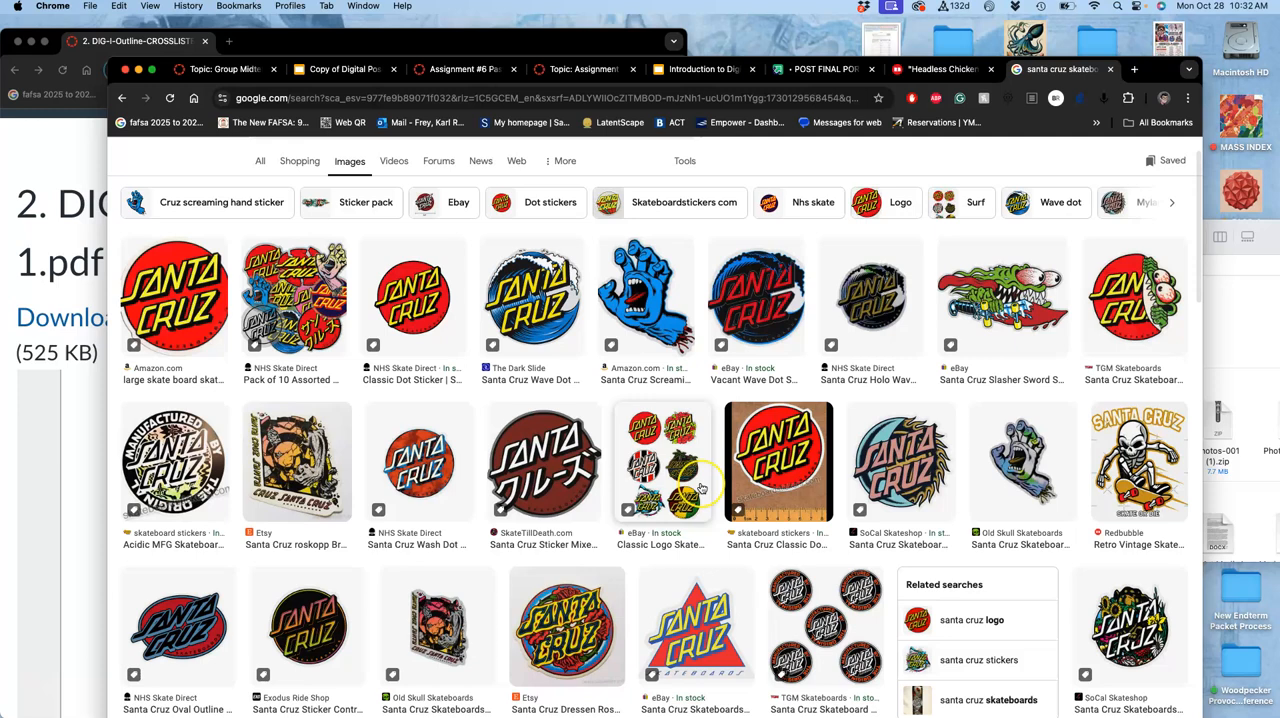
pyautogui.scroll(-3)
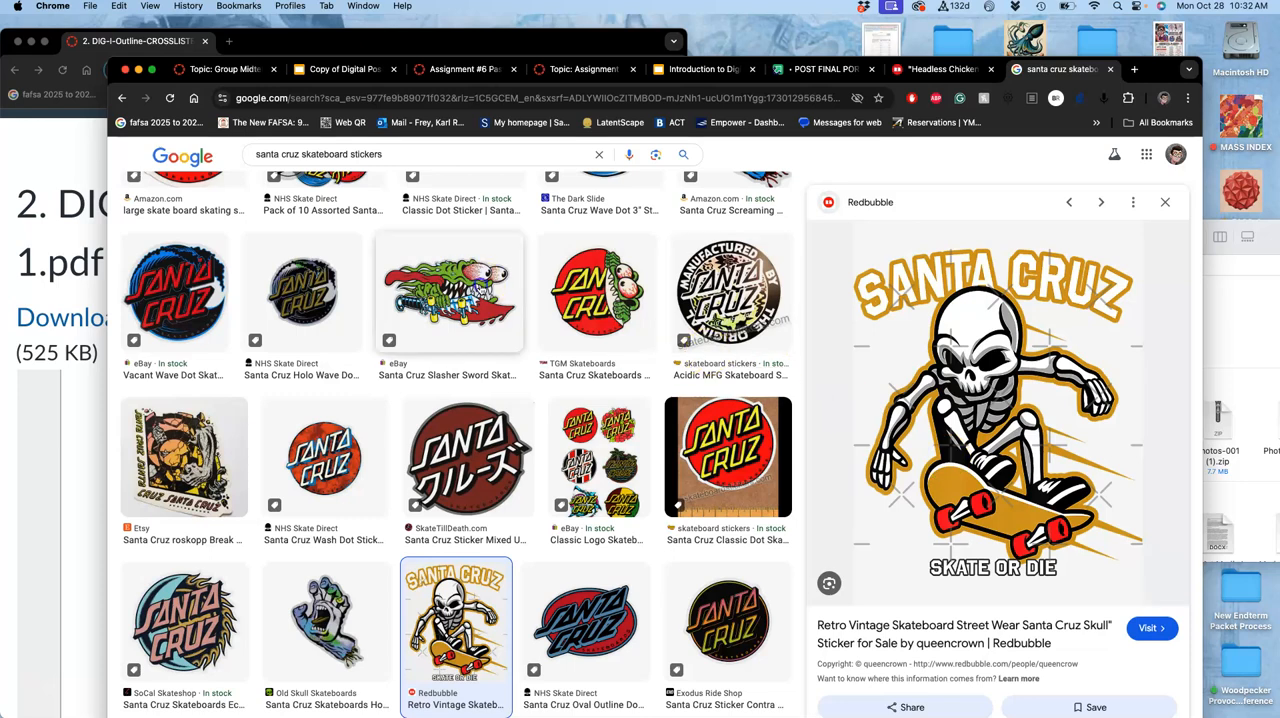
pyautogui.click(448, 290)
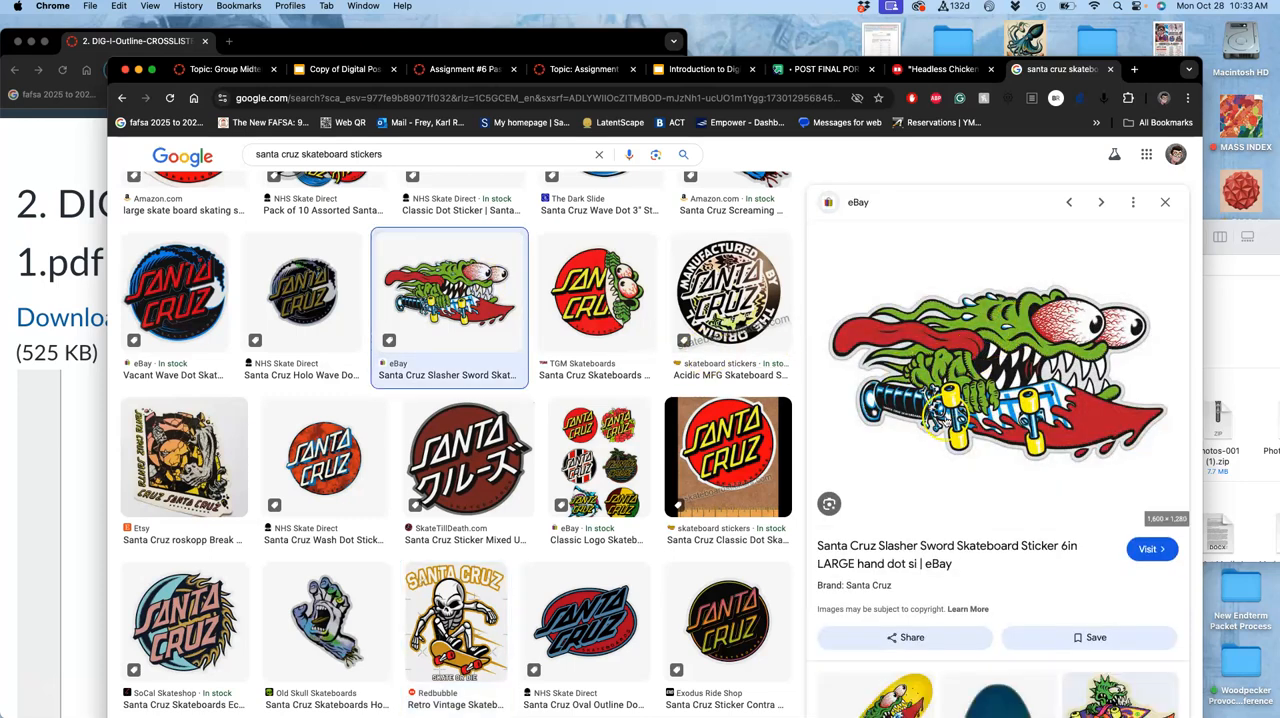
pyautogui.scroll(-3)
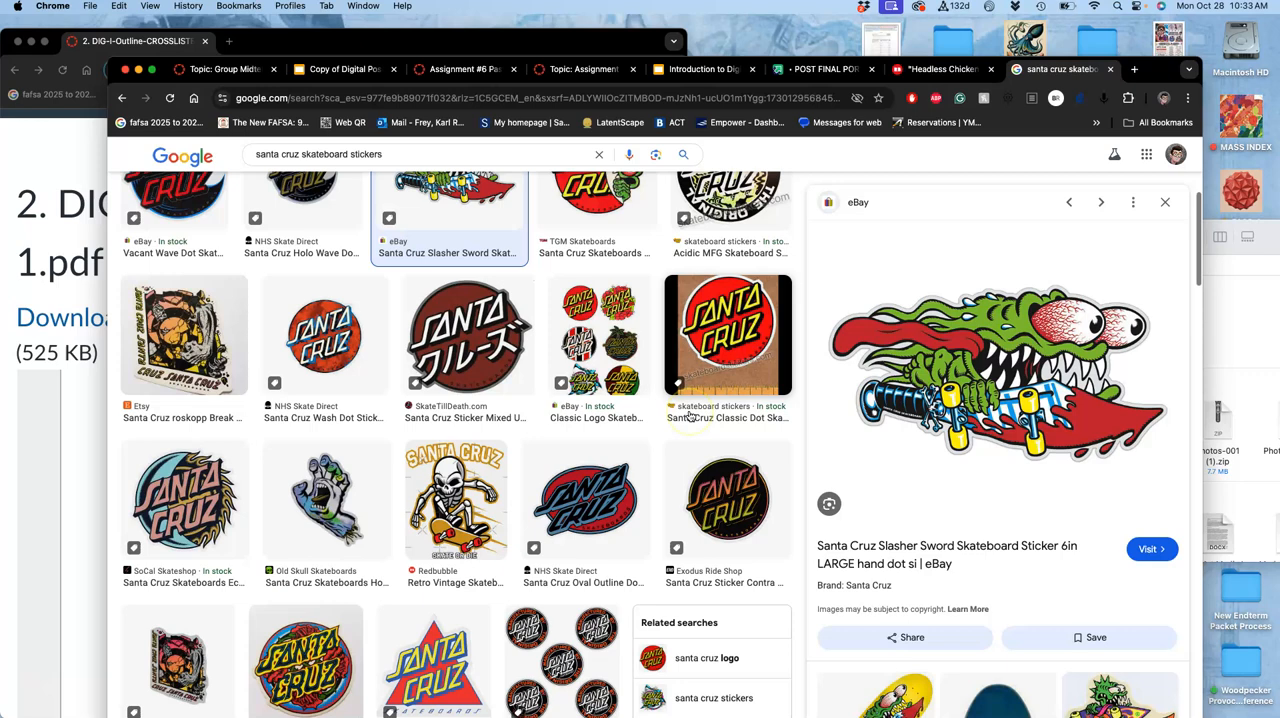
pyautogui.scroll(-3)
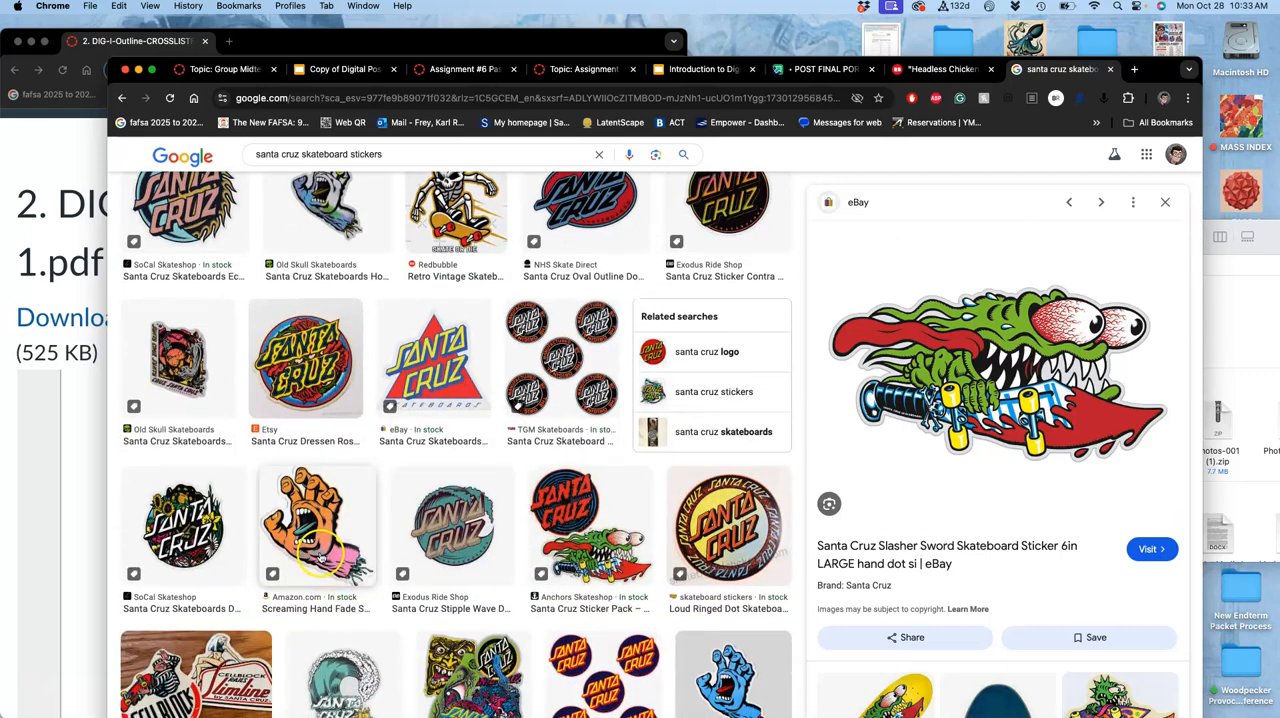
pyautogui.click(316, 524)
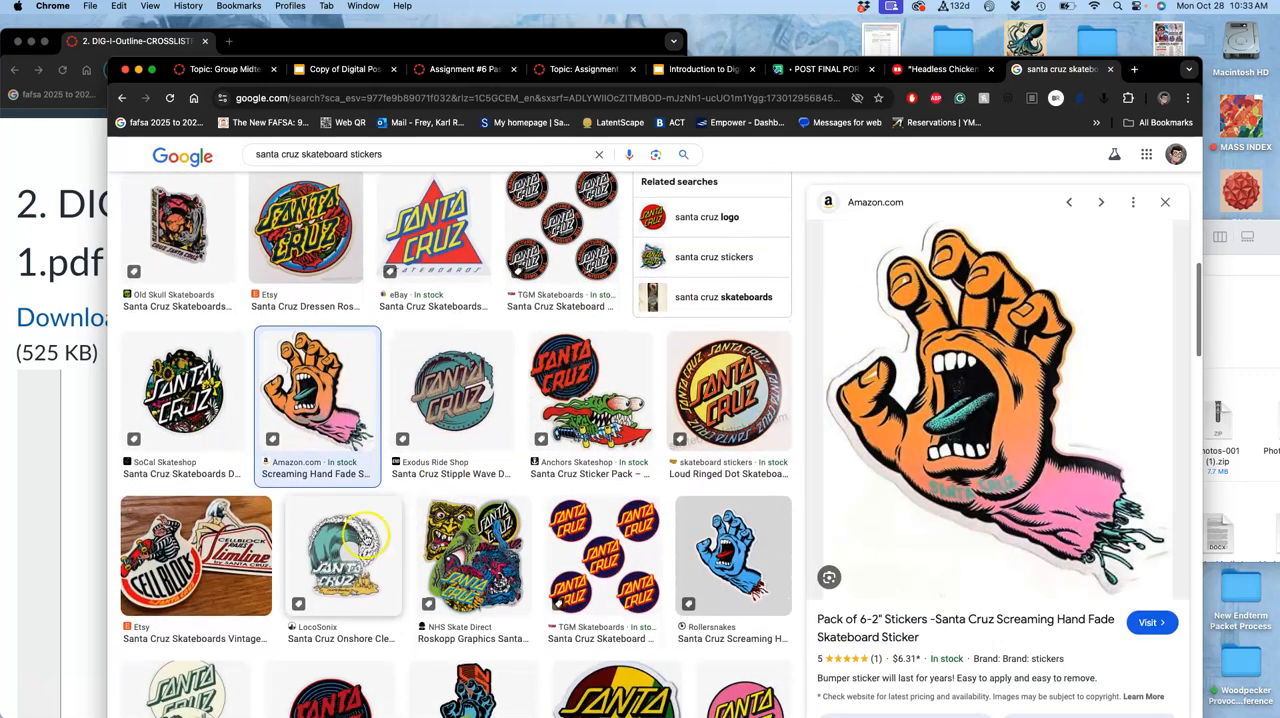
pyautogui.click(344, 556)
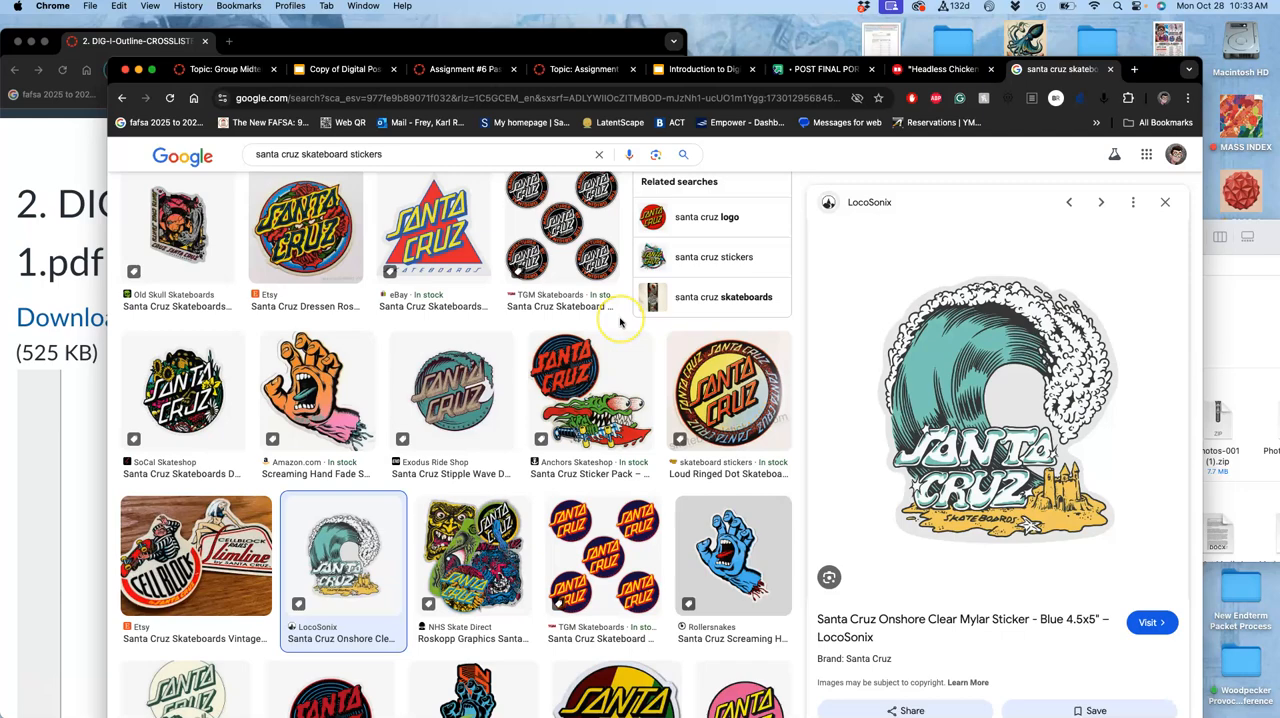
# Continue through results, previewing the screaming hand, vinyl sticker pack and finally the shark logo sticker.
pyautogui.scroll(-3)
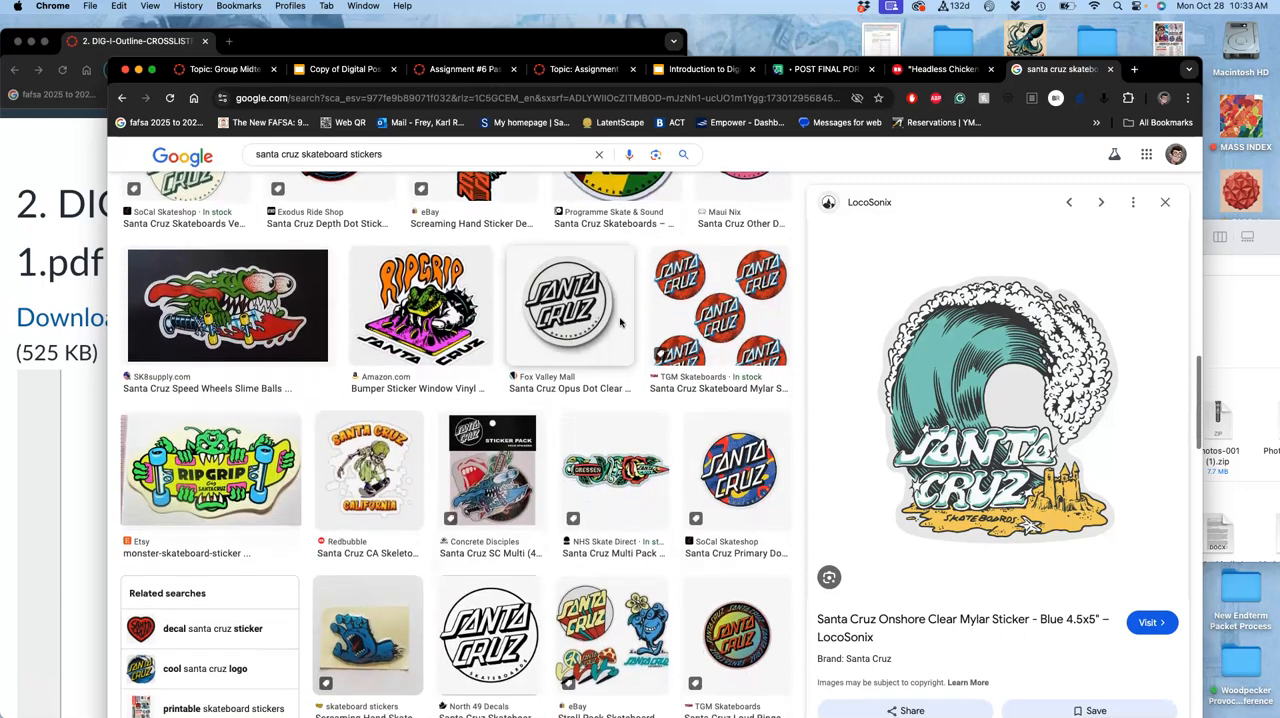
pyautogui.scroll(-3)
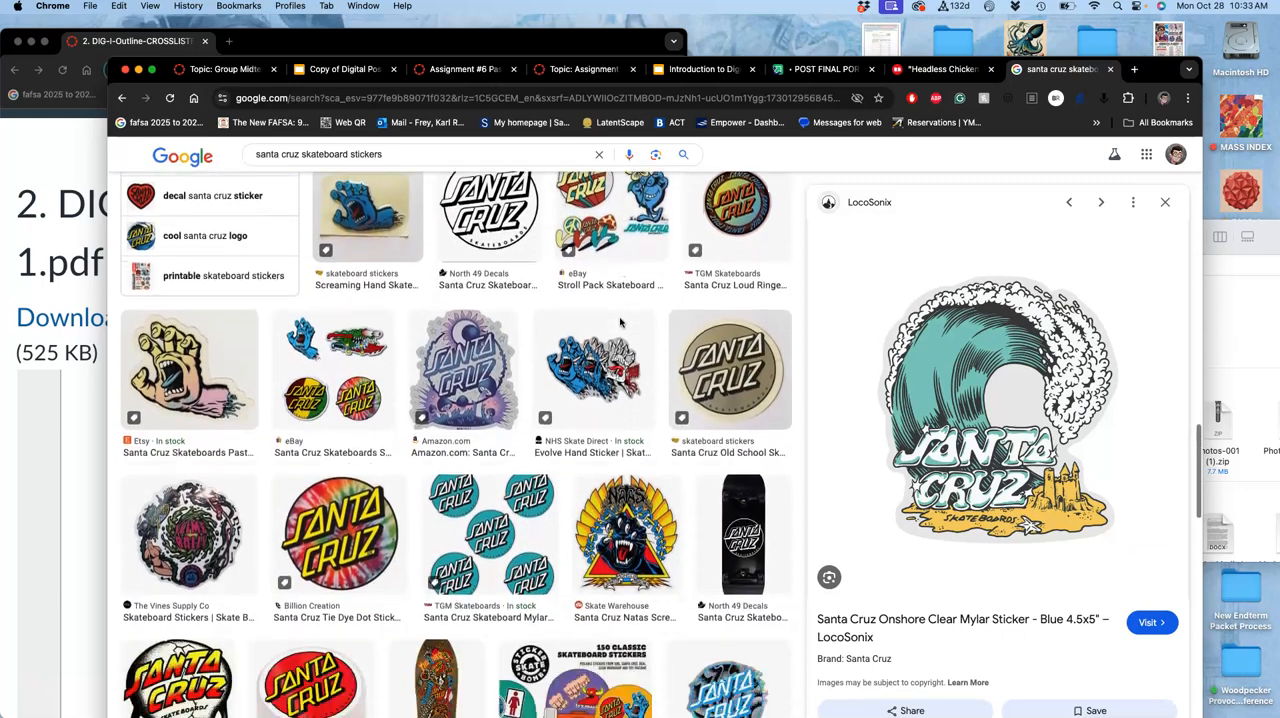
pyautogui.scroll(-3)
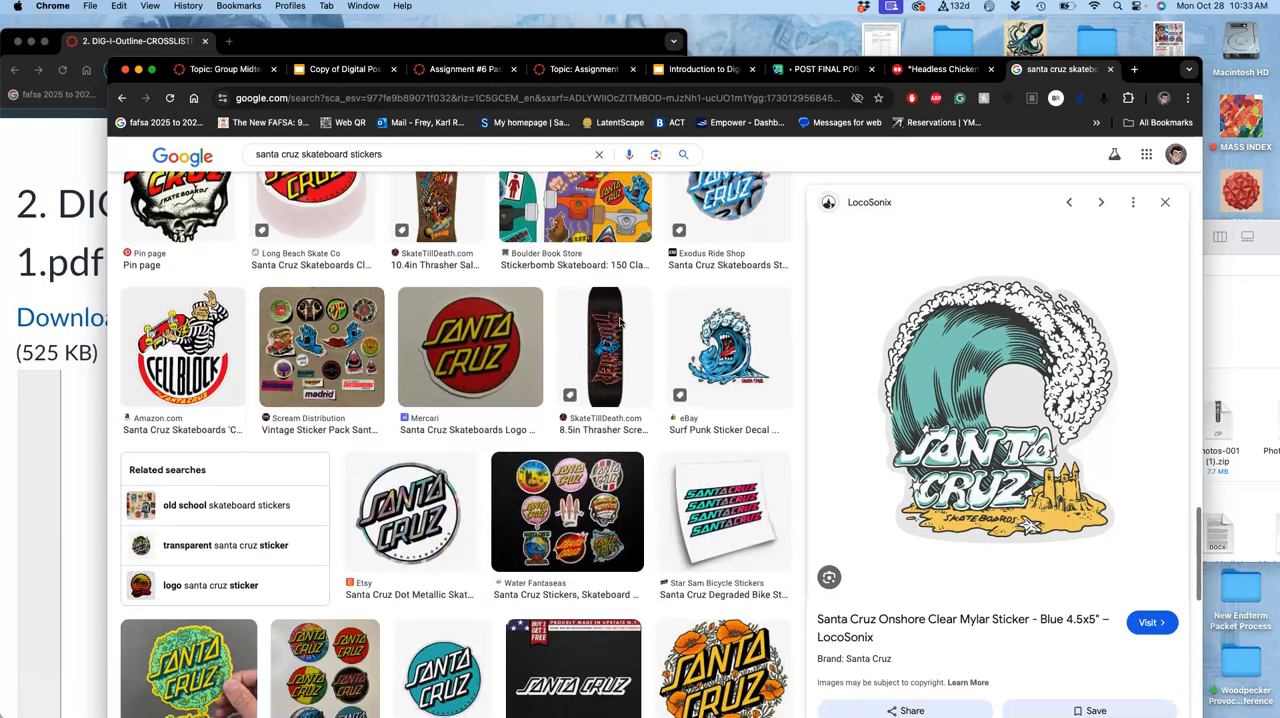
pyautogui.scroll(-3)
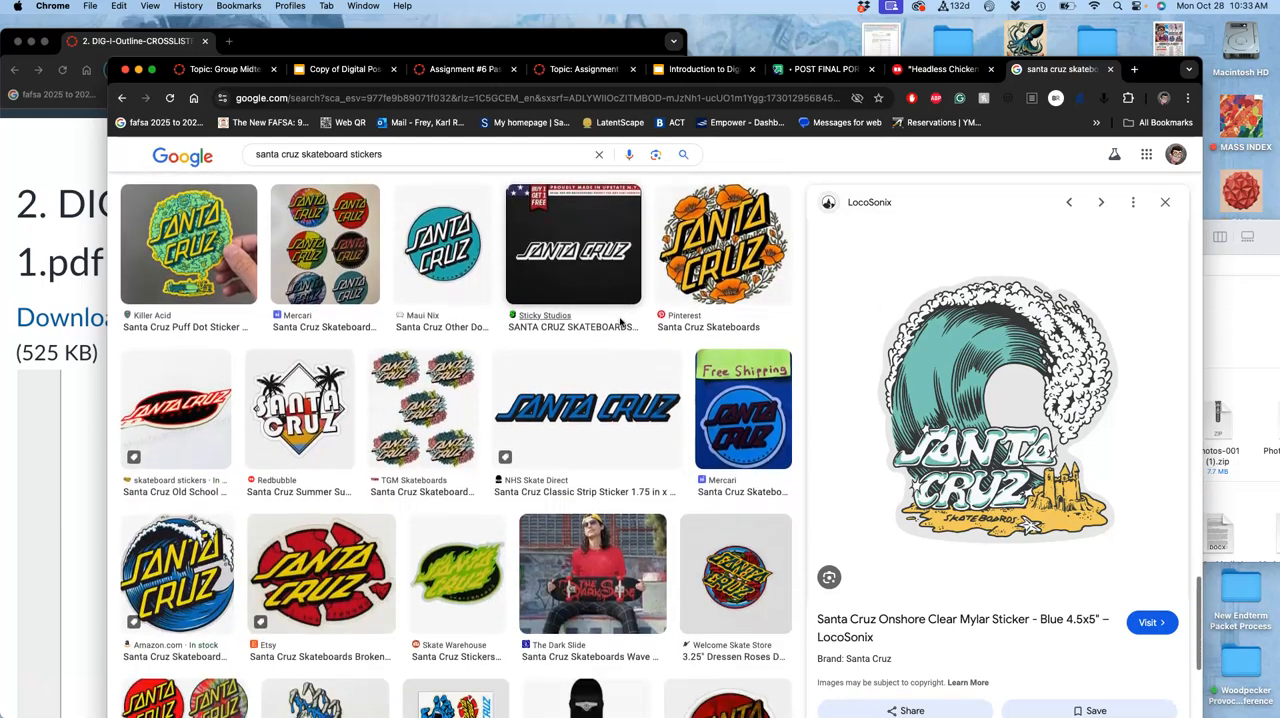
pyautogui.scroll(-3)
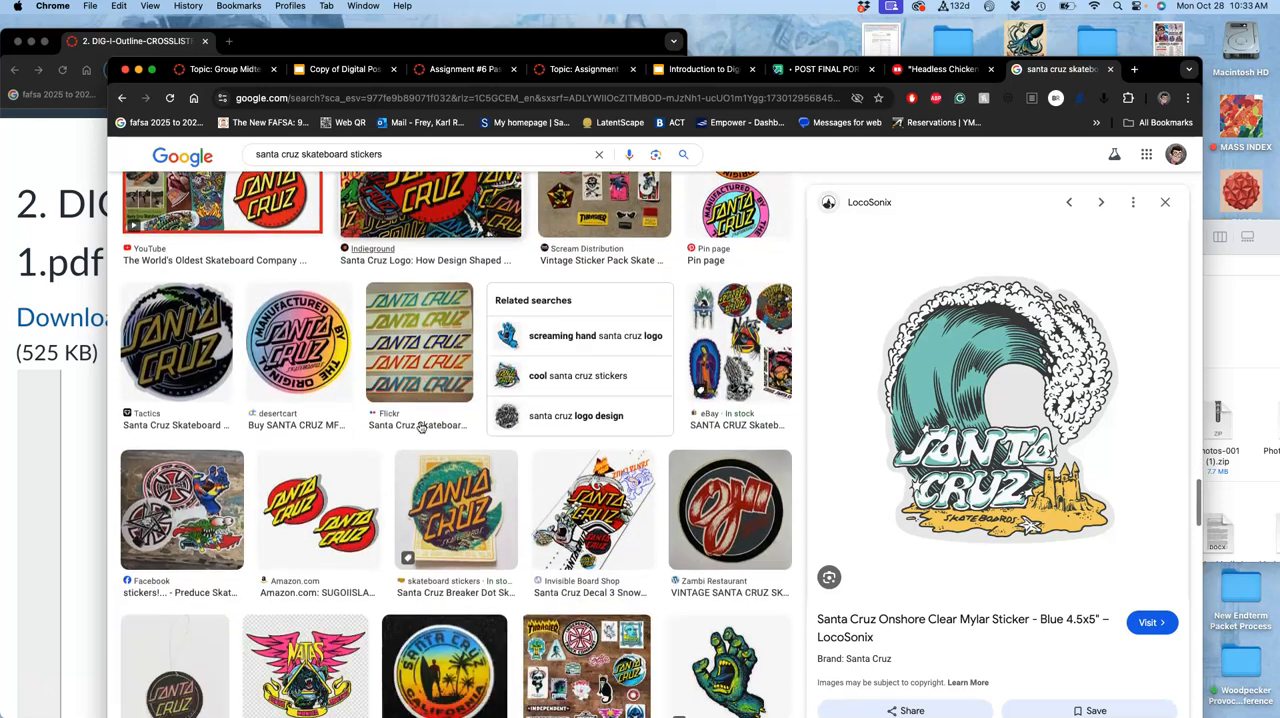
pyautogui.scroll(-3)
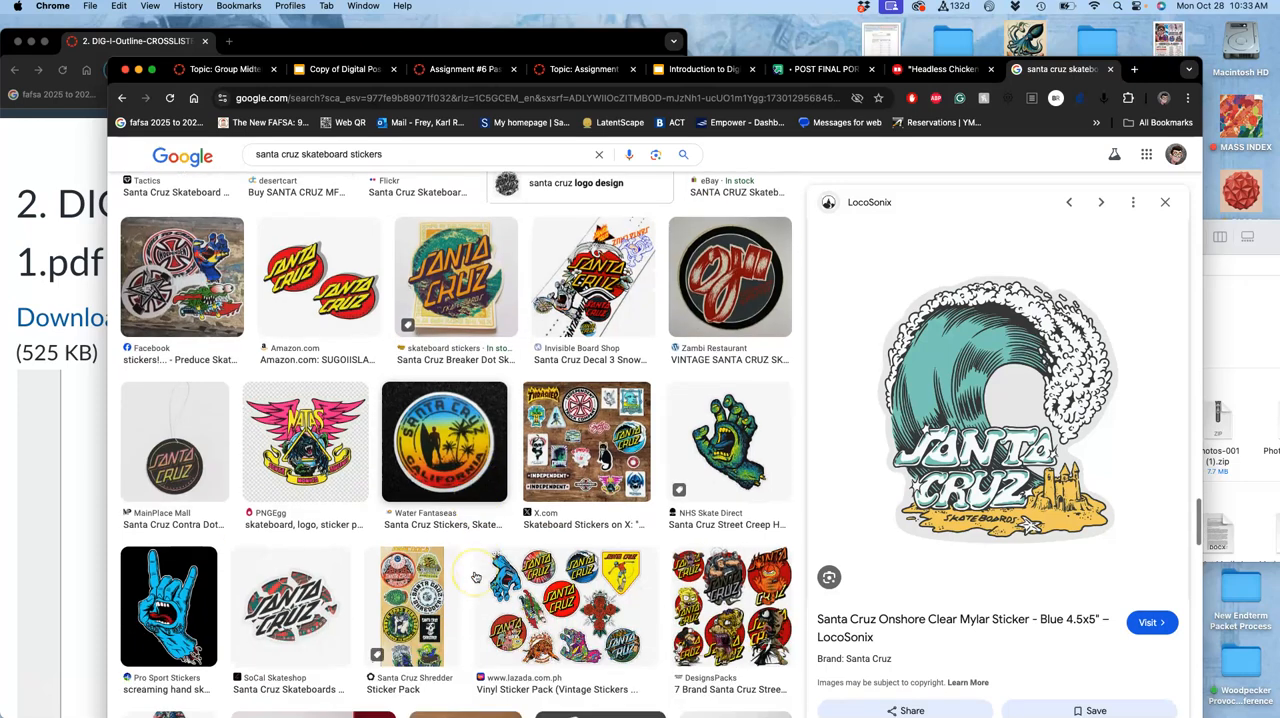
pyautogui.click(728, 442)
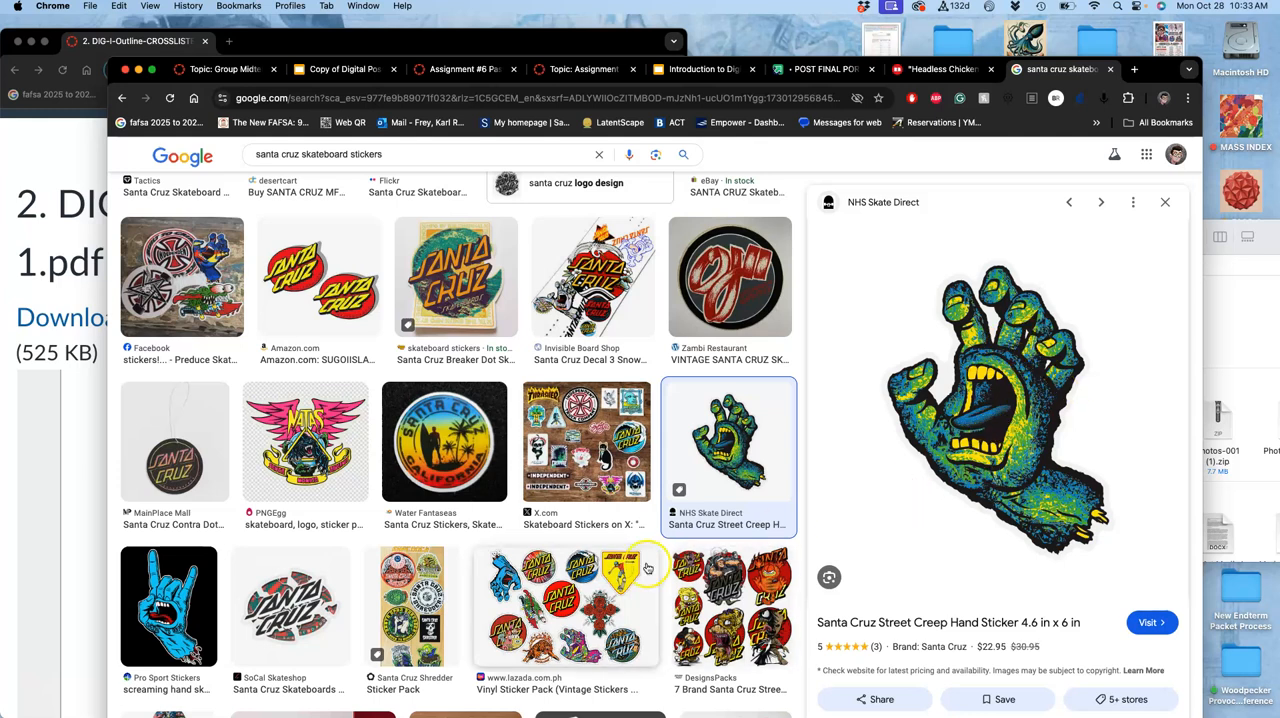
pyautogui.click(564, 604)
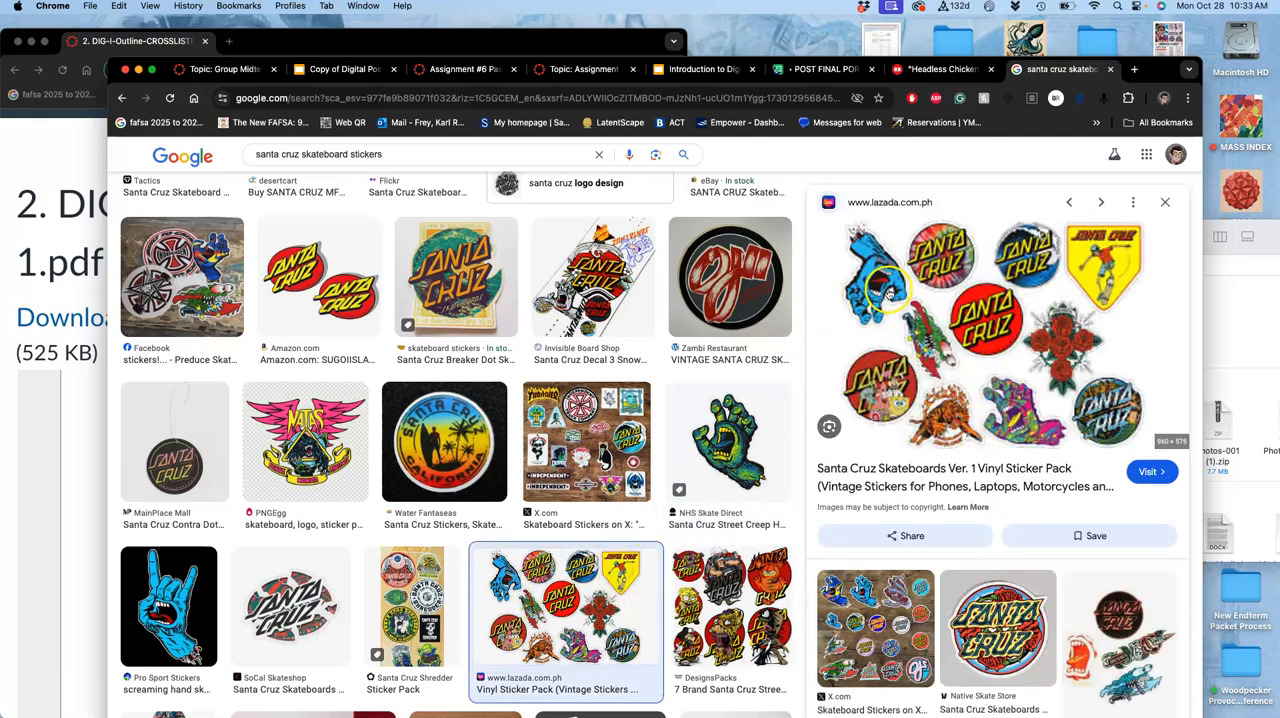
pyautogui.click(728, 442)
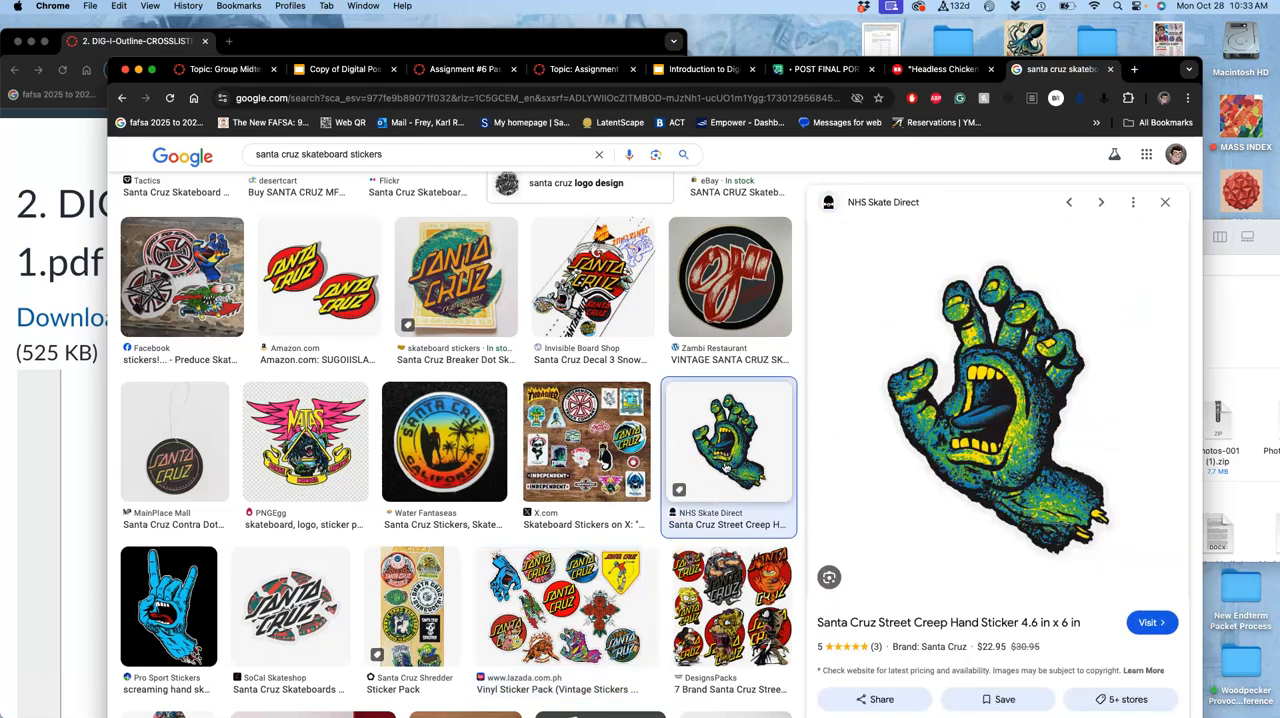
pyautogui.scroll(-3)
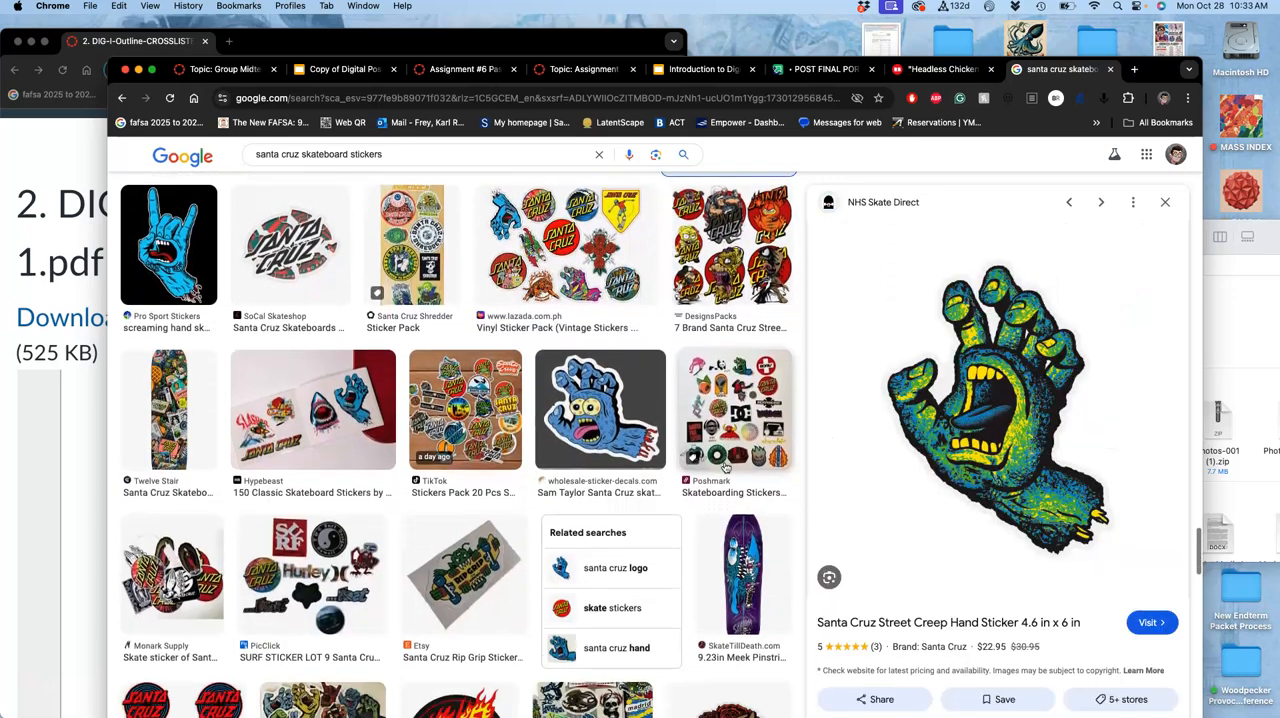
pyautogui.scroll(-3)
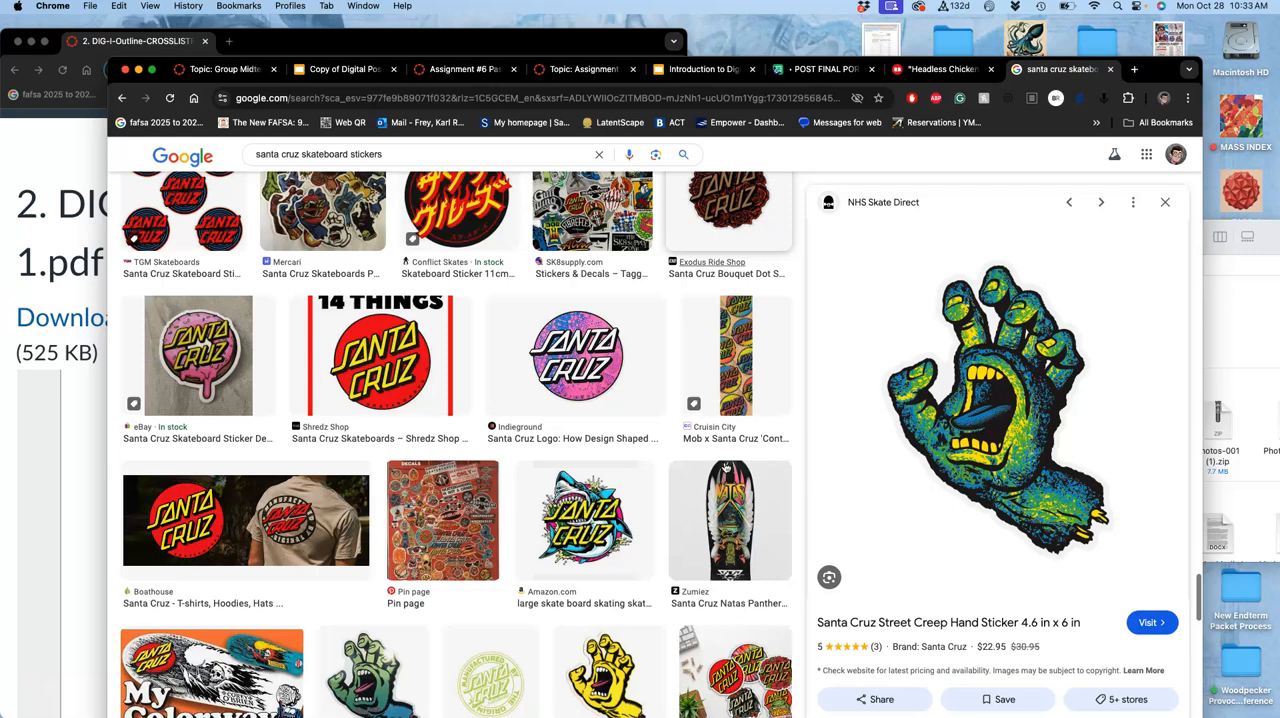
pyautogui.click(584, 440)
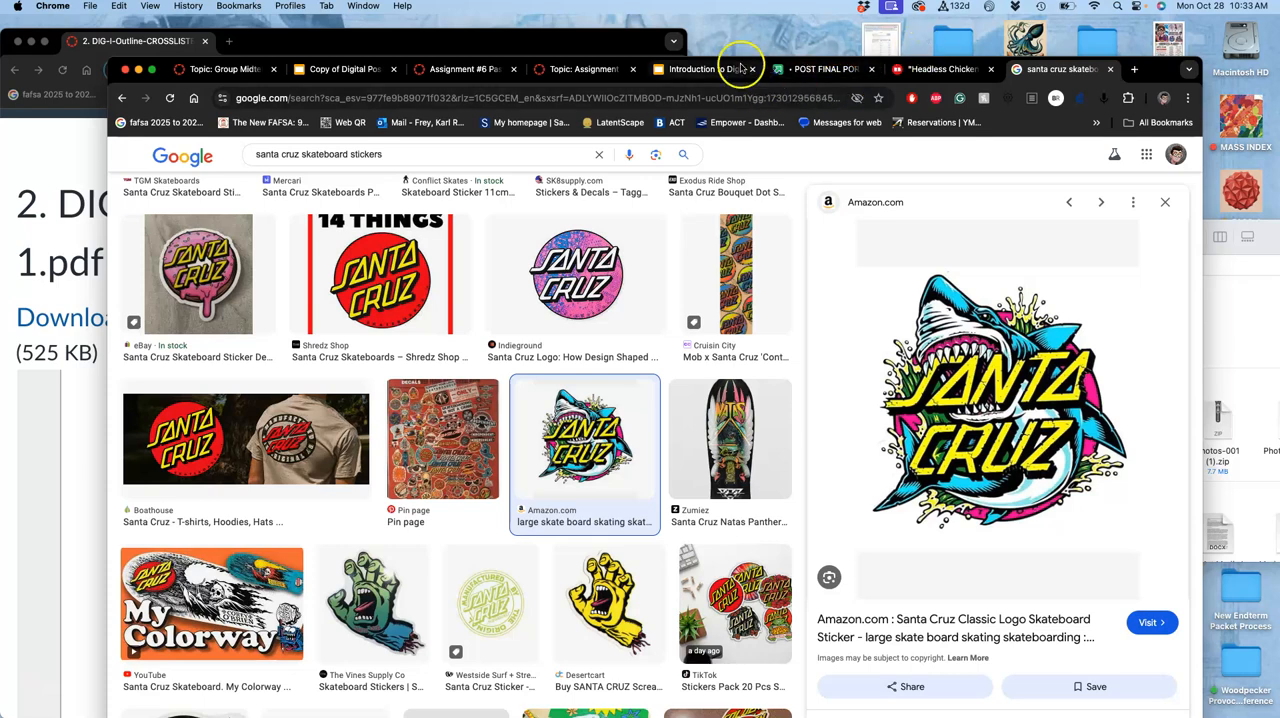
pyautogui.moveTo(700, 68)
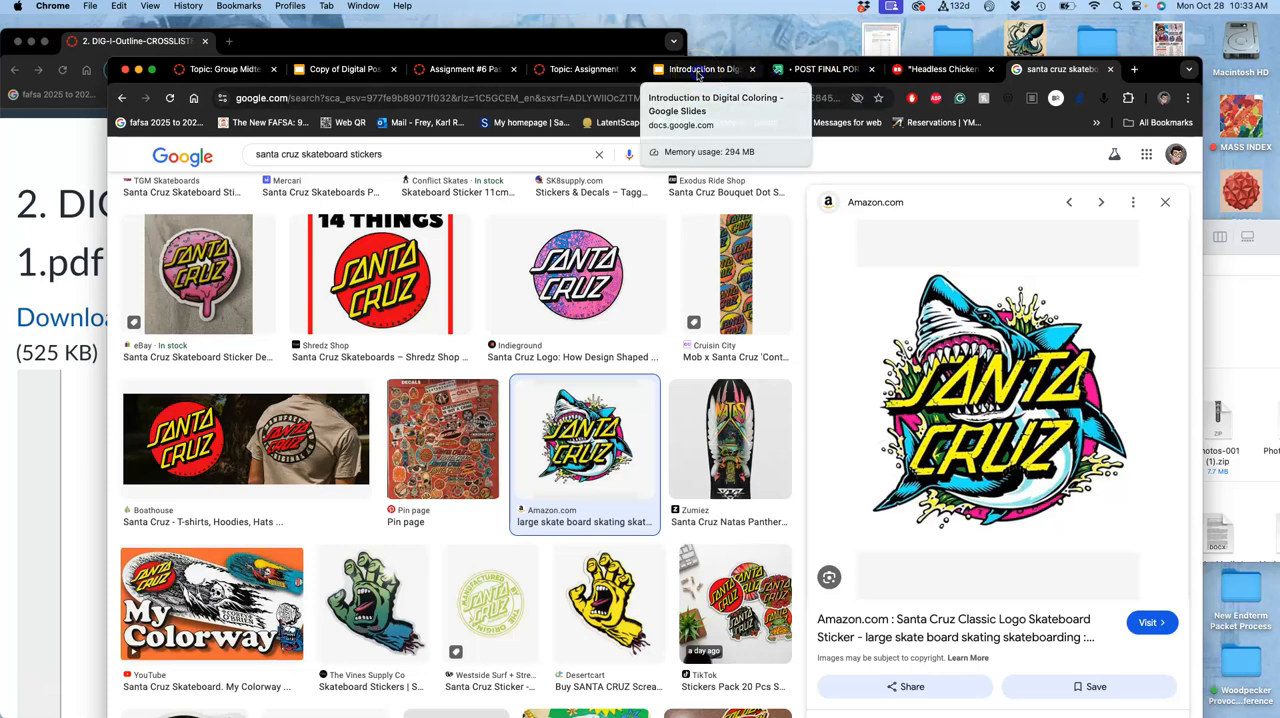
# Review the Past Student Example images in the class discussion down to the student replies.
pyautogui.click(584, 68)
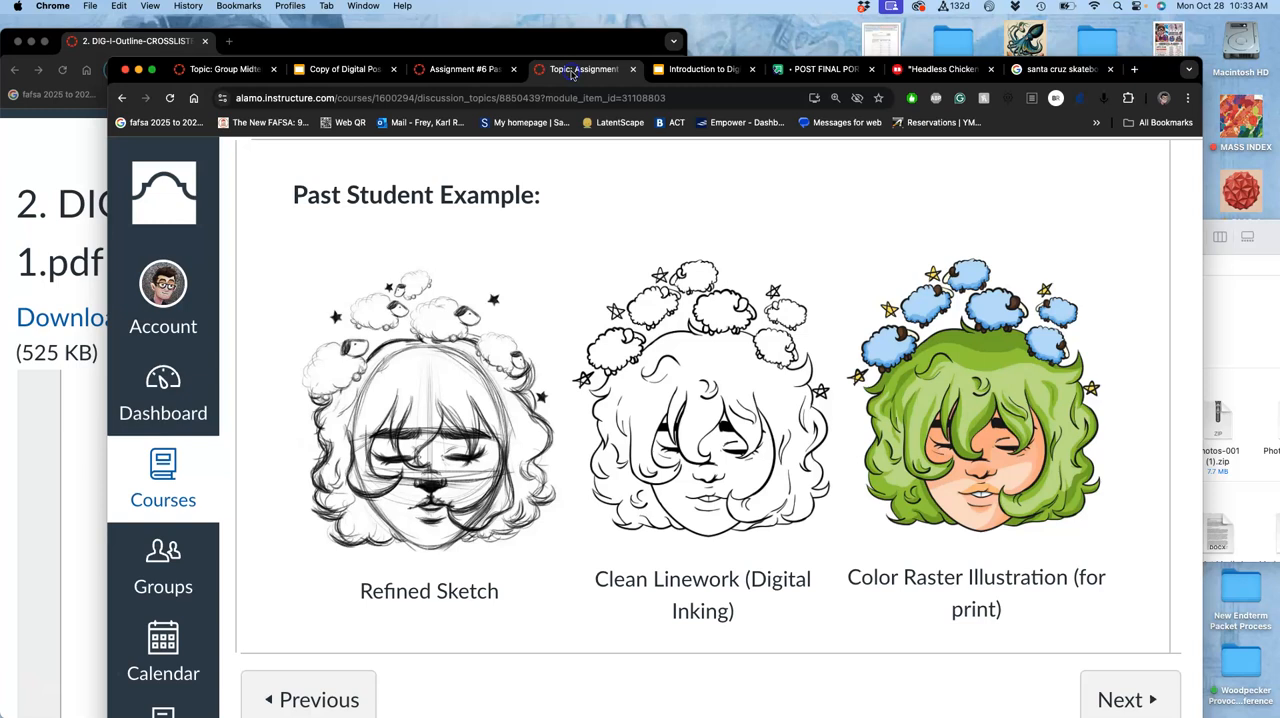
pyautogui.scroll(-3)
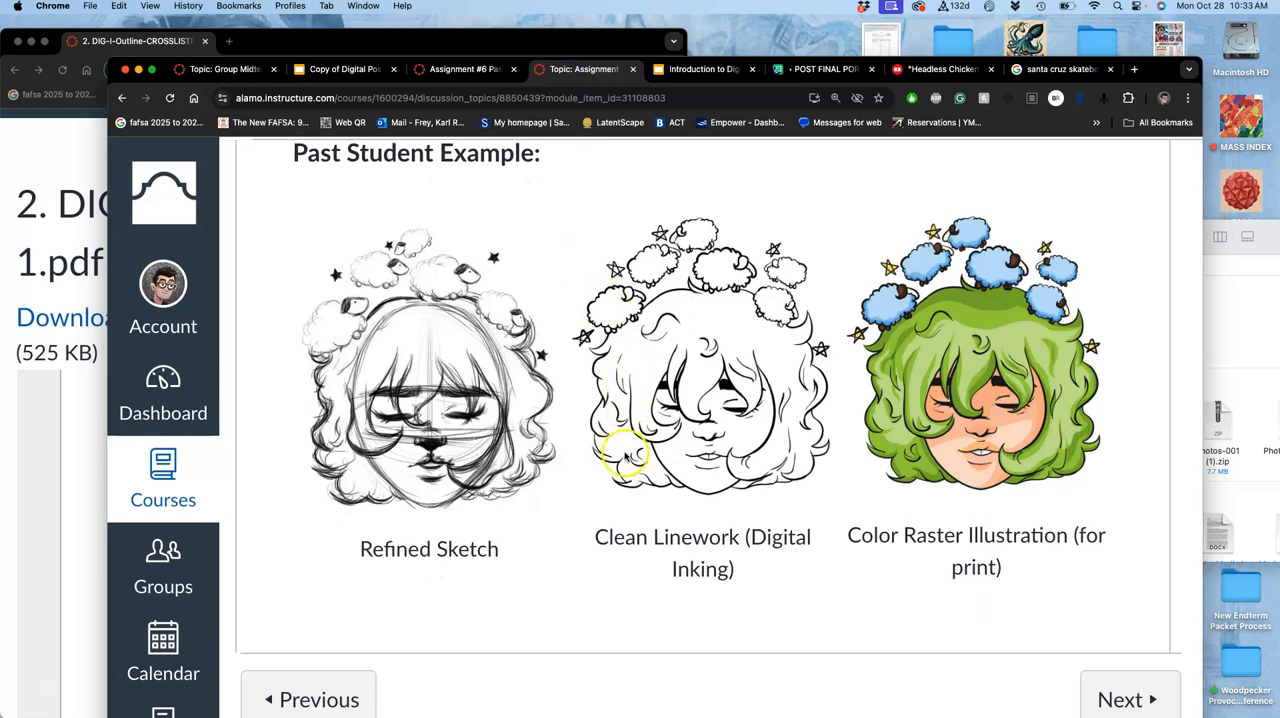
pyautogui.moveTo(476, 400)
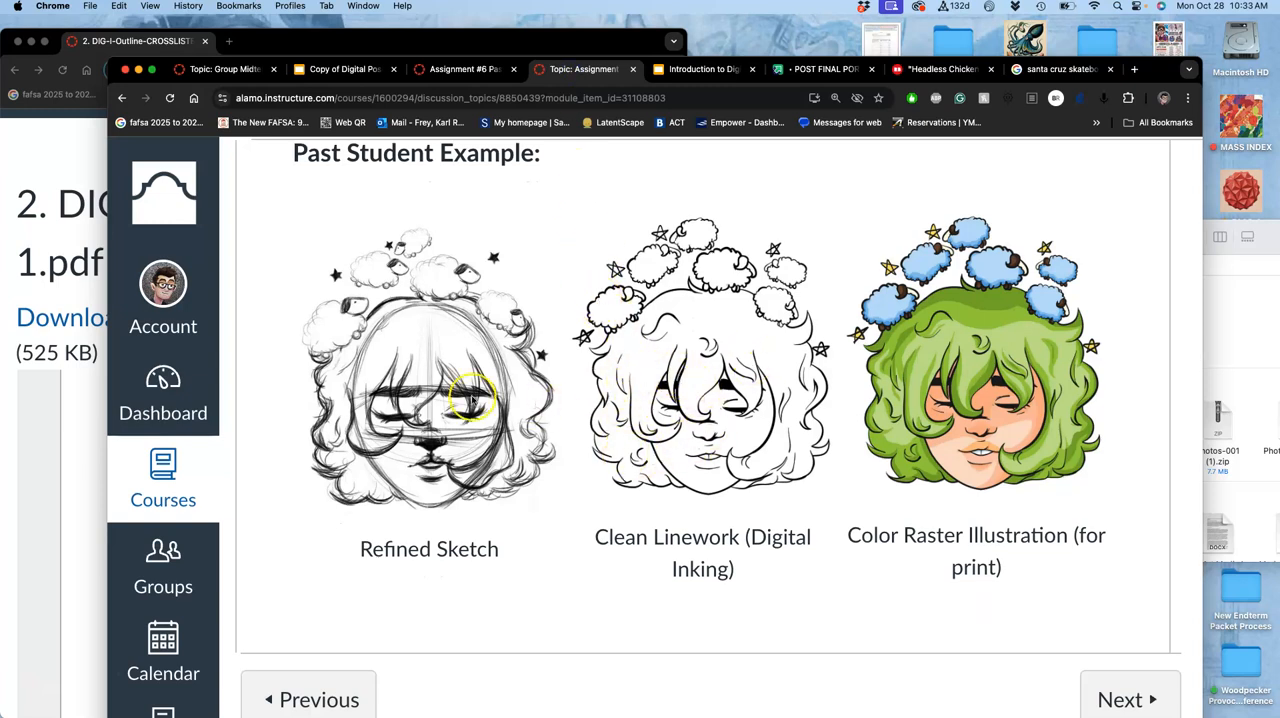
pyautogui.scroll(-3)
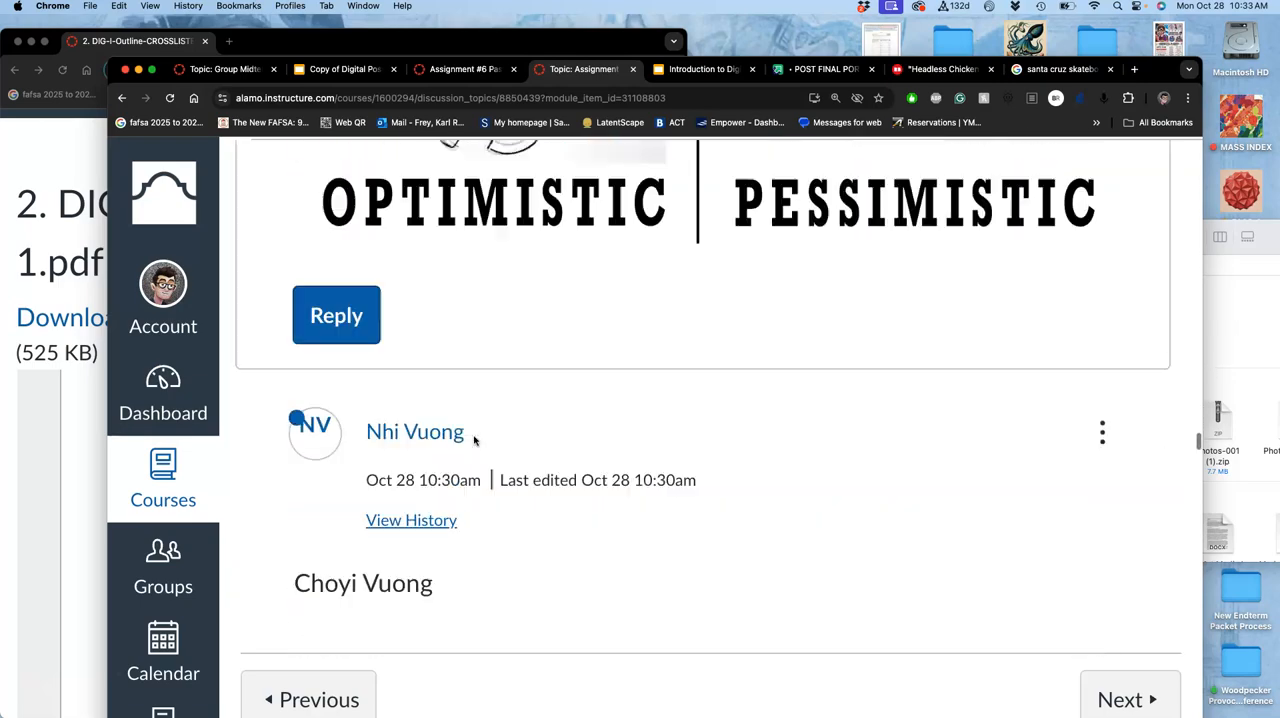
pyautogui.scroll(-3)
pyautogui.write('dr')
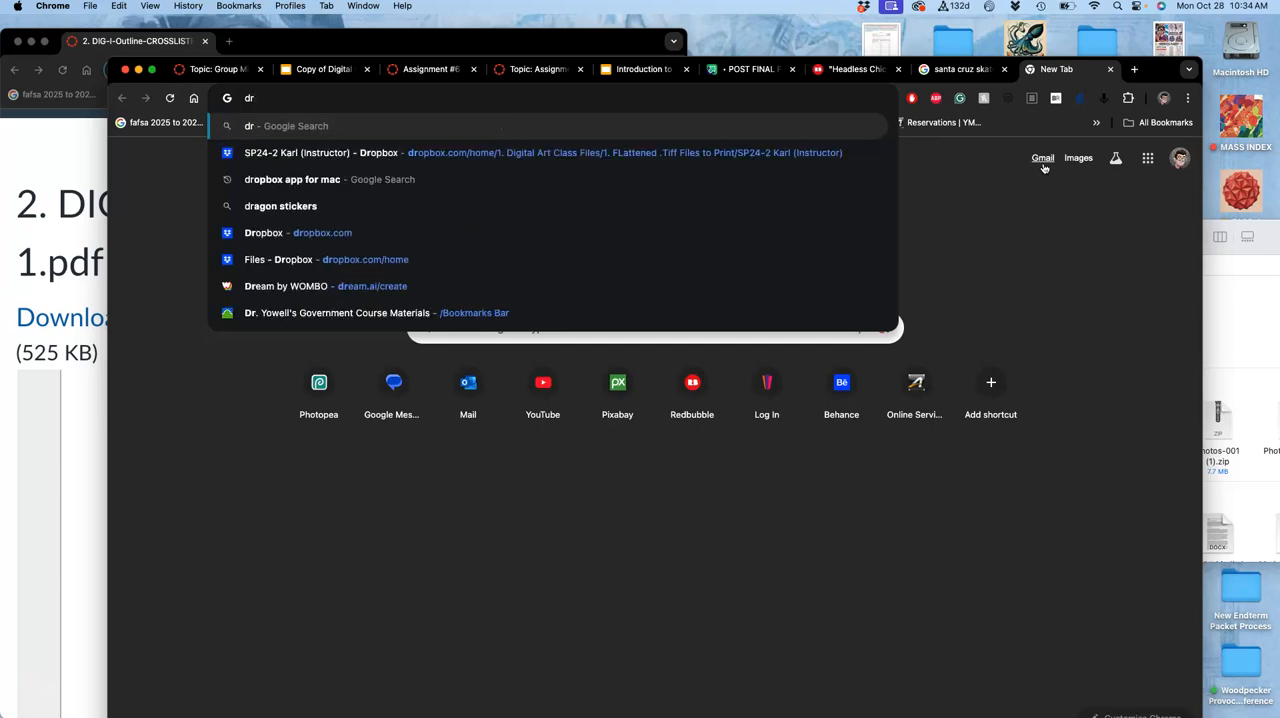
# Go to the Dropbox files page from the address bar suggestion.
pyautogui.click(264, 232)
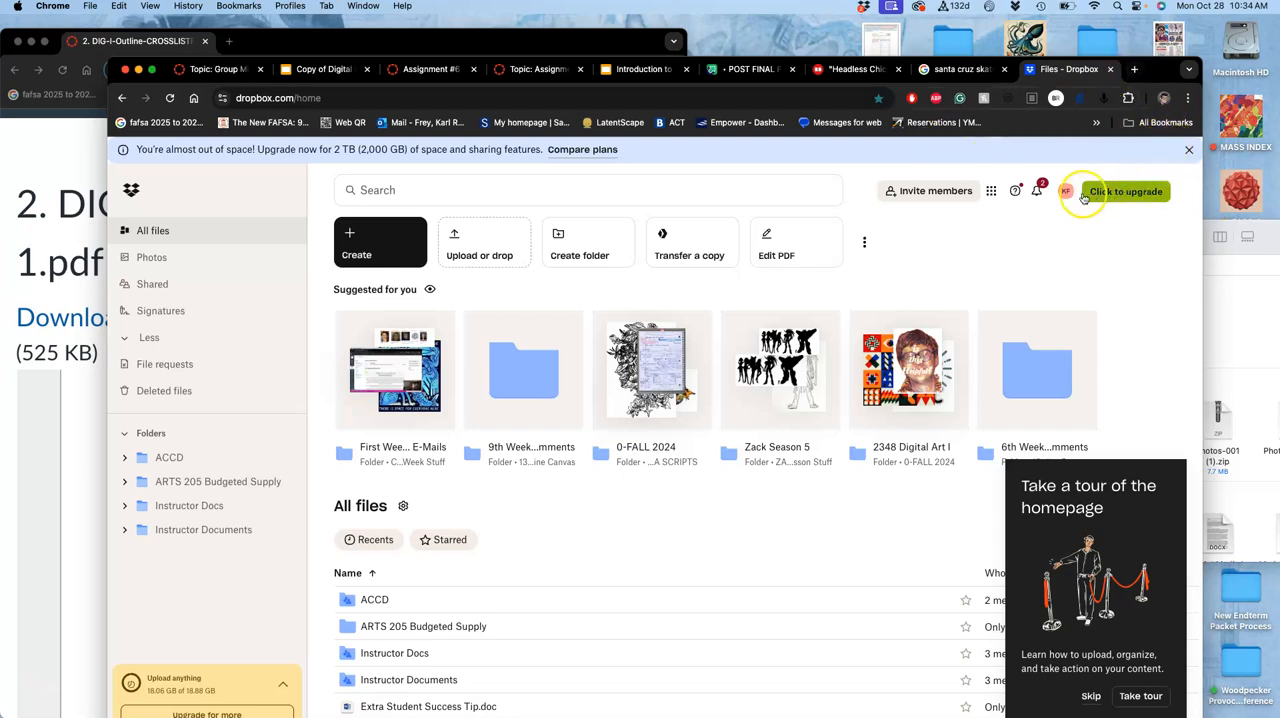
# In the other account, reach Digital Art Class Files > FLattened .Tiff Files to Print and preview the Assign 5 sketch.
pyautogui.click(1064, 192)
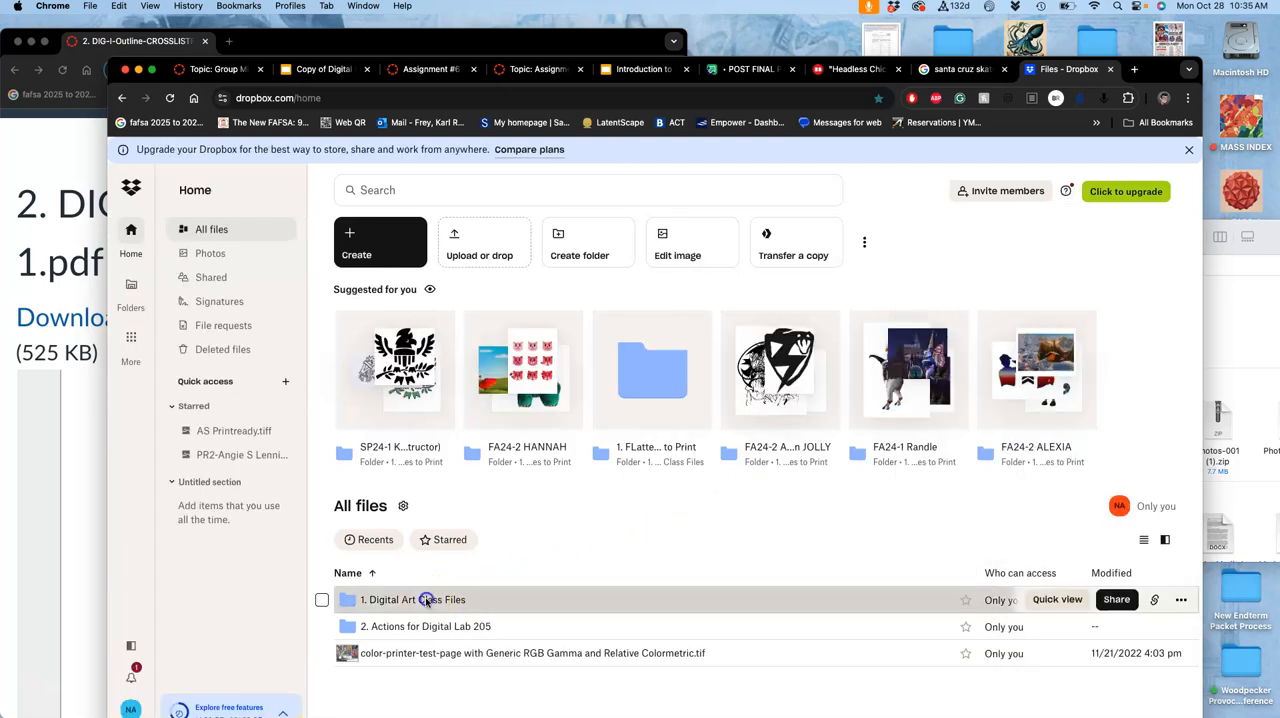
pyautogui.doubleClick(412, 600)
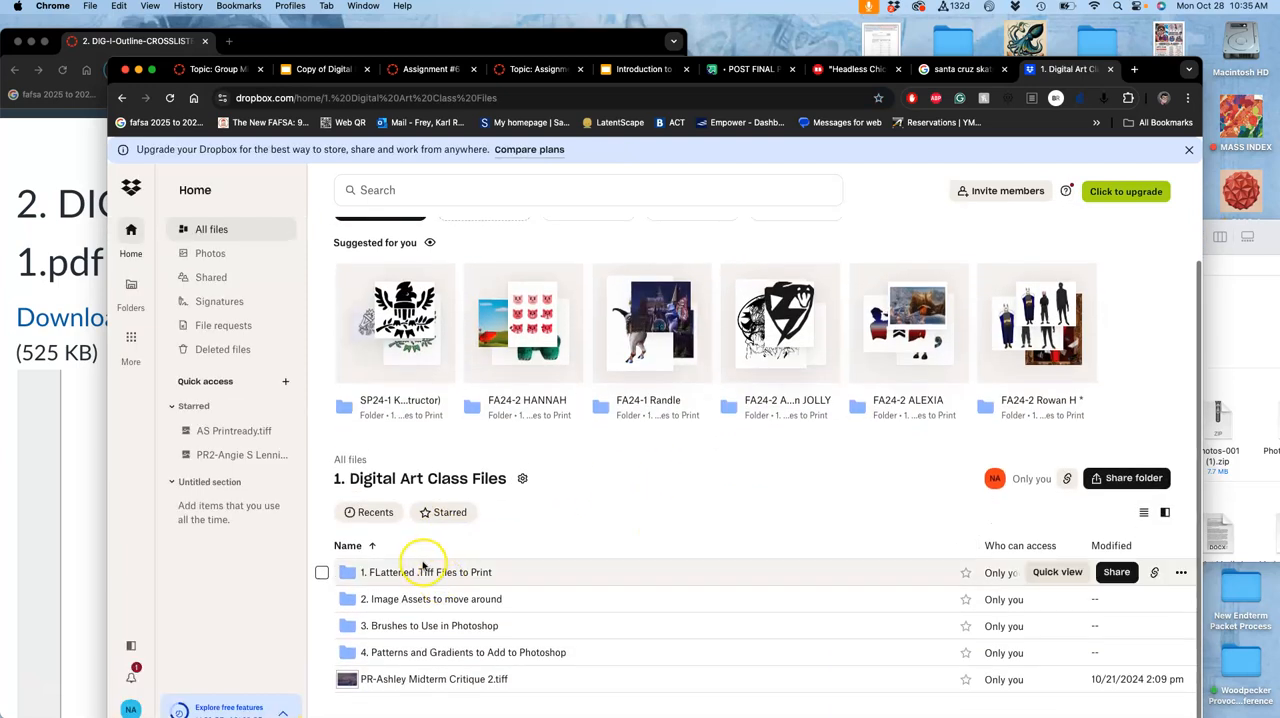
pyautogui.doubleClick(426, 572)
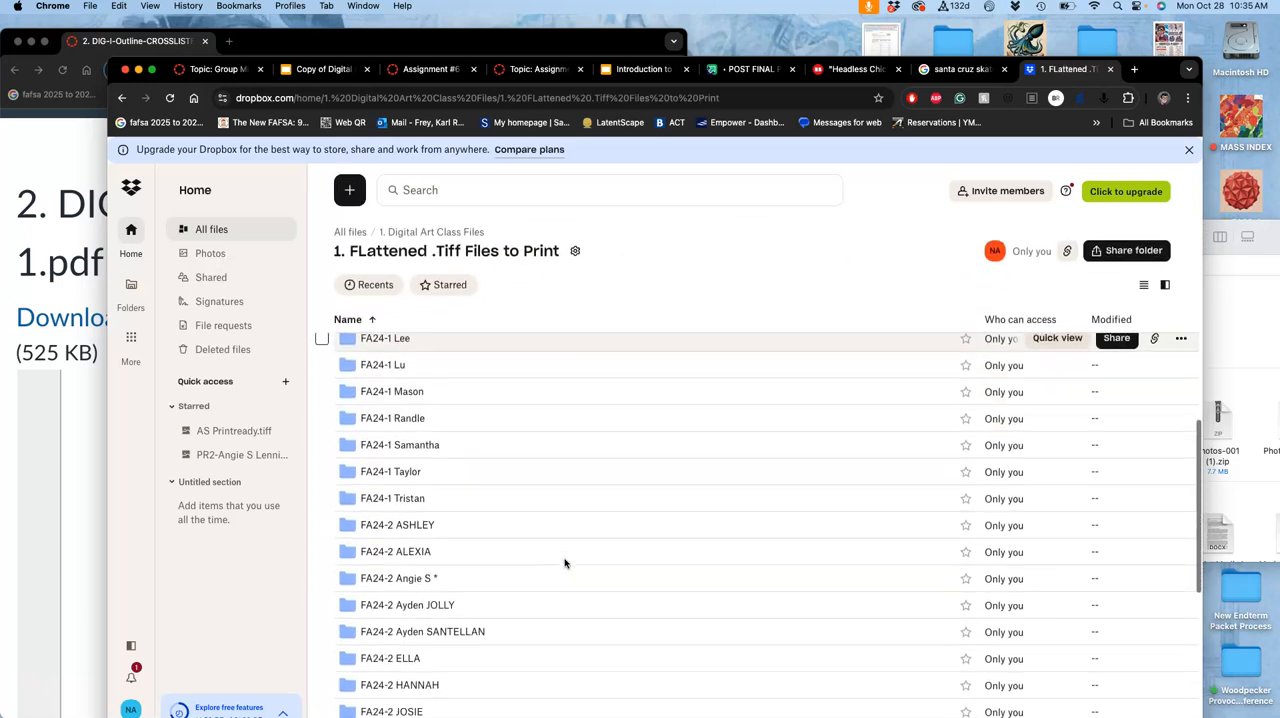
pyautogui.scroll(-3)
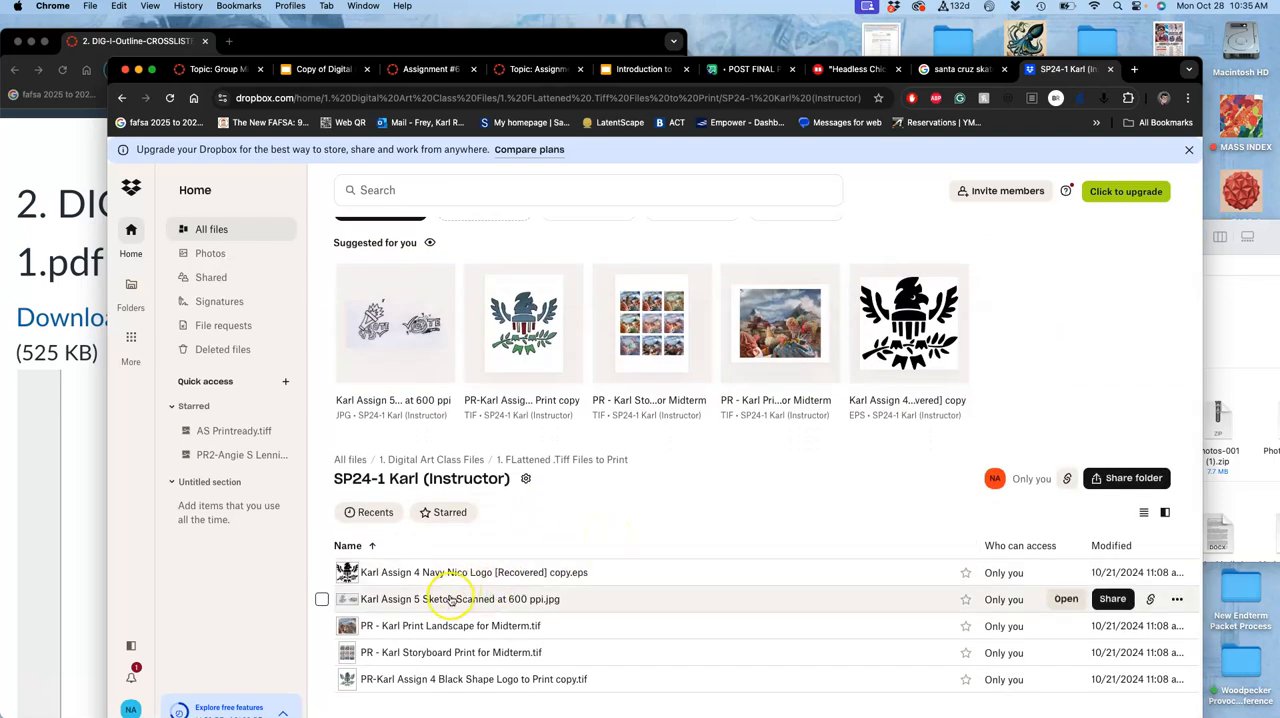
pyautogui.click(460, 600)
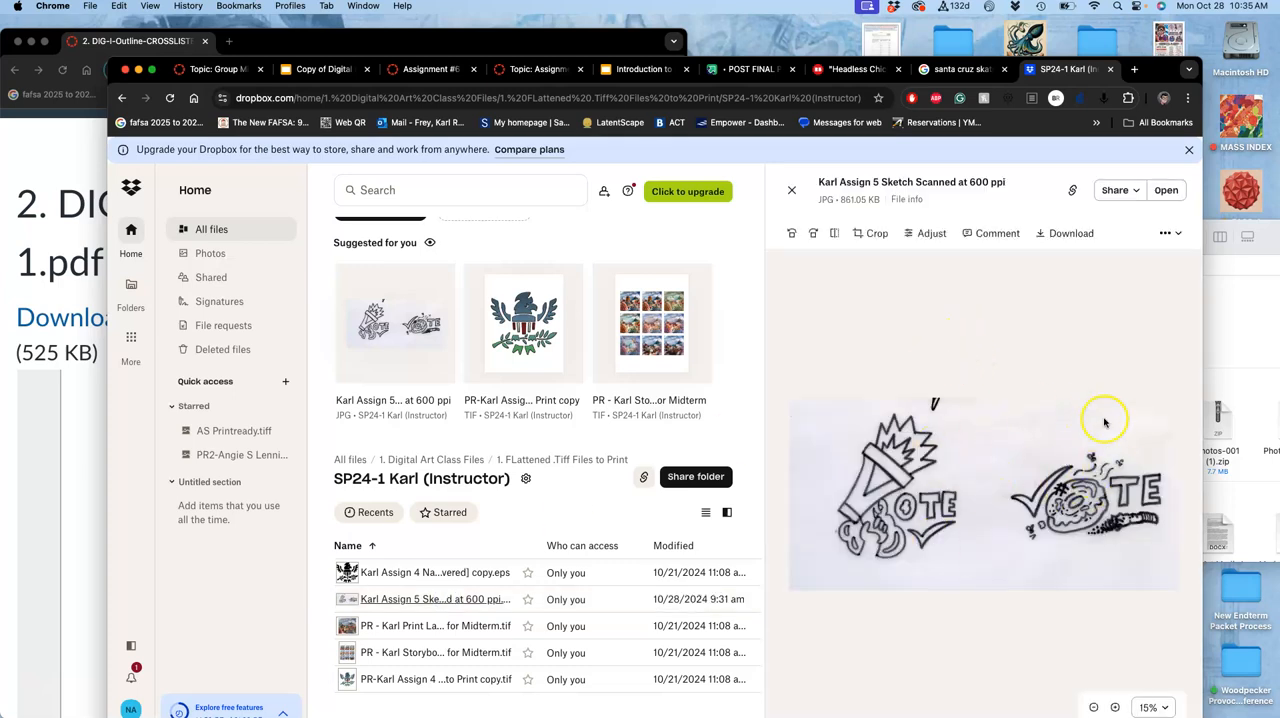
pyautogui.moveTo(996, 464)
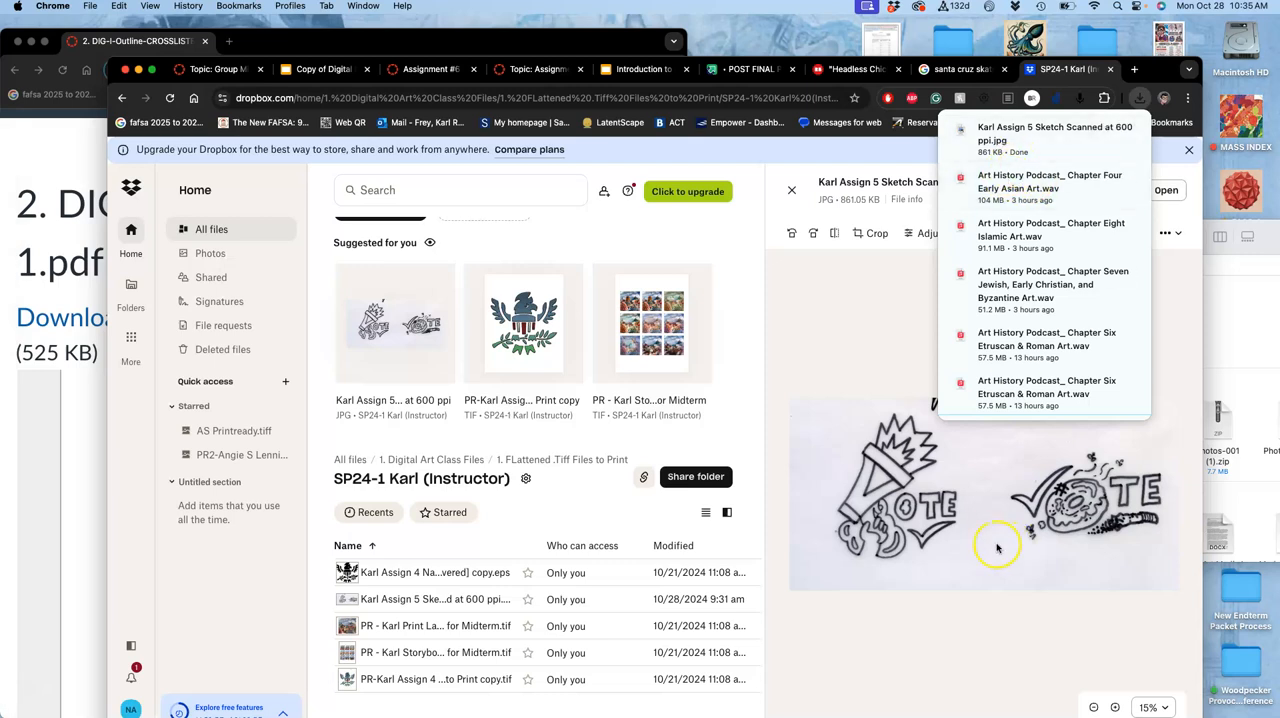
pyautogui.moveTo(980, 542)
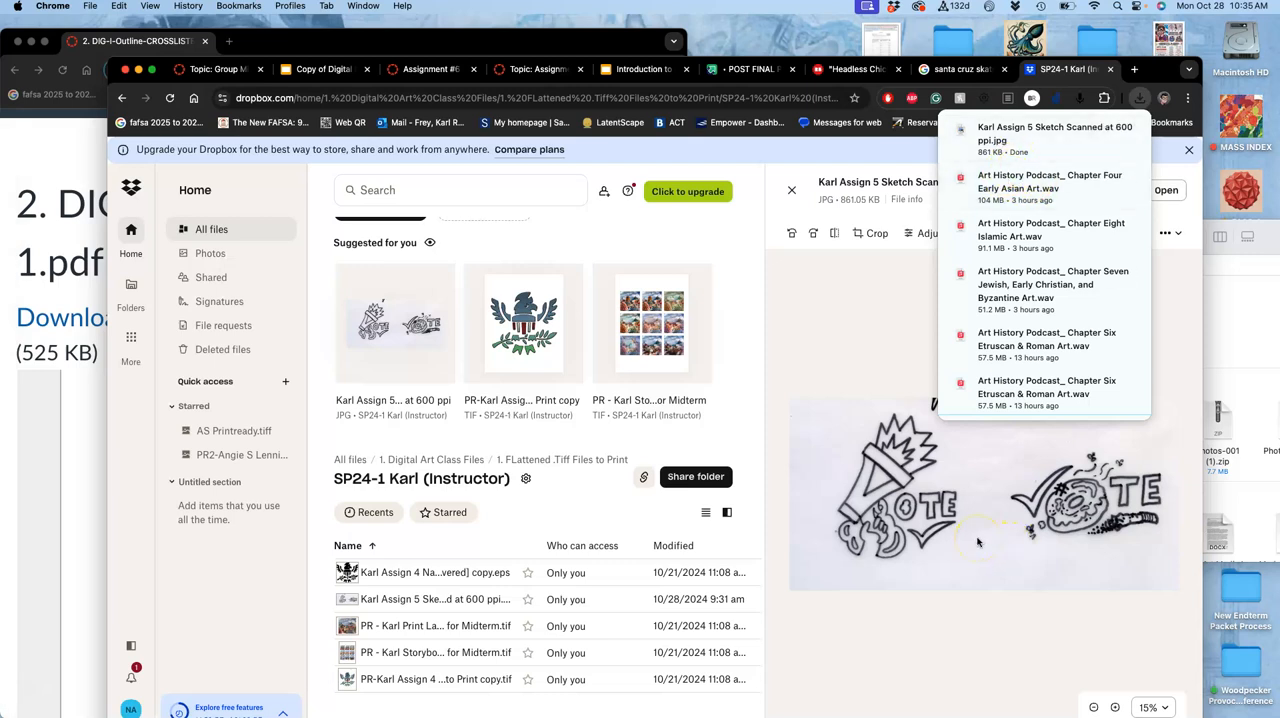
pyautogui.moveTo(978, 540)
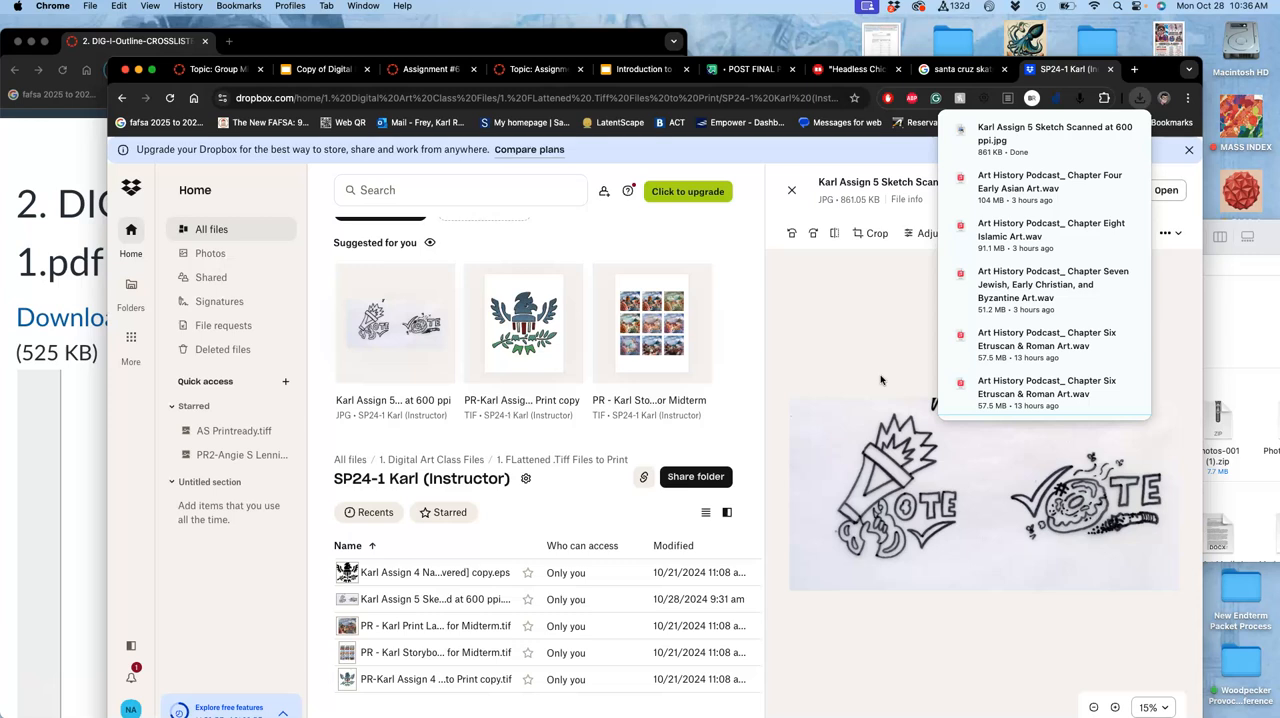
# Download the 600 ppi Assign 5 sketch and view it in Preview.
pyautogui.click(868, 378)
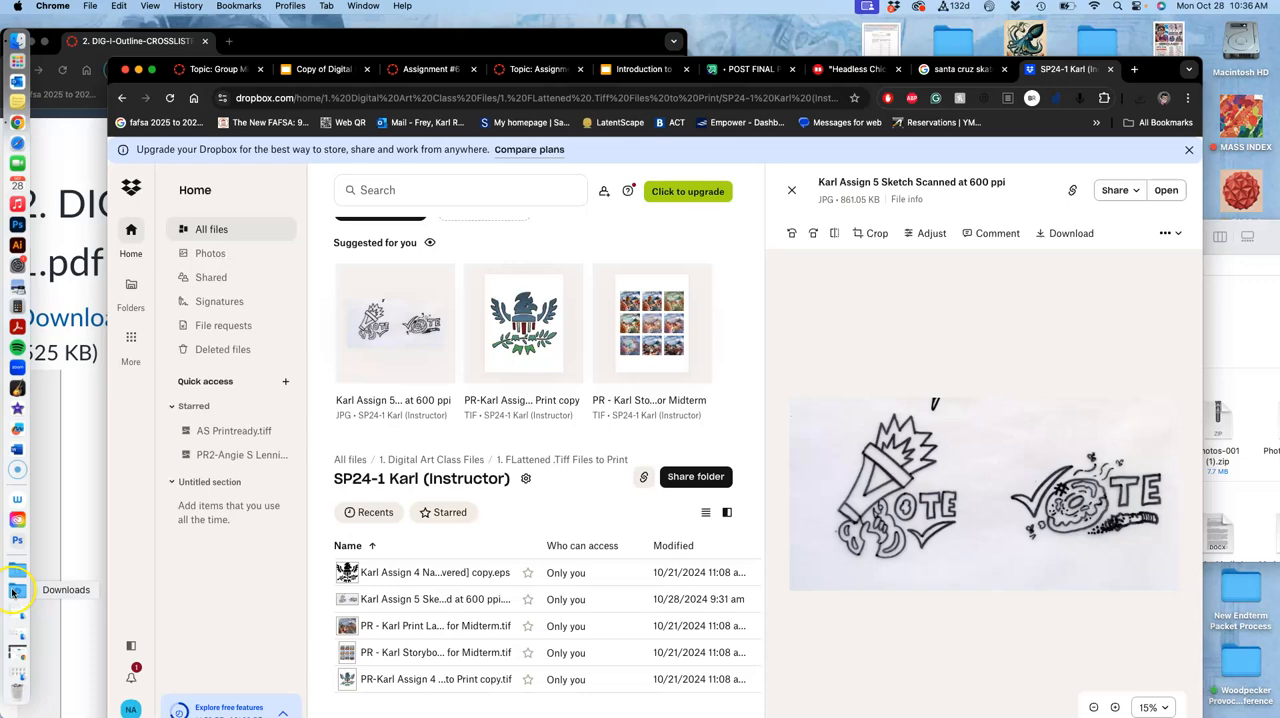
pyautogui.click(16, 588)
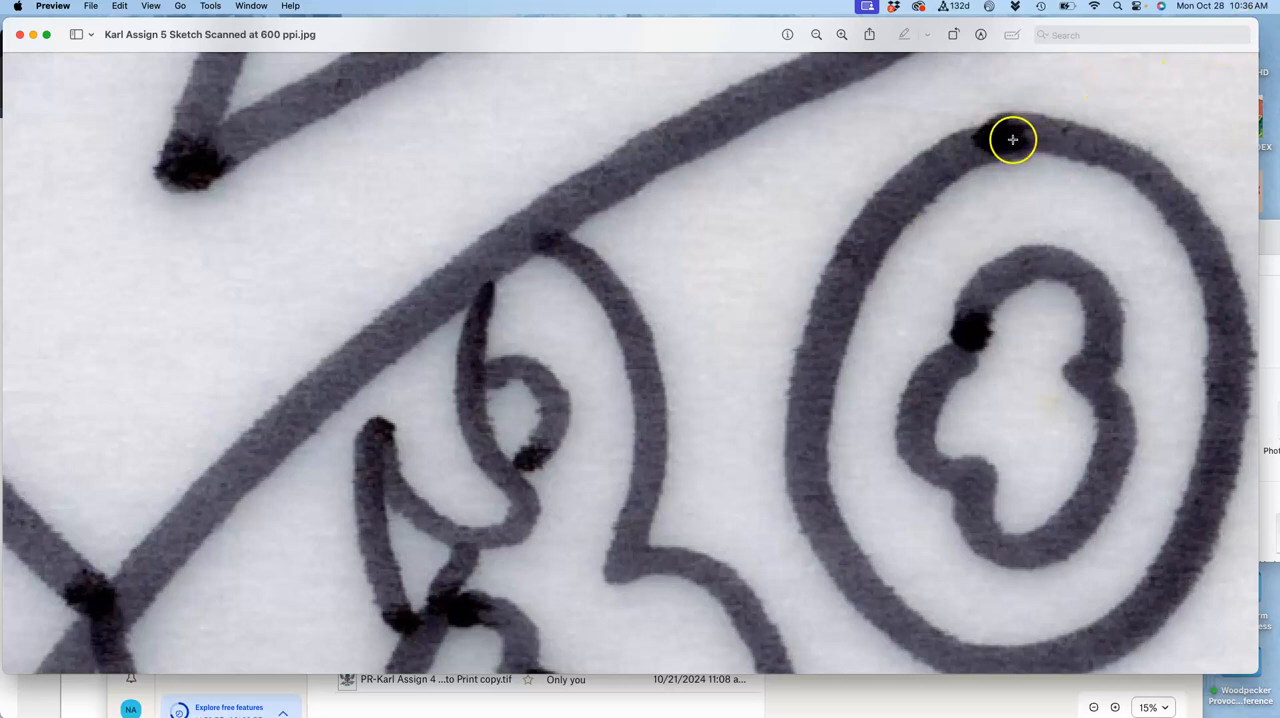
pyautogui.moveTo(1018, 136)
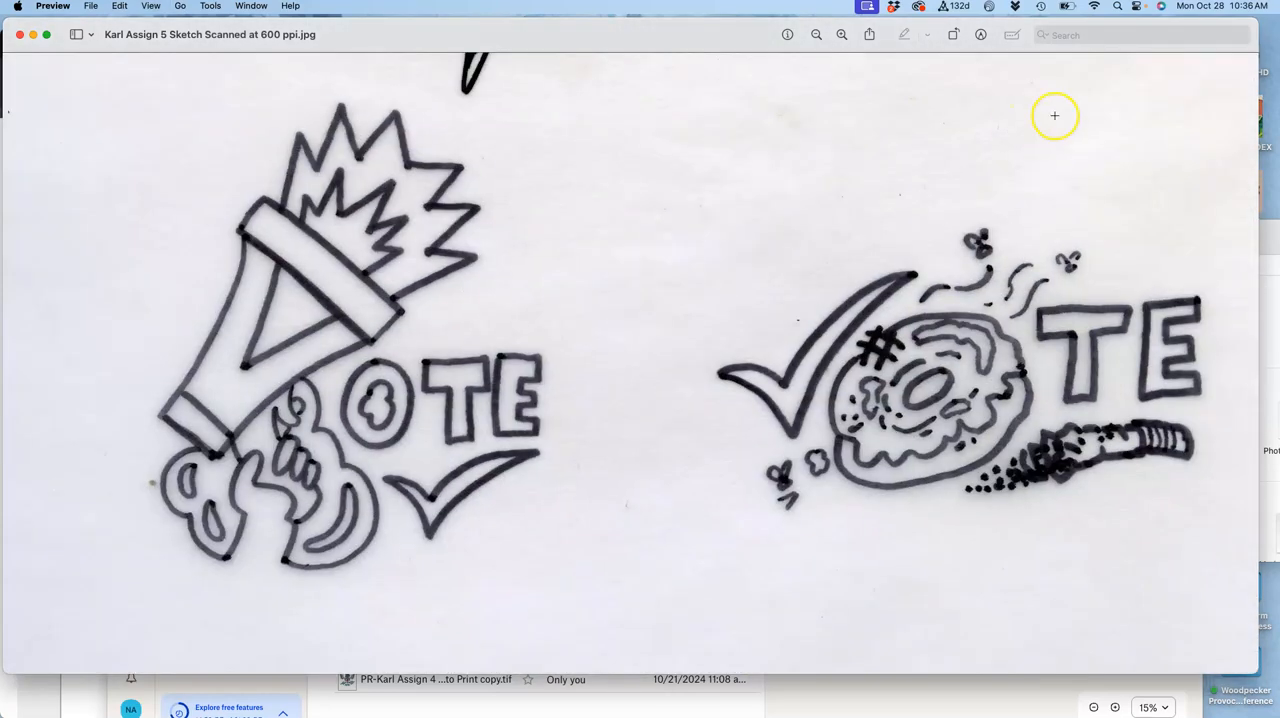
pyautogui.moveTo(608, 204)
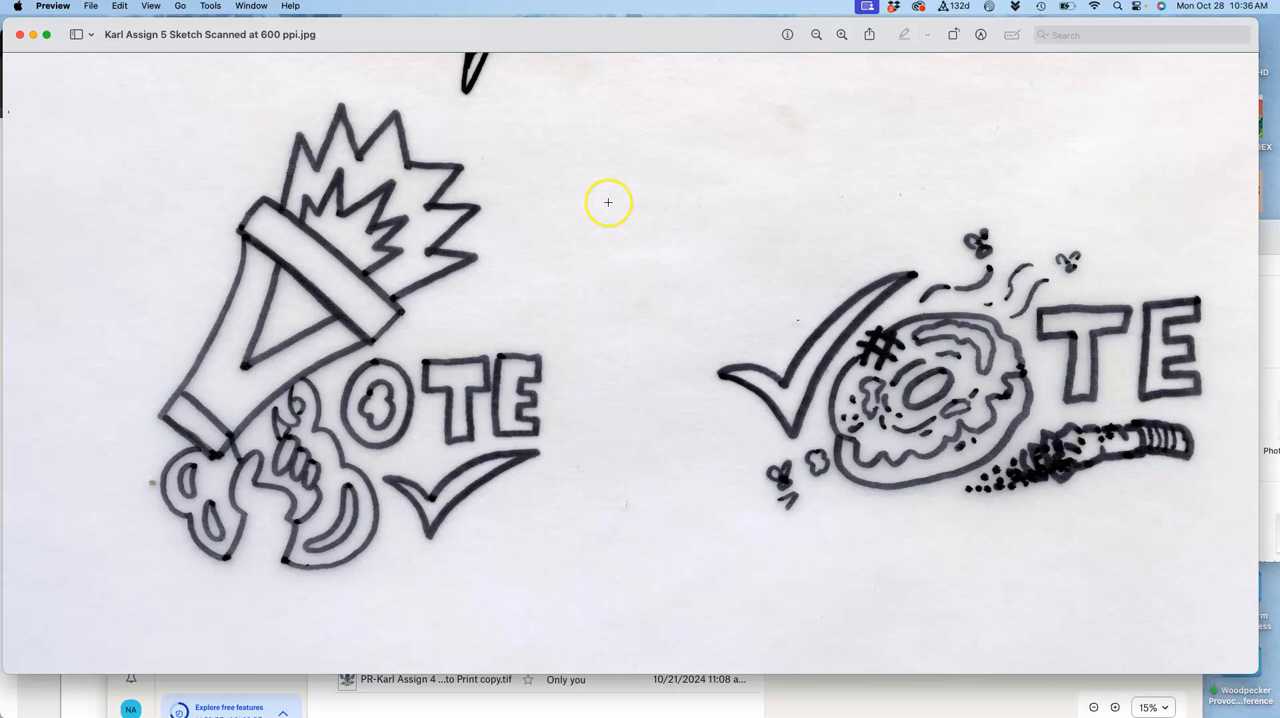
pyautogui.moveTo(64, 68)
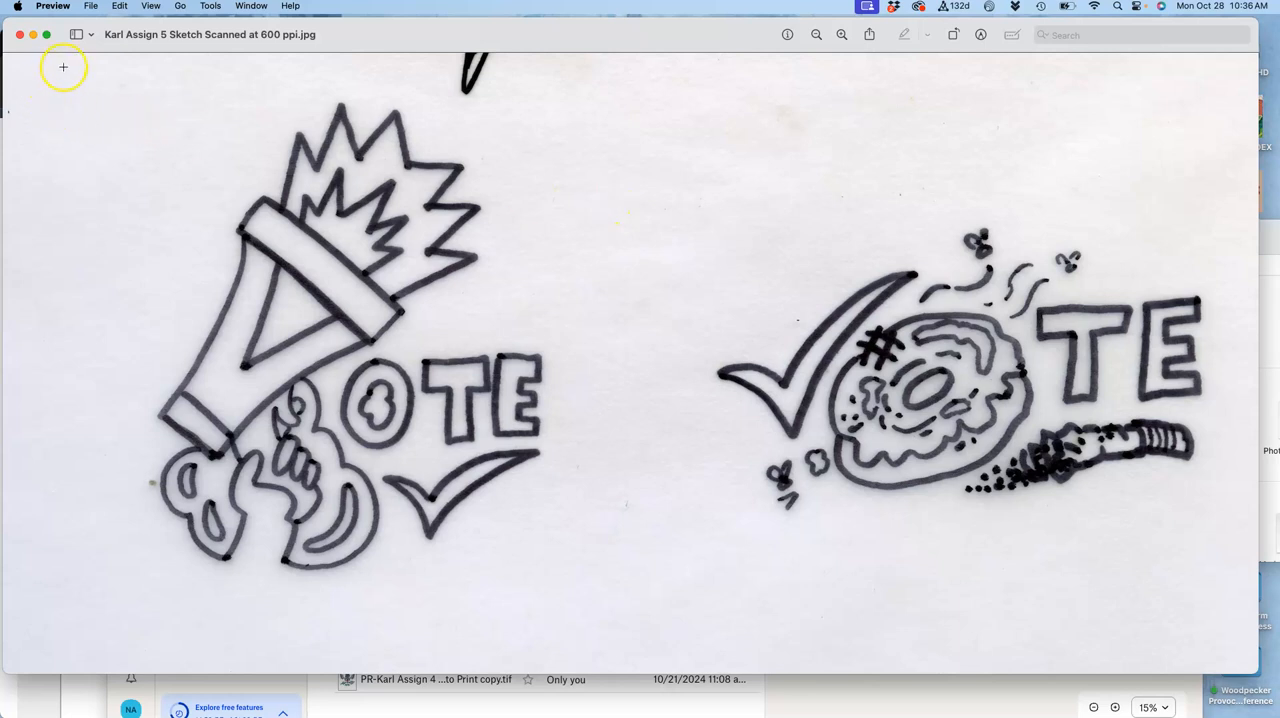
# Select the left-half megaphone VOTE drawing and make it a new document from the clipboard.
pyautogui.moveTo(64, 66); pyautogui.dragTo(600, 640)
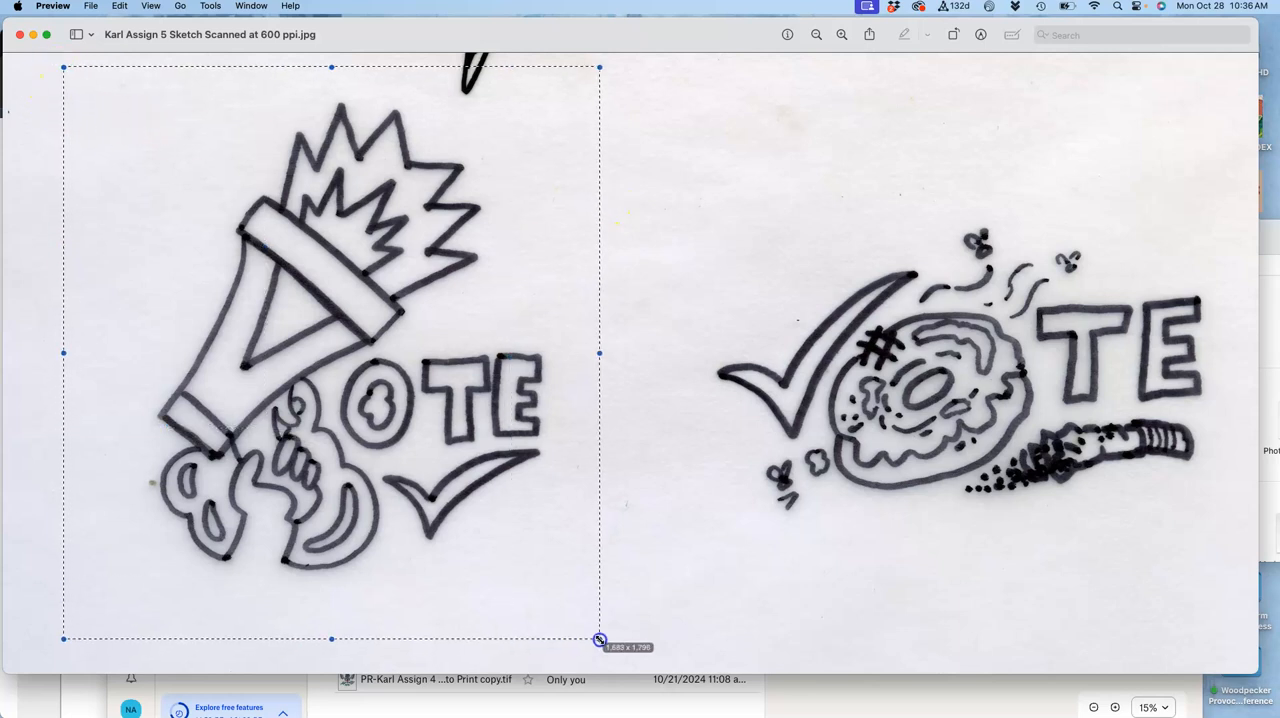
pyautogui.moveTo(600, 640); pyautogui.dragTo(604, 636)
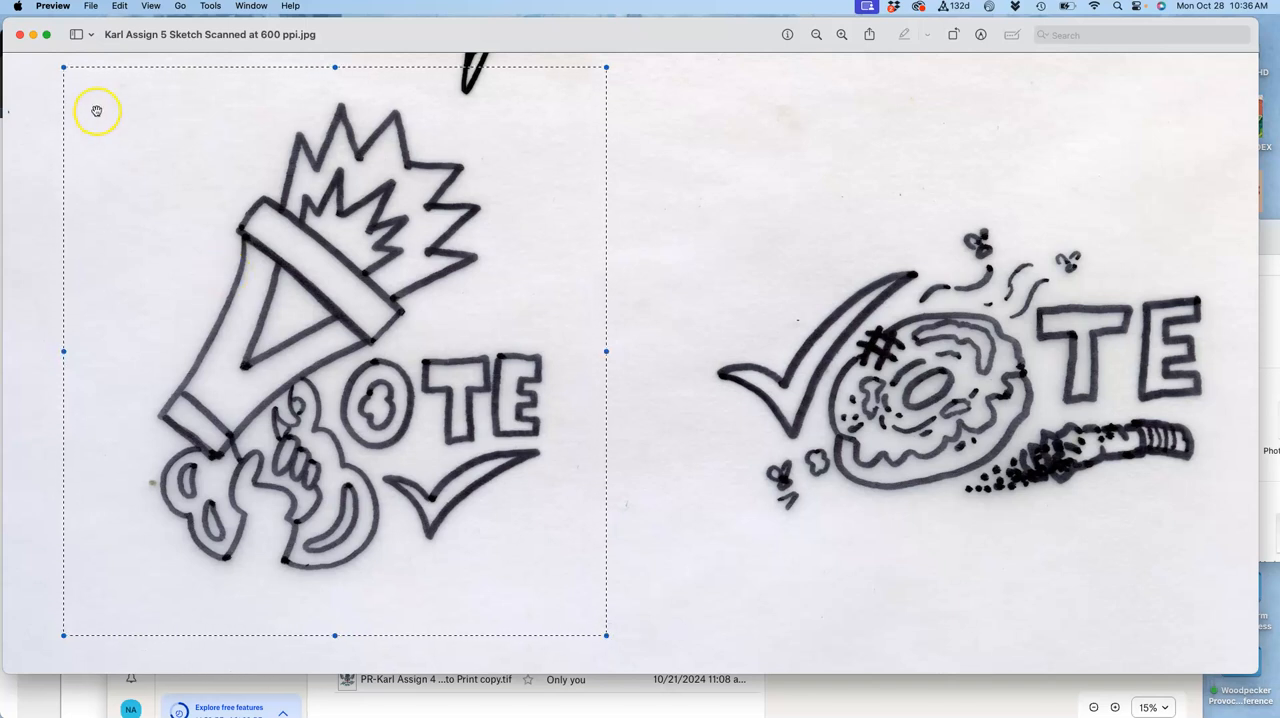
pyautogui.click(92, 6)
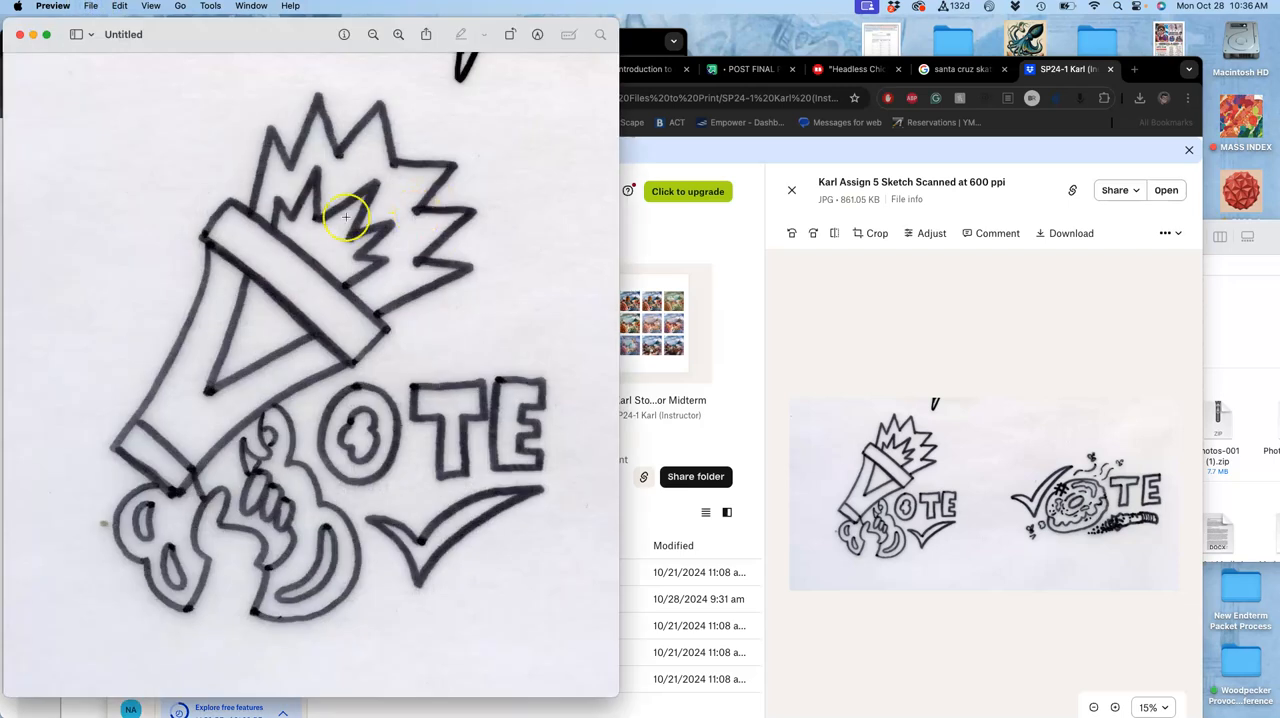
# In Adjust Color, apply Auto Levels then pull white and black levels inward for solid black lines on white.
pyautogui.click(208, 6)
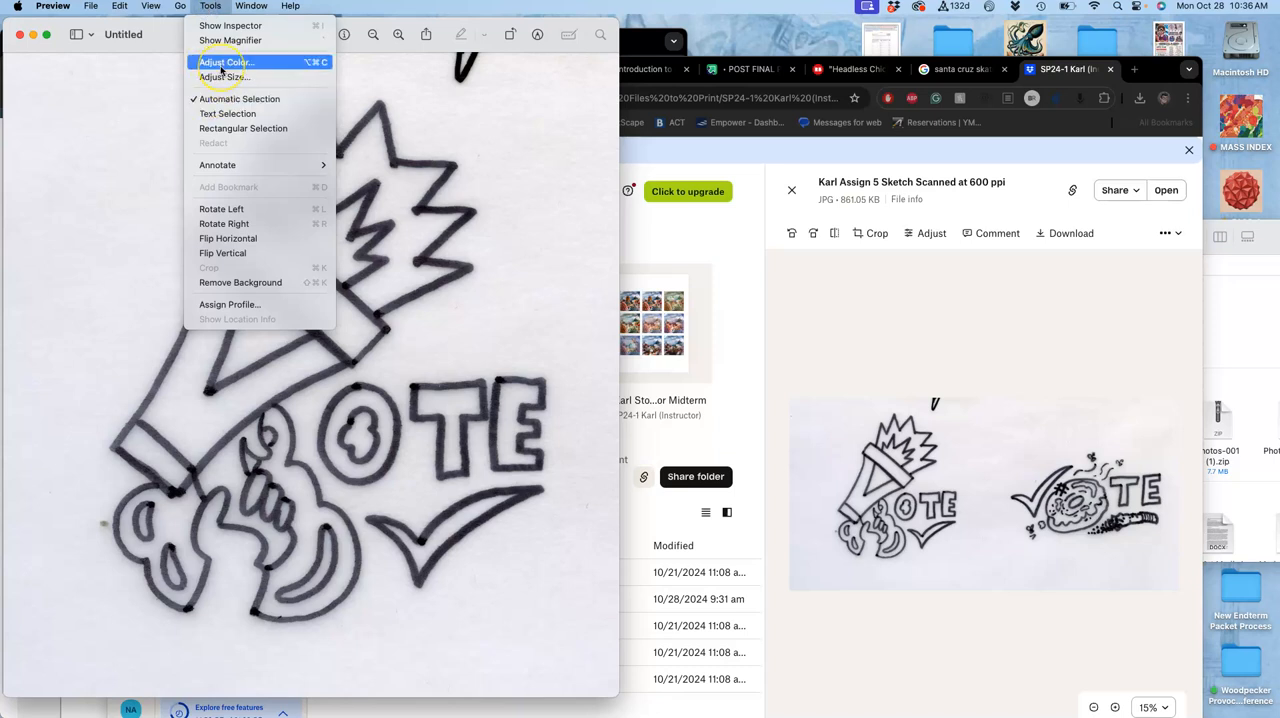
pyautogui.click(226, 62)
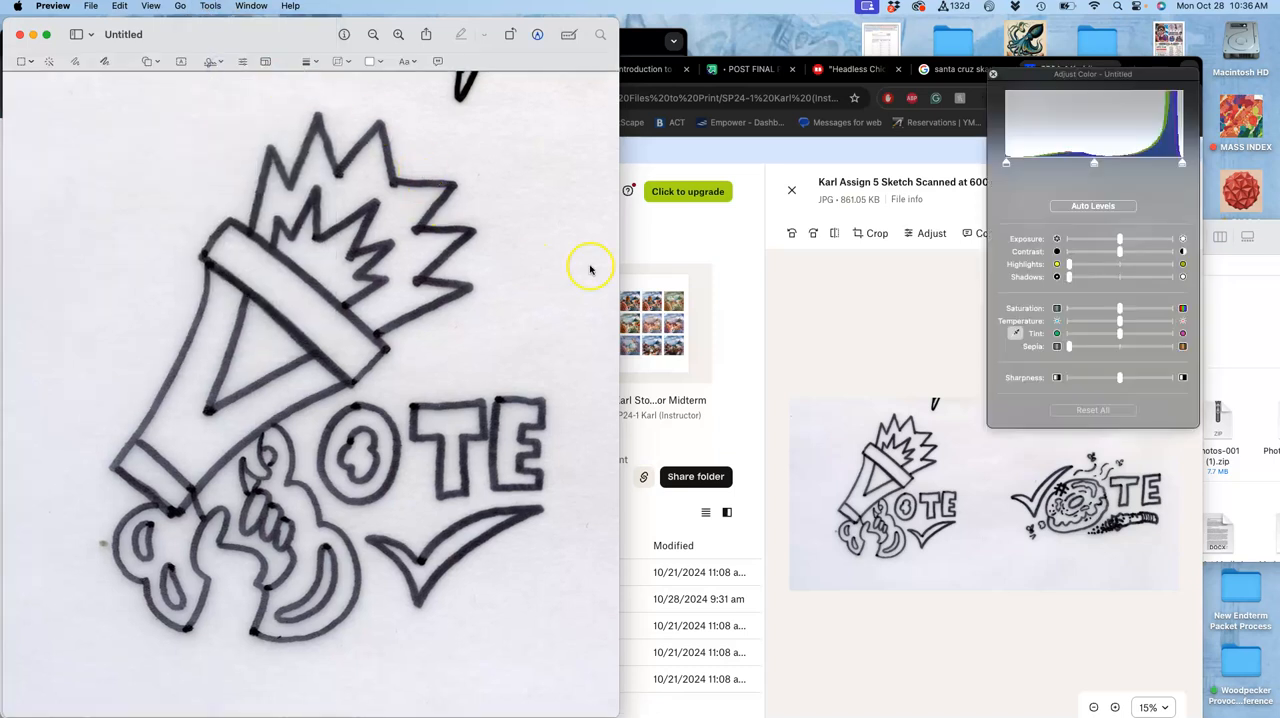
pyautogui.click(1092, 206)
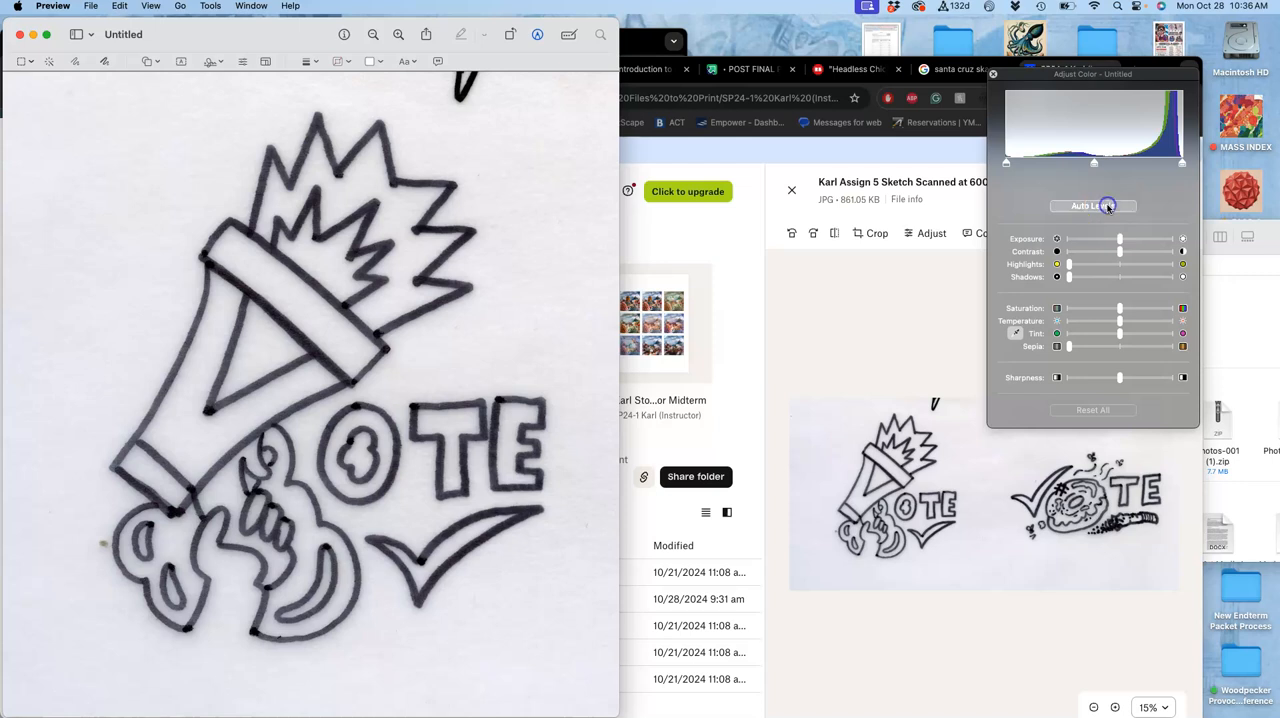
pyautogui.click(1092, 204)
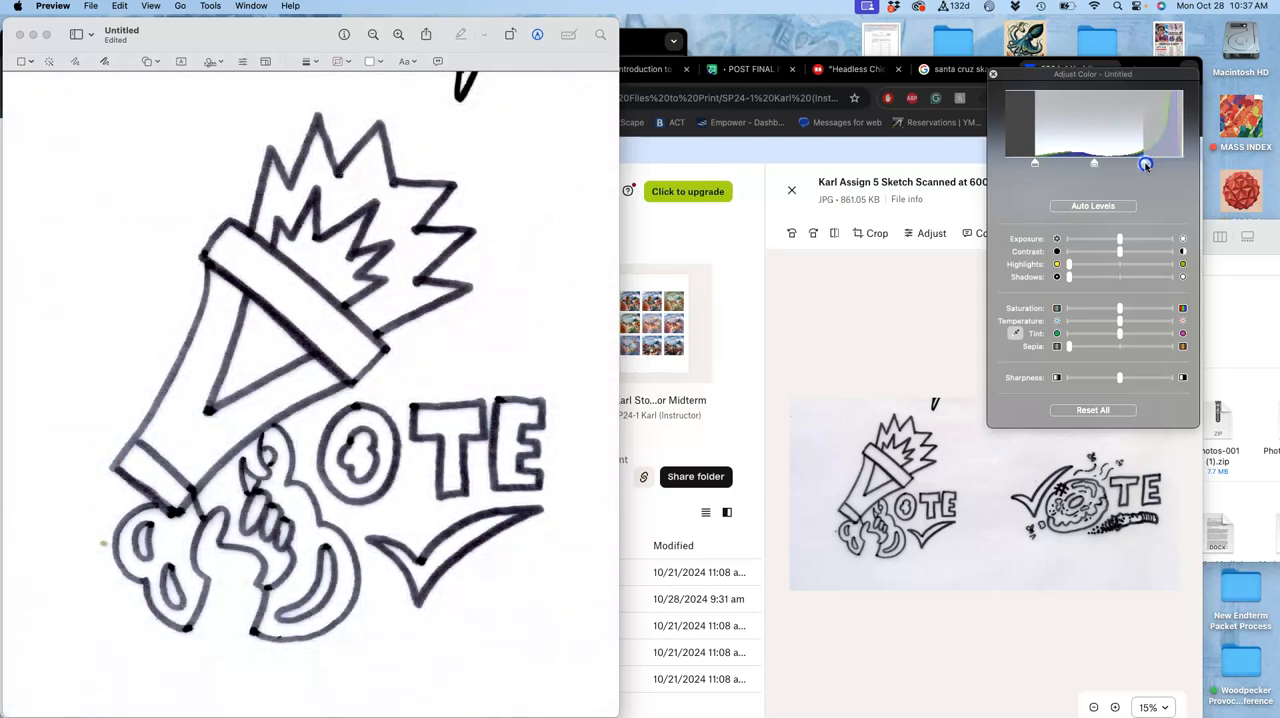
pyautogui.moveTo(1144, 164); pyautogui.dragTo(1156, 162)
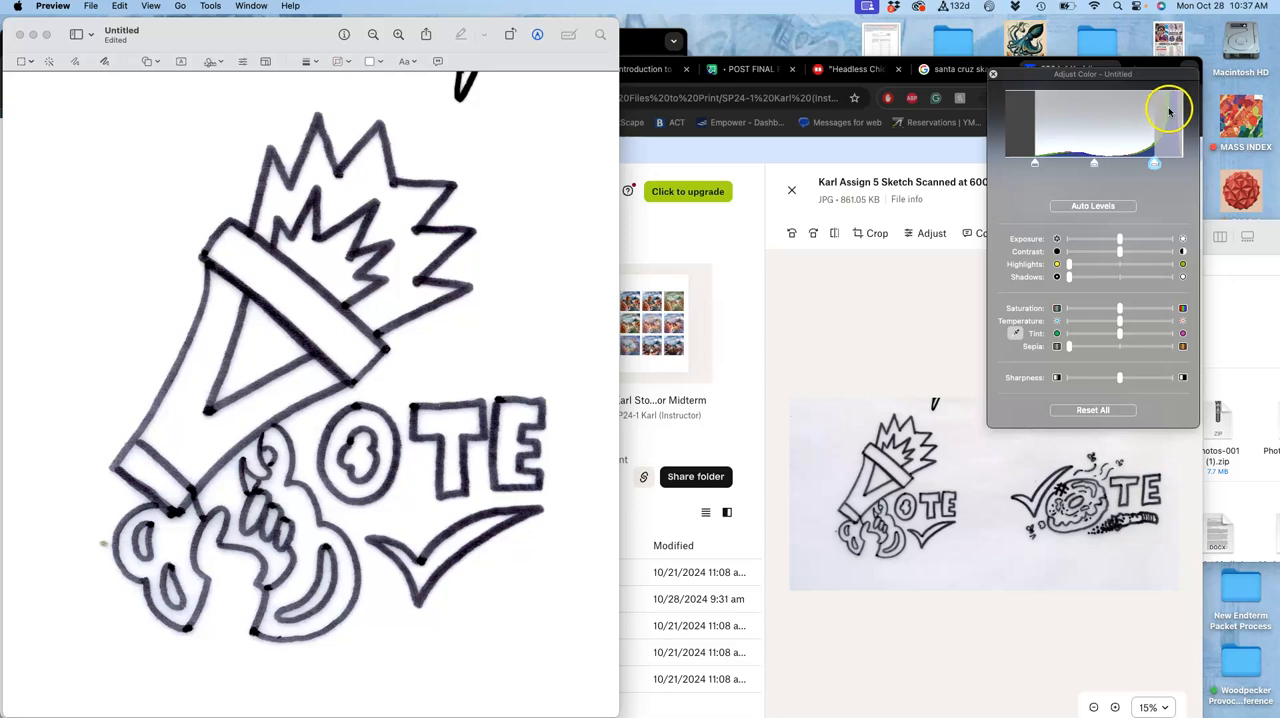
pyautogui.moveTo(1168, 110); pyautogui.dragTo(1036, 164)
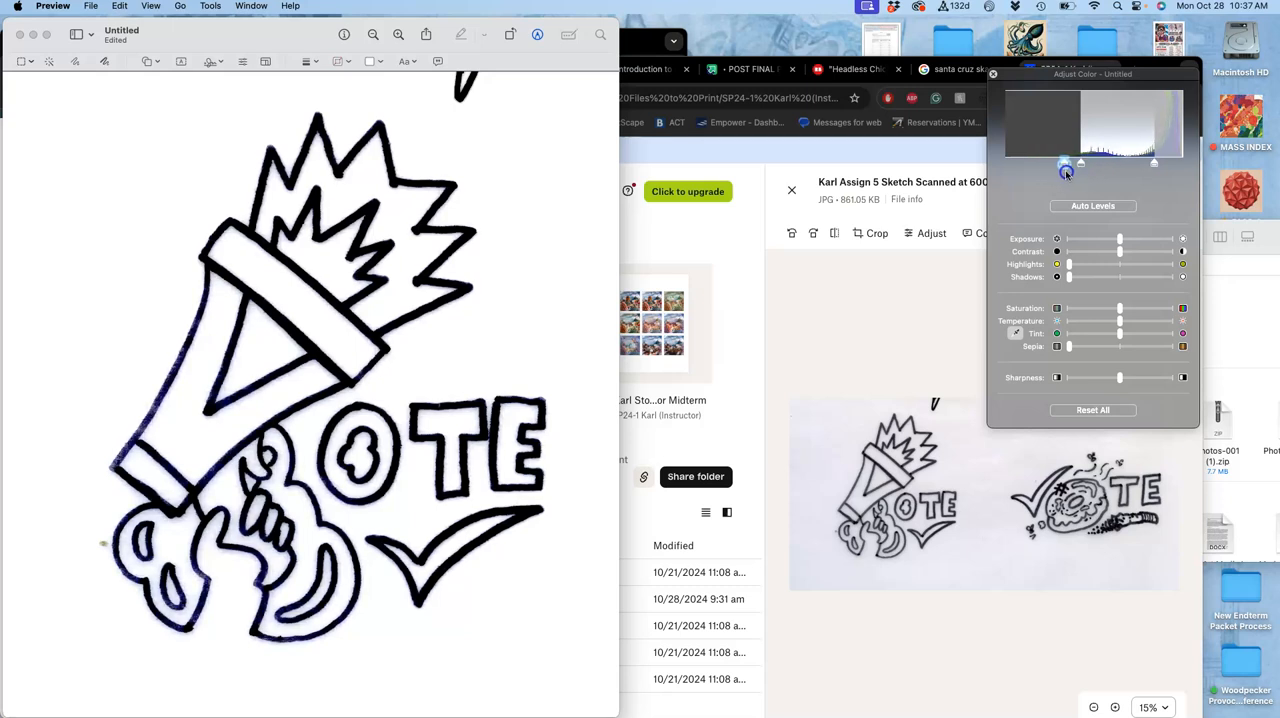
pyautogui.moveTo(1064, 170); pyautogui.dragTo(1144, 164)
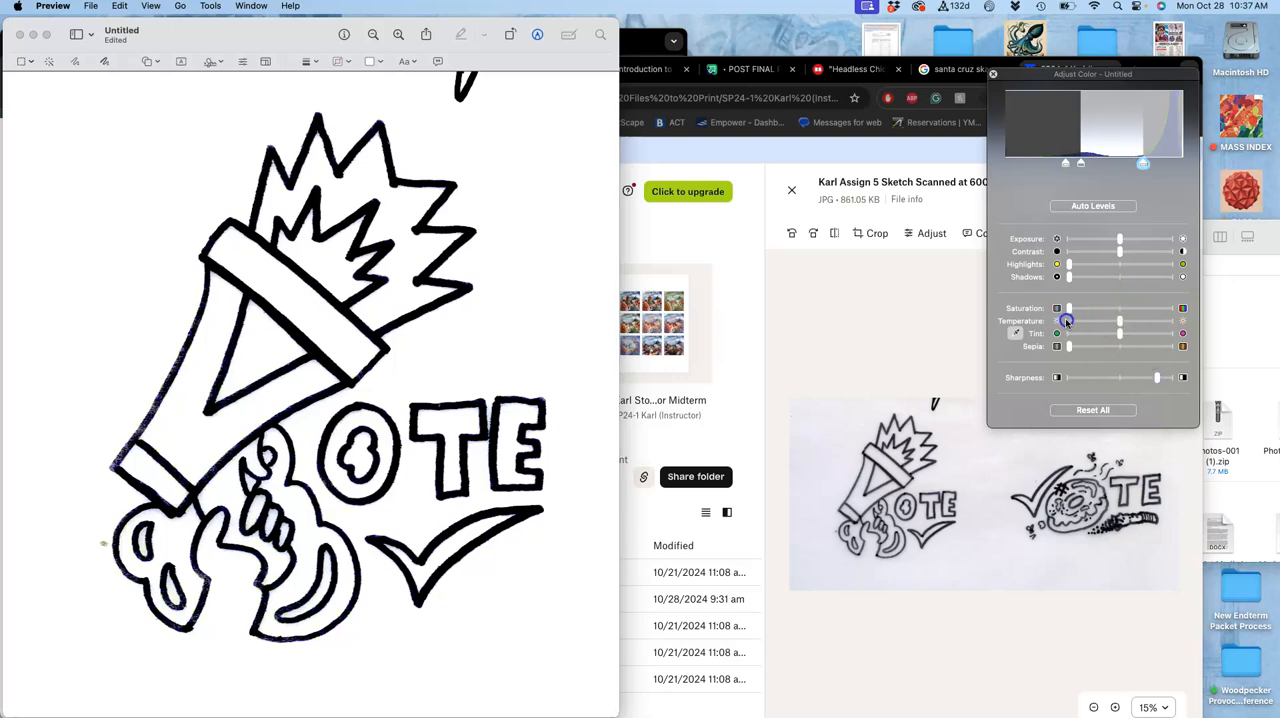
pyautogui.moveTo(392, 356)
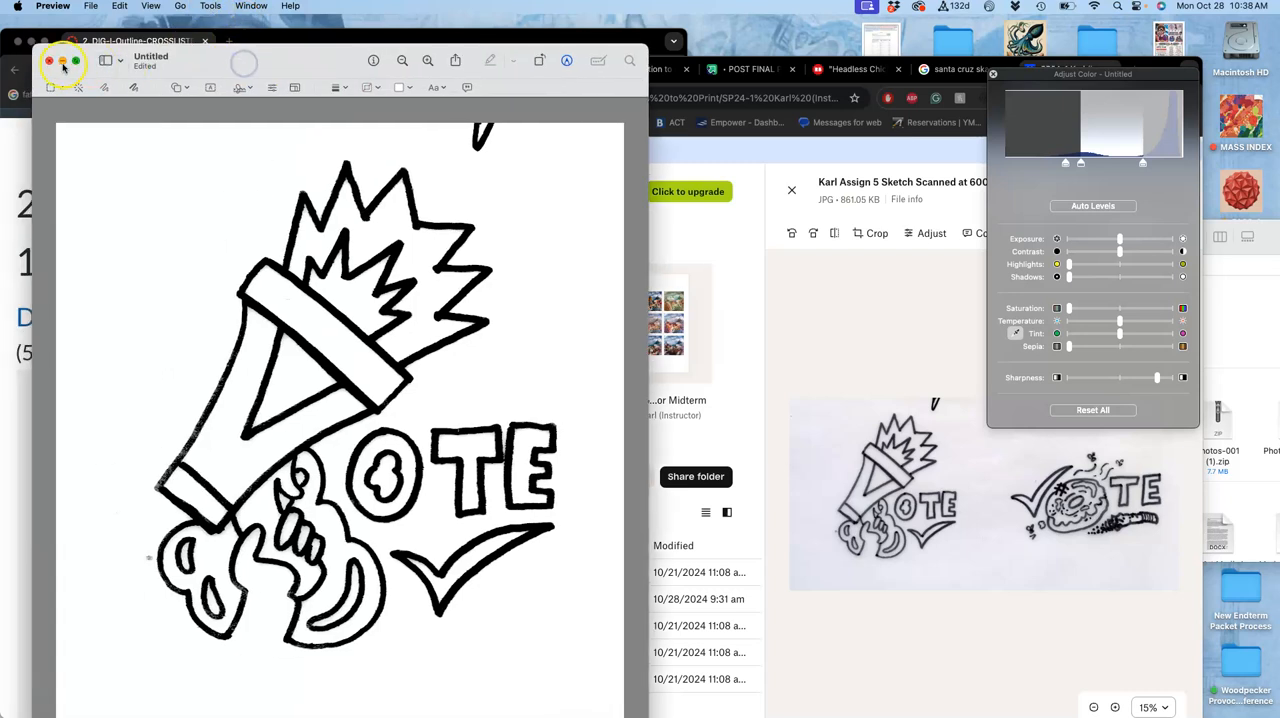
# Save the cleaned art to the Desktop as JPEG 'Test Line Art Karl Assign 5'.
pyautogui.click(48, 60)
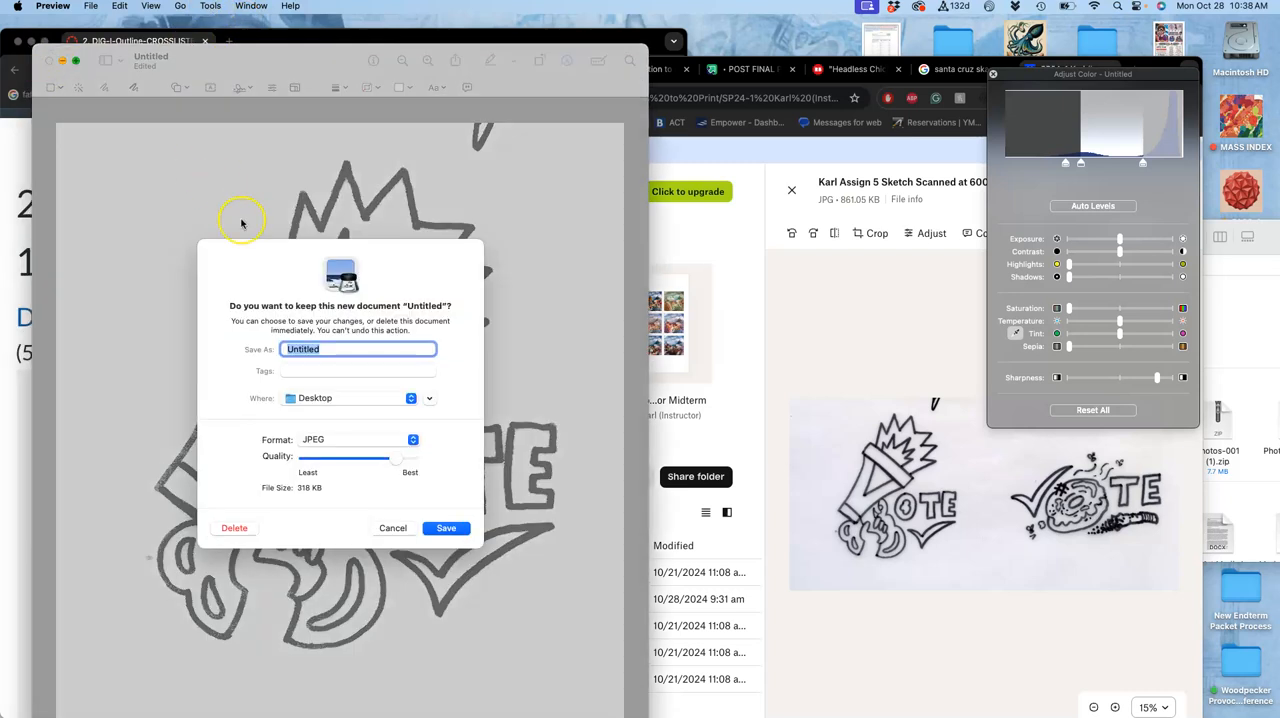
pyautogui.write('Lin')
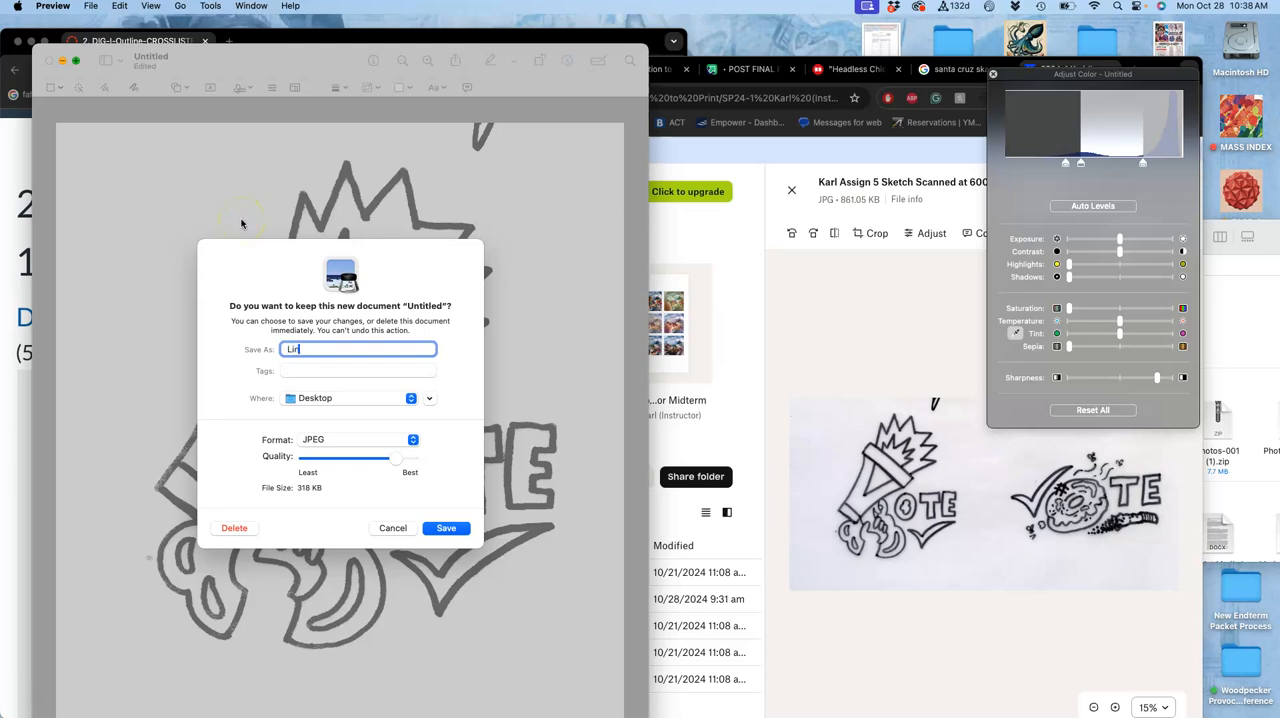
pyautogui.write('Test')
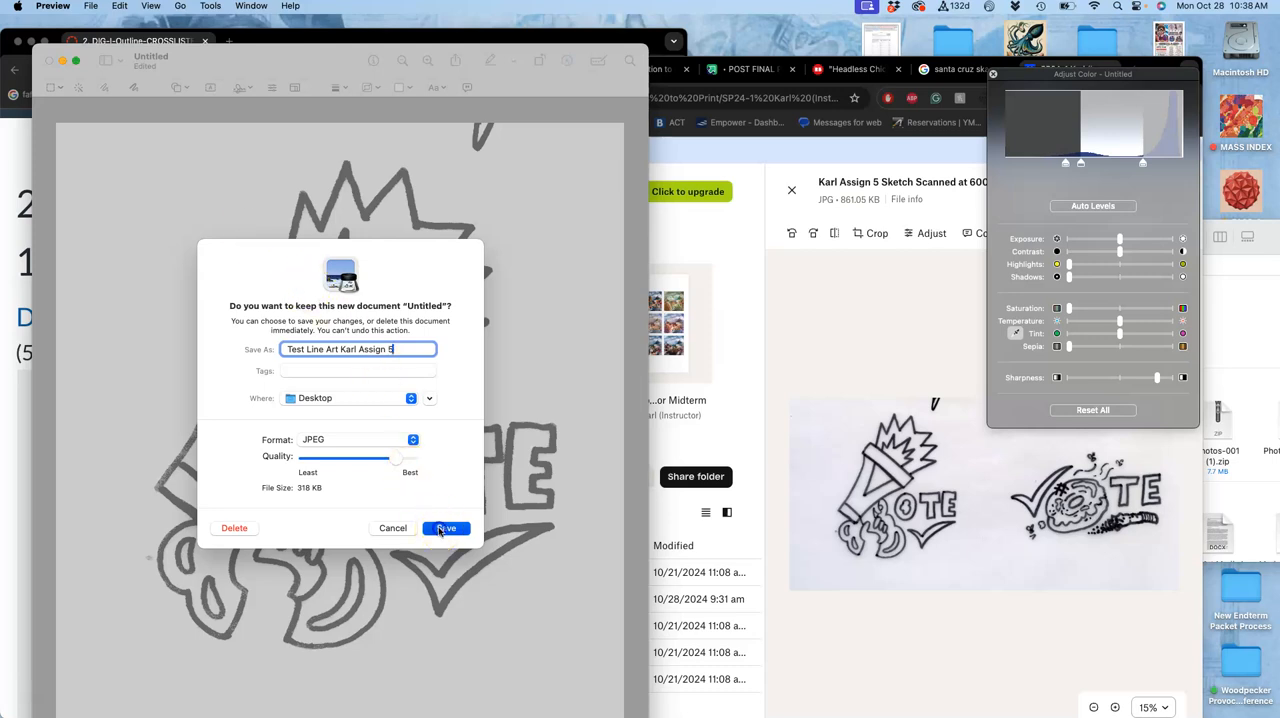
pyautogui.click(444, 528)
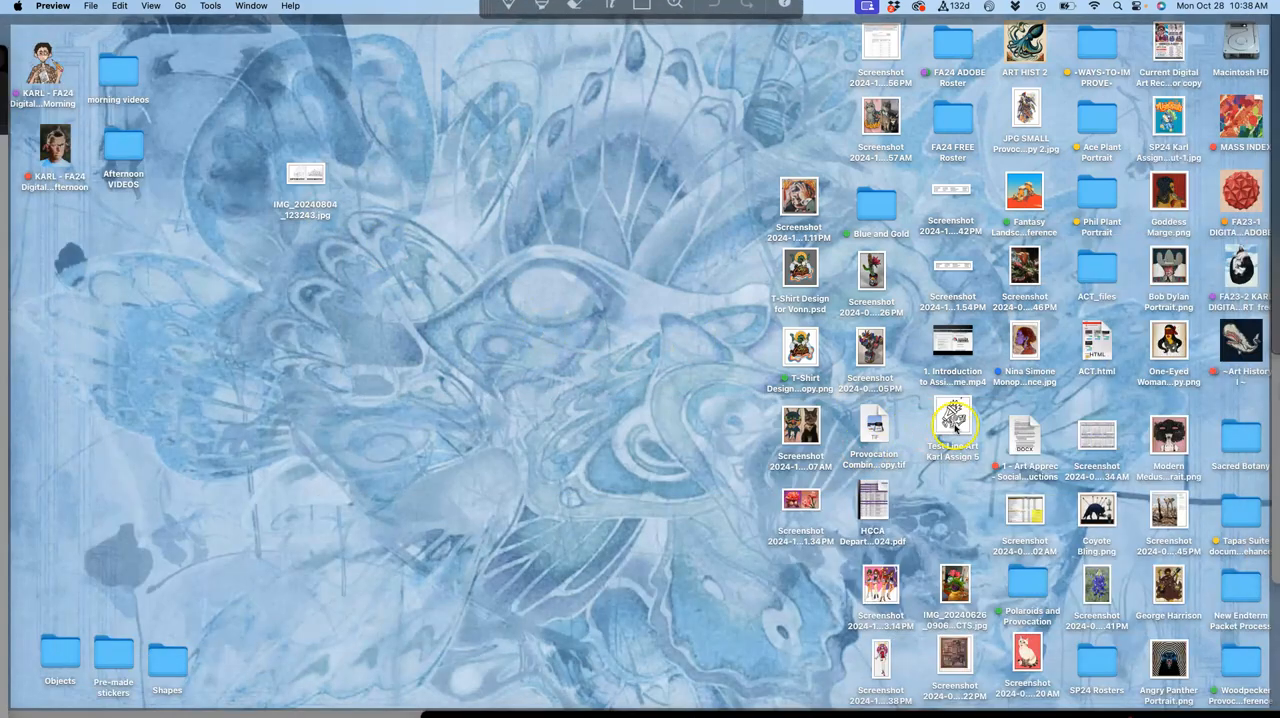
# Open the Desktop line art JPEG and the original Assign 5 sketch with Adobe Photoshop 2025.
pyautogui.moveTo(952, 426); pyautogui.dragTo(310, 324)
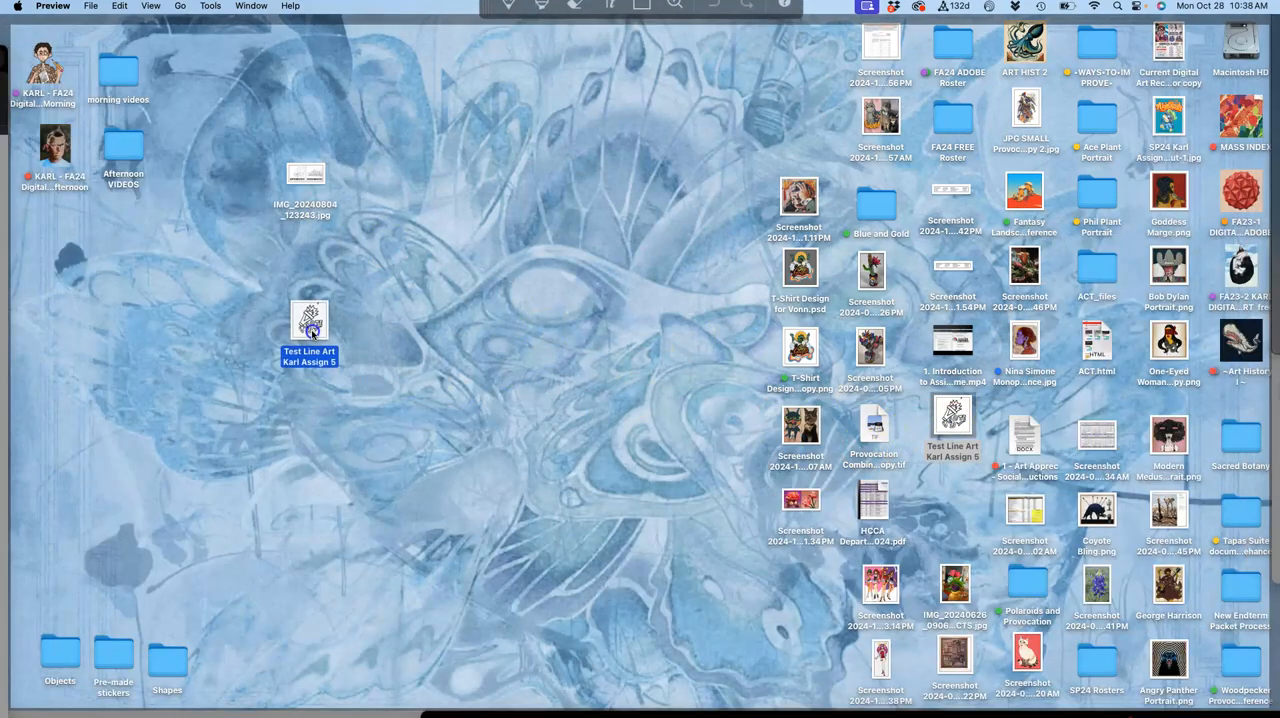
pyautogui.rightClick(308, 318)
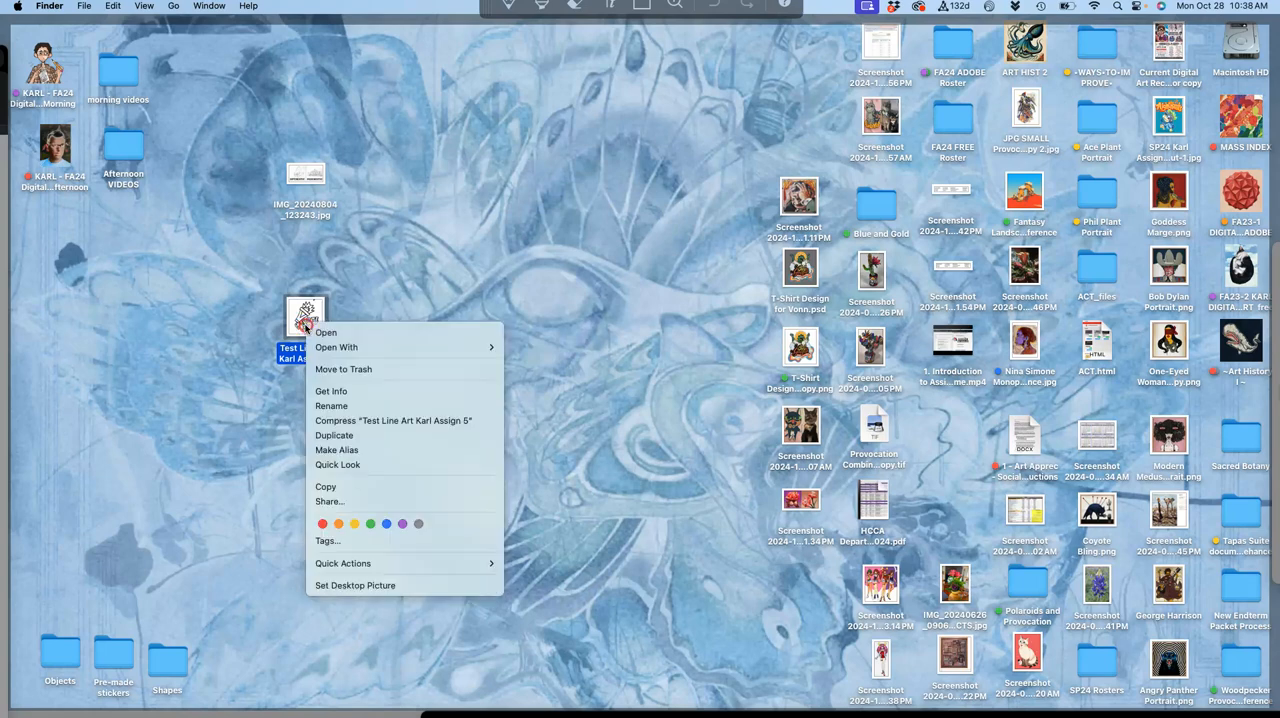
pyautogui.click(336, 348)
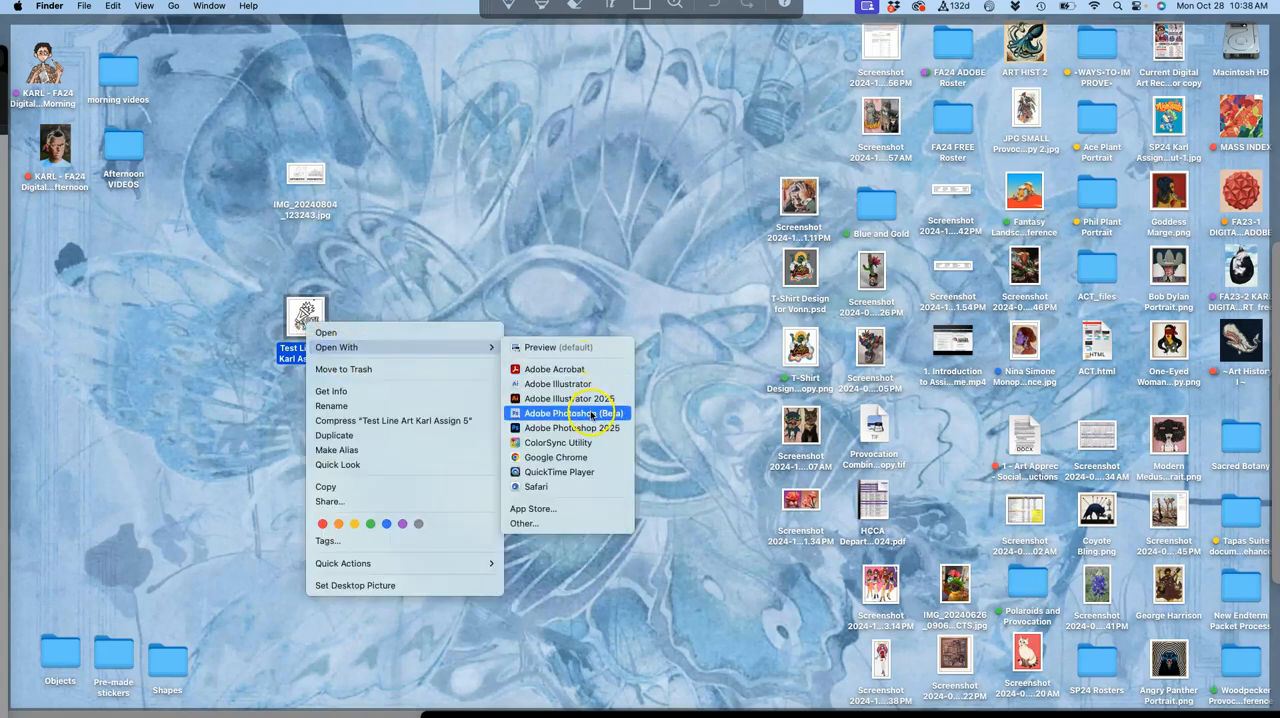
pyautogui.moveTo(572, 428)
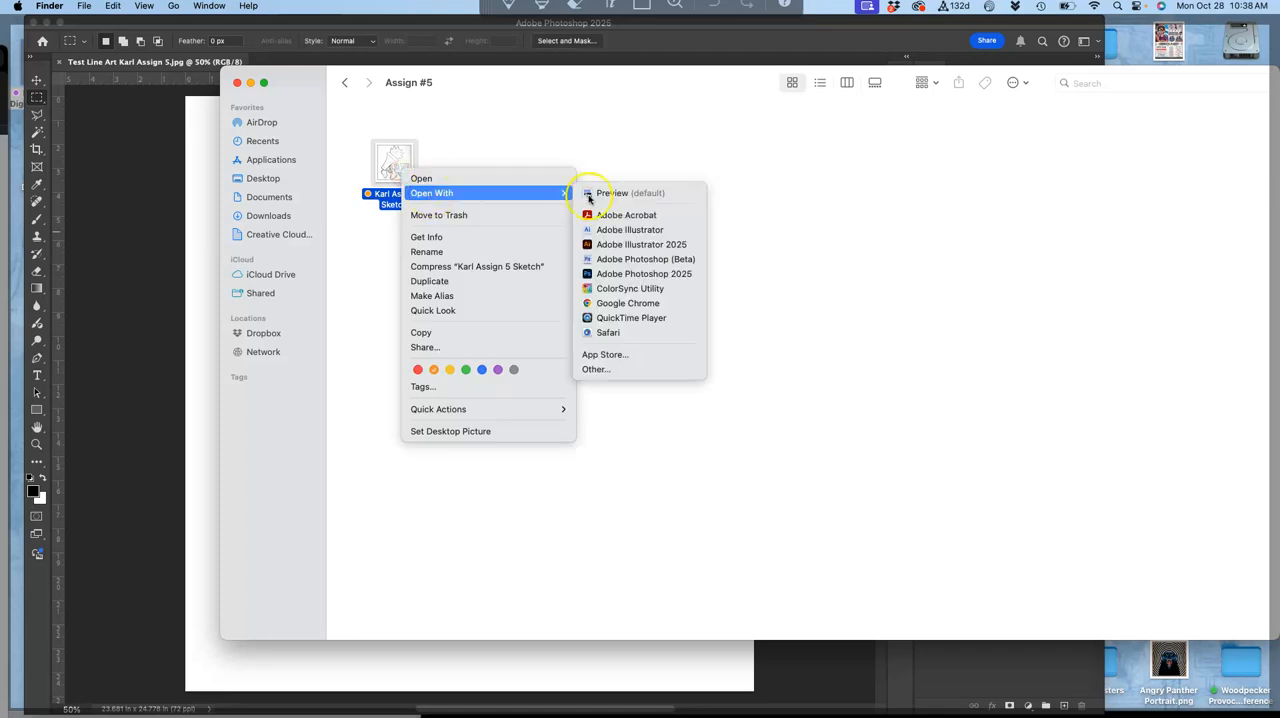
pyautogui.click(644, 272)
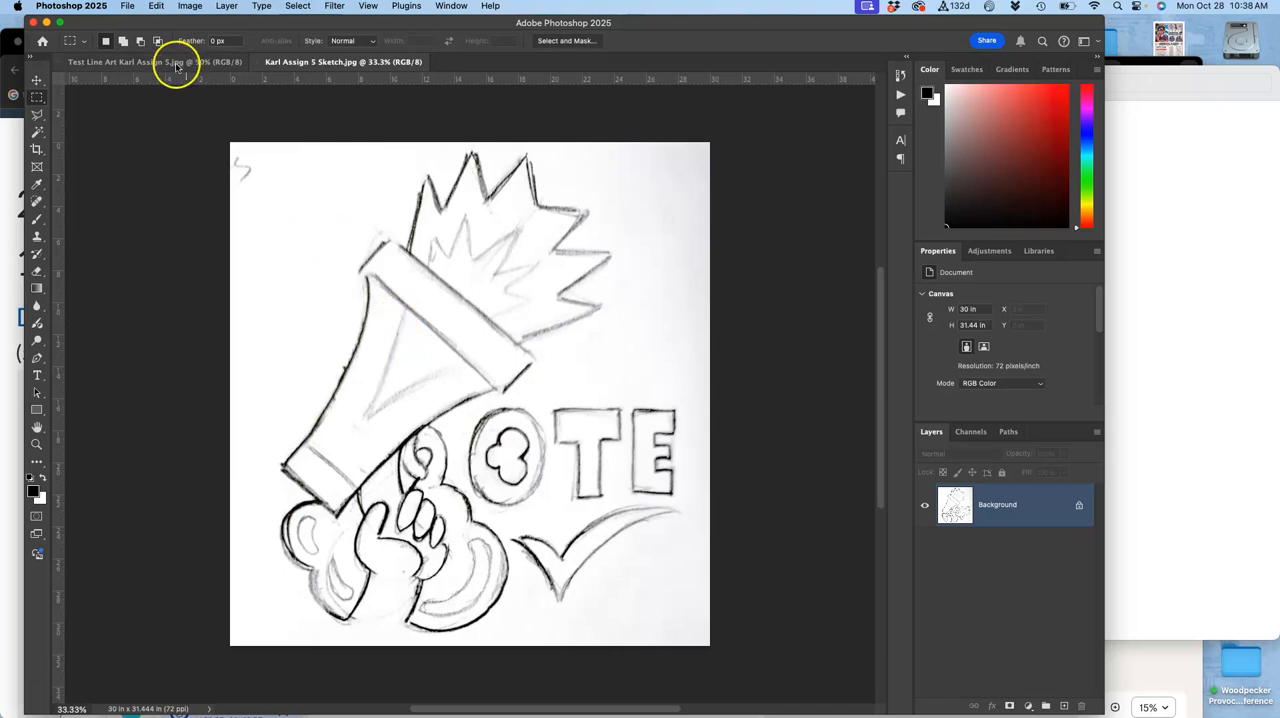
# In the Test Line Art document, lasso a region around the top of the TE letters.
pyautogui.click(150, 60)
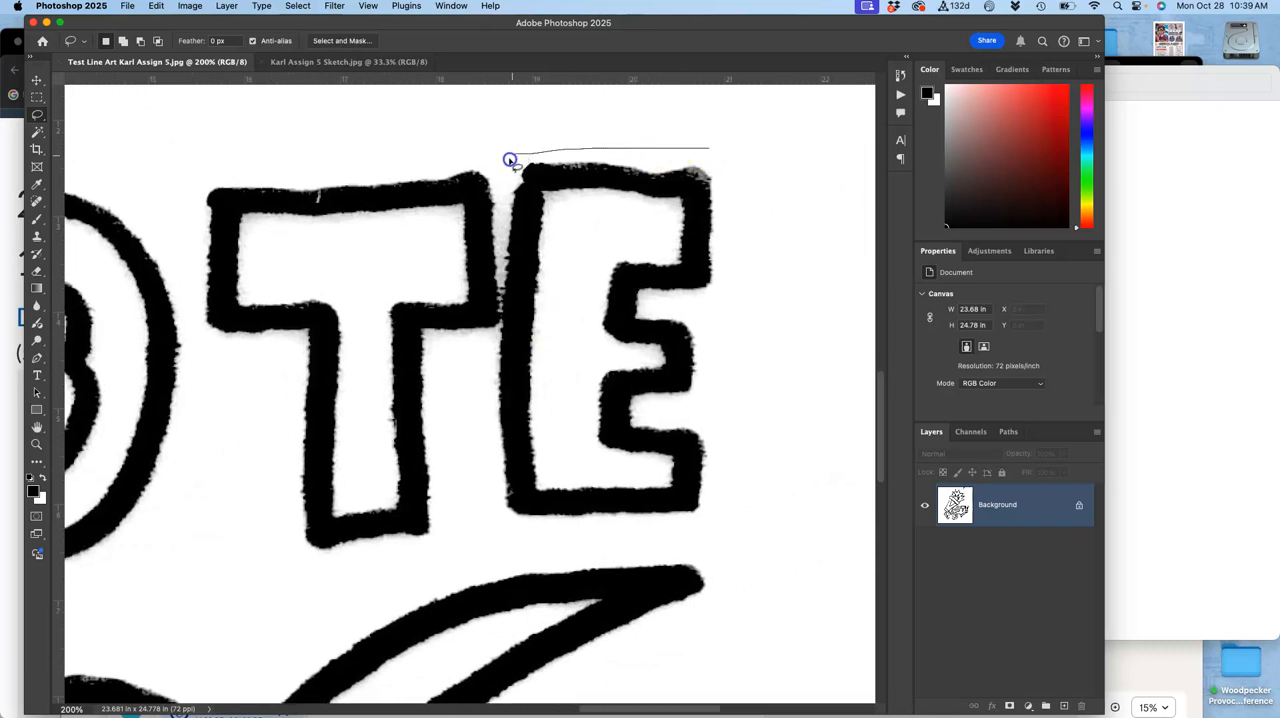
pyautogui.moveTo(510, 160); pyautogui.dragTo(498, 280)
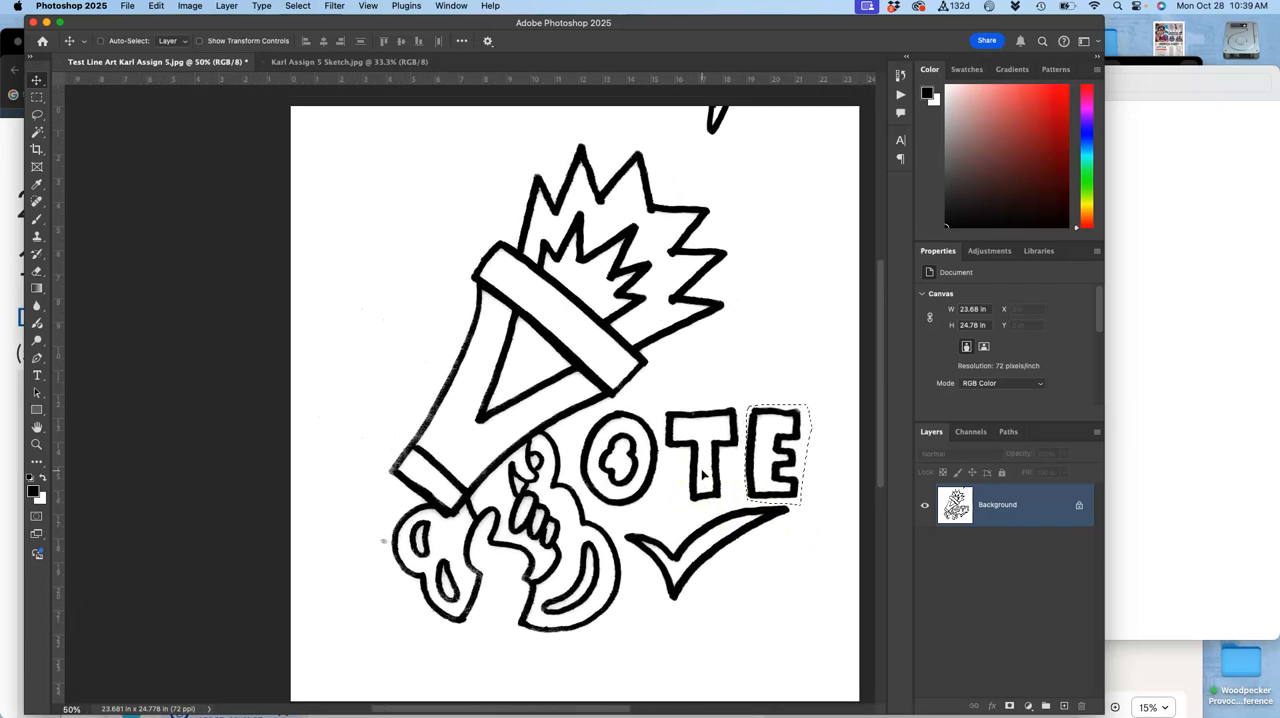
# Fill the lassoed stray mark with White via Edit > Fill, then select the grey speck beside the megaphone.
pyautogui.click(36, 114)
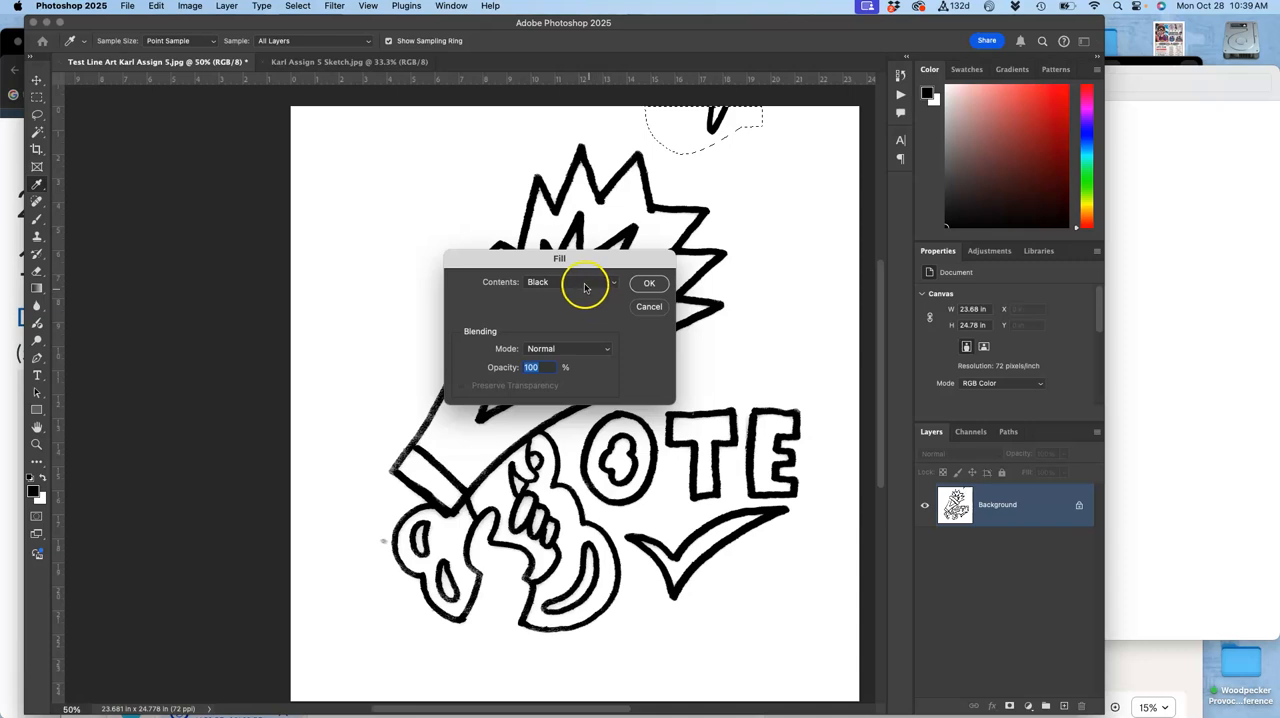
pyautogui.click(570, 282)
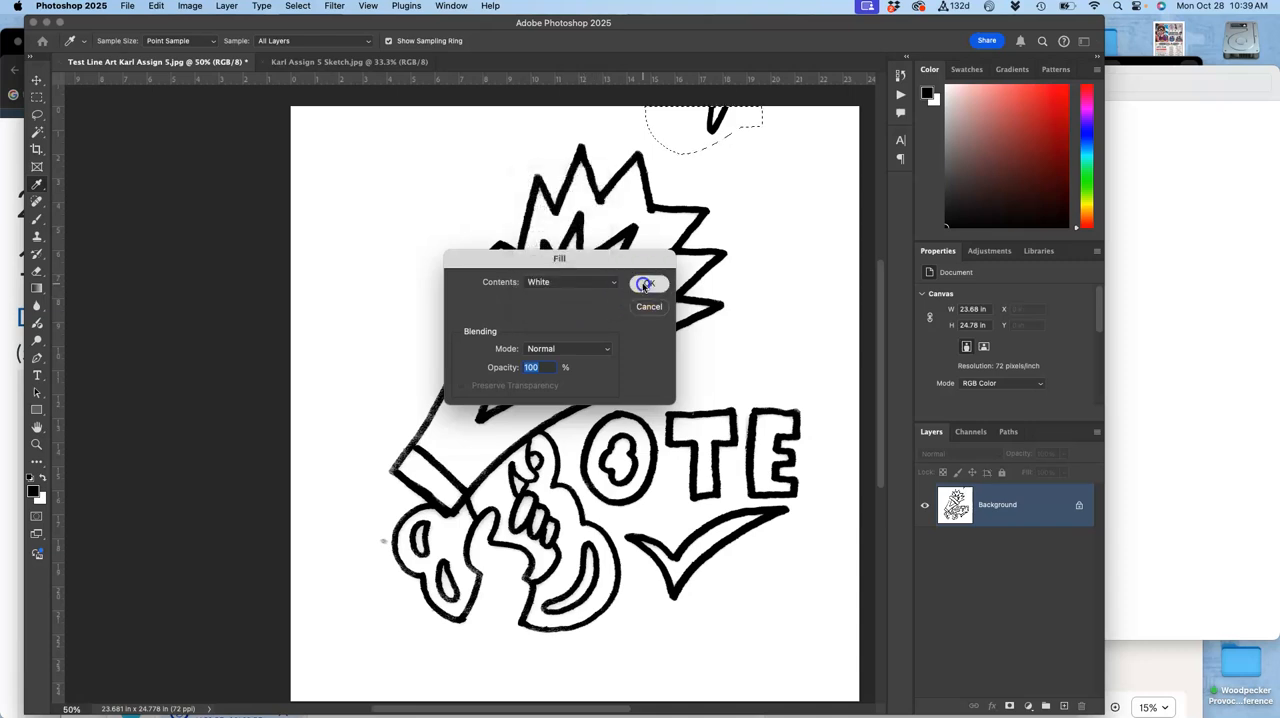
pyautogui.click(644, 284)
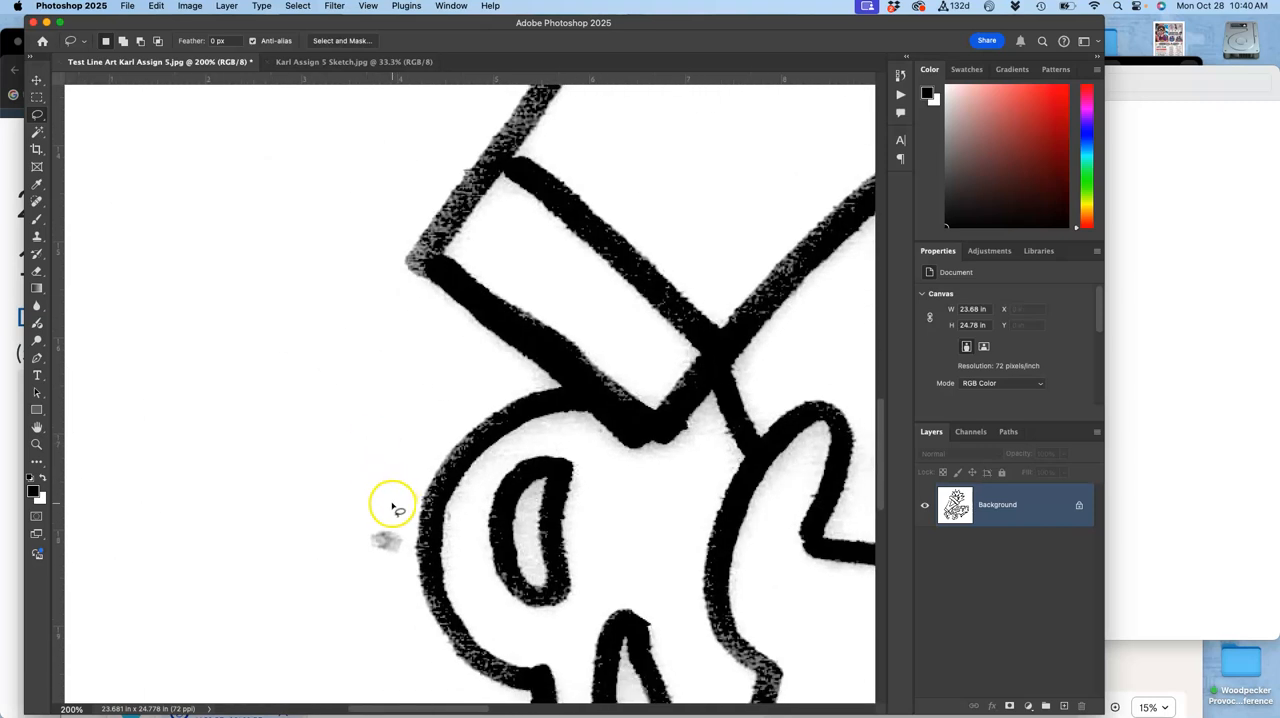
pyautogui.moveTo(392, 504); pyautogui.dragTo(336, 440)
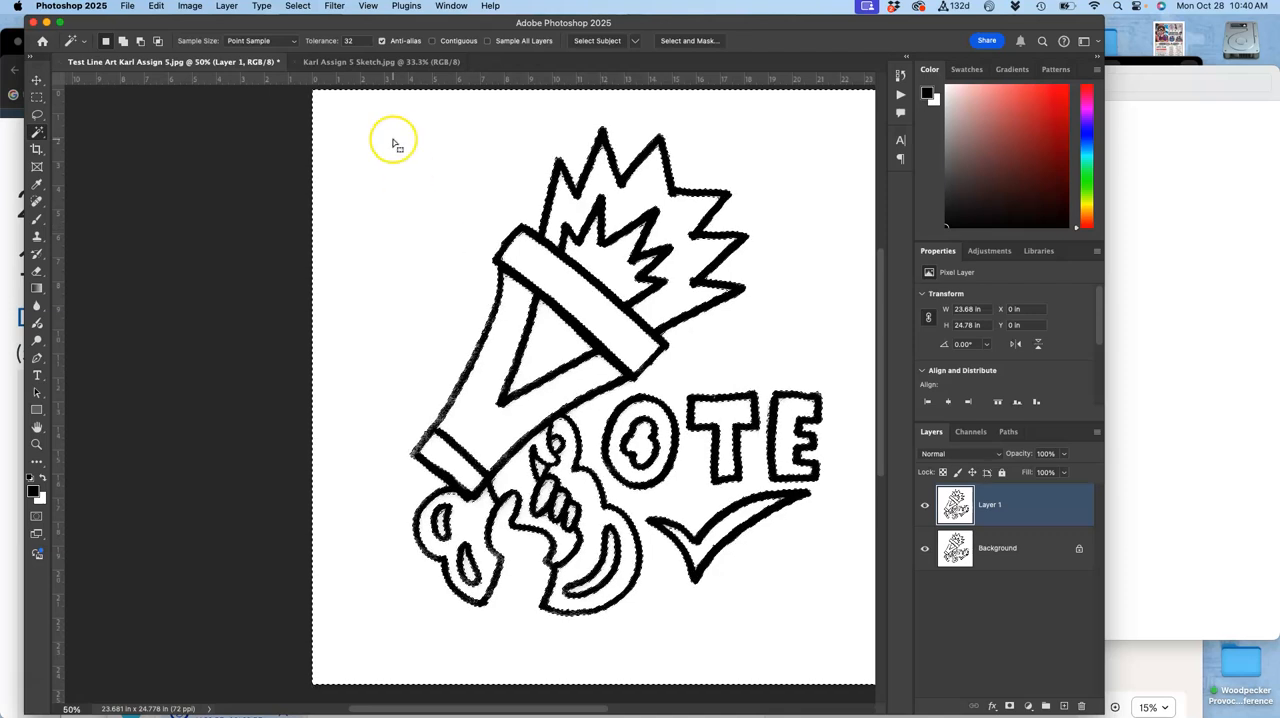
# Isolate the black line work onto transparent Layer 2 and apply a red Color Overlay layer style.
pyautogui.click(298, 6)
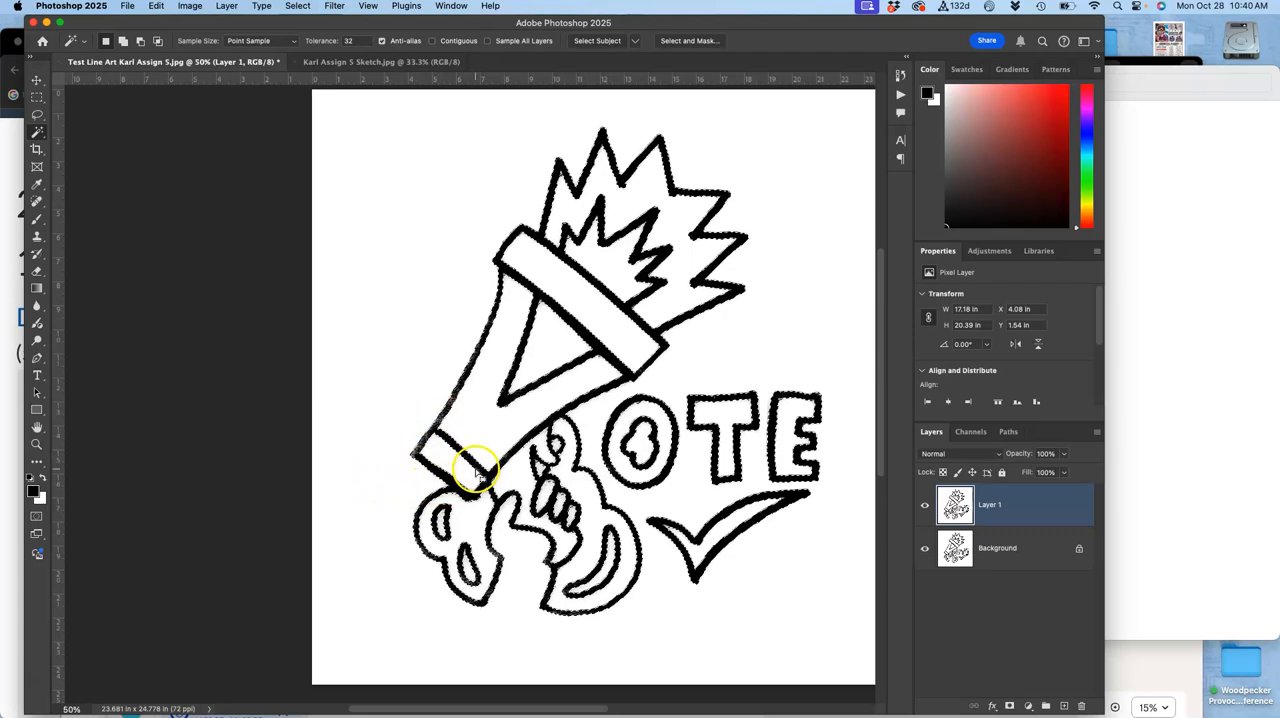
pyautogui.click(1064, 704)
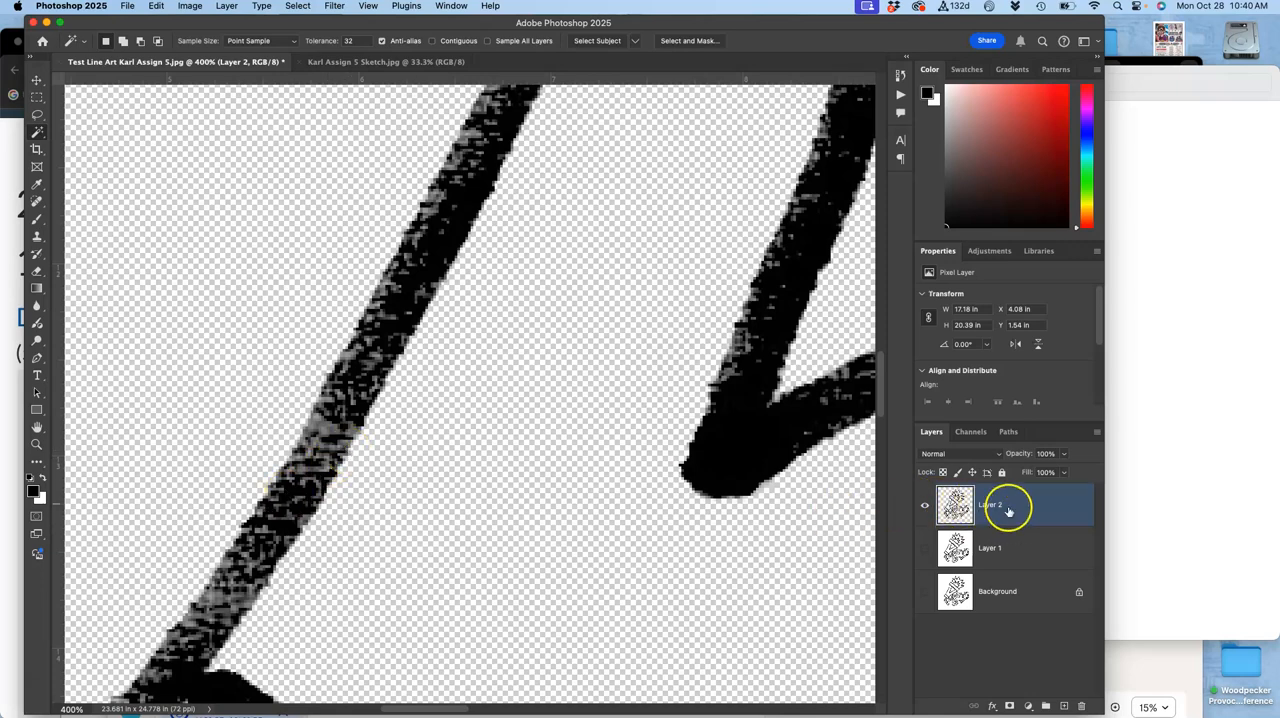
pyautogui.doubleClick(1000, 504)
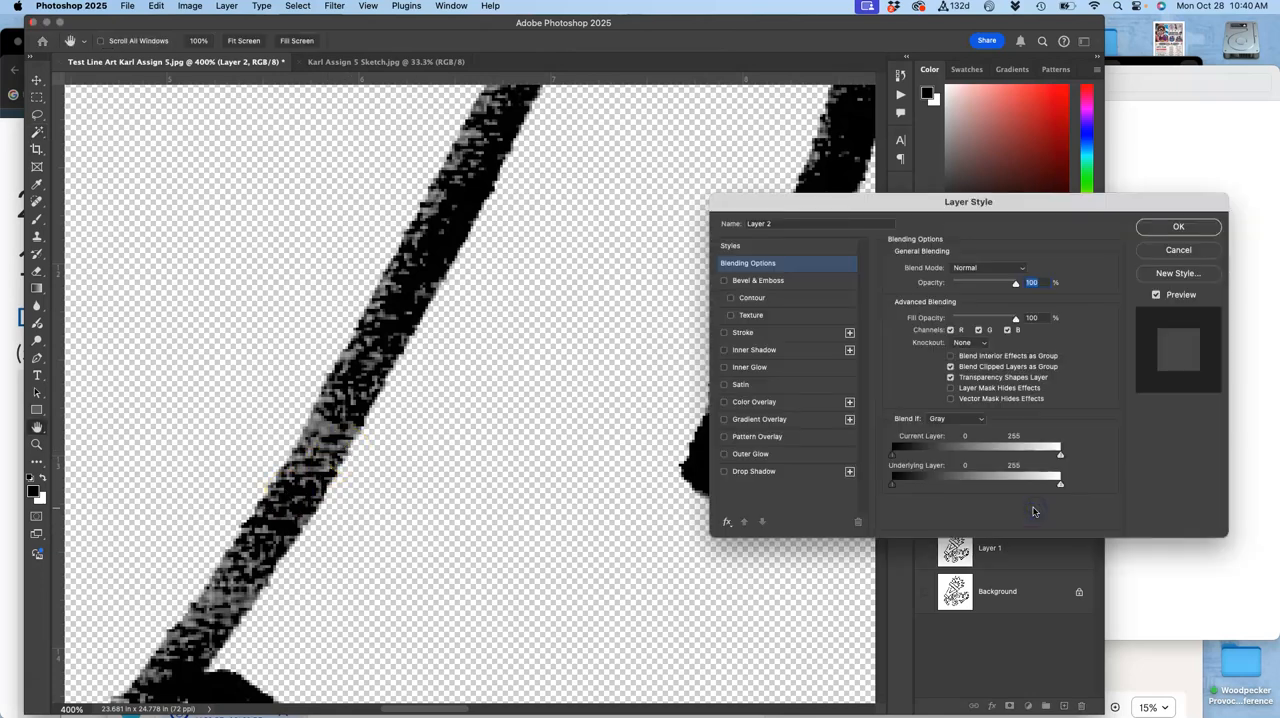
pyautogui.click(724, 400)
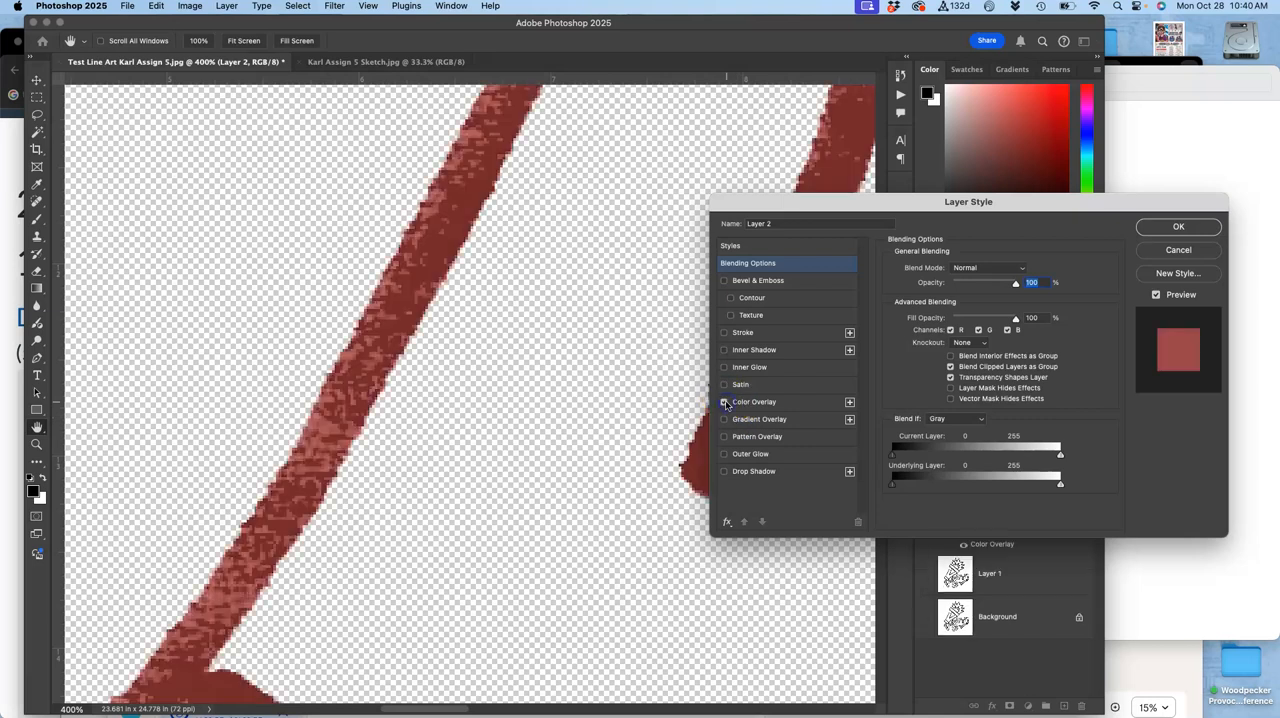